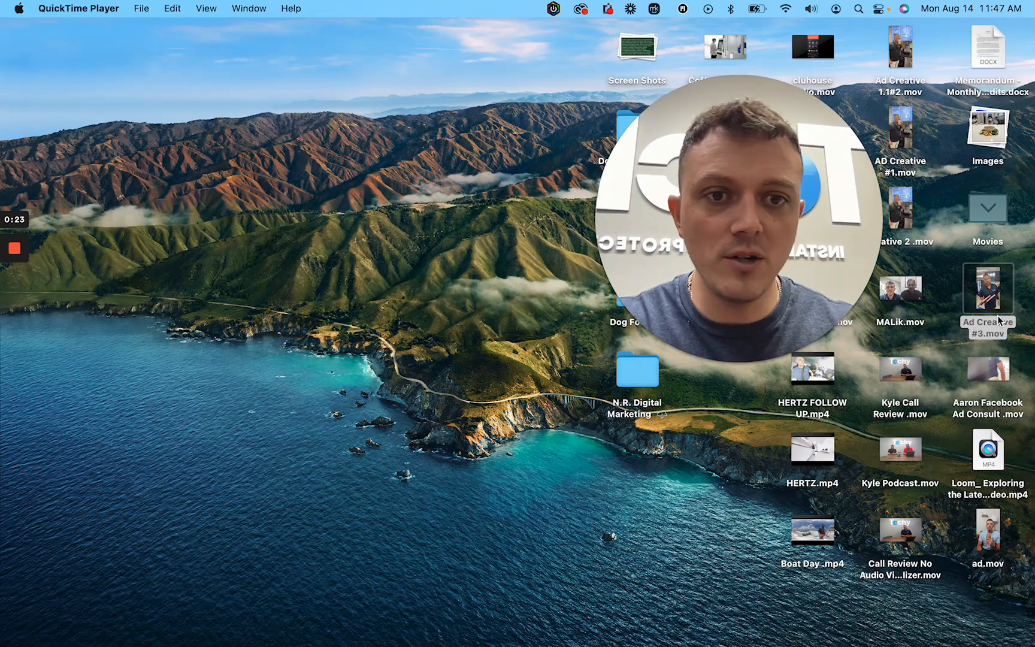
Play the Ad Creative #3 video to the end and close it.
double_click(988, 290)
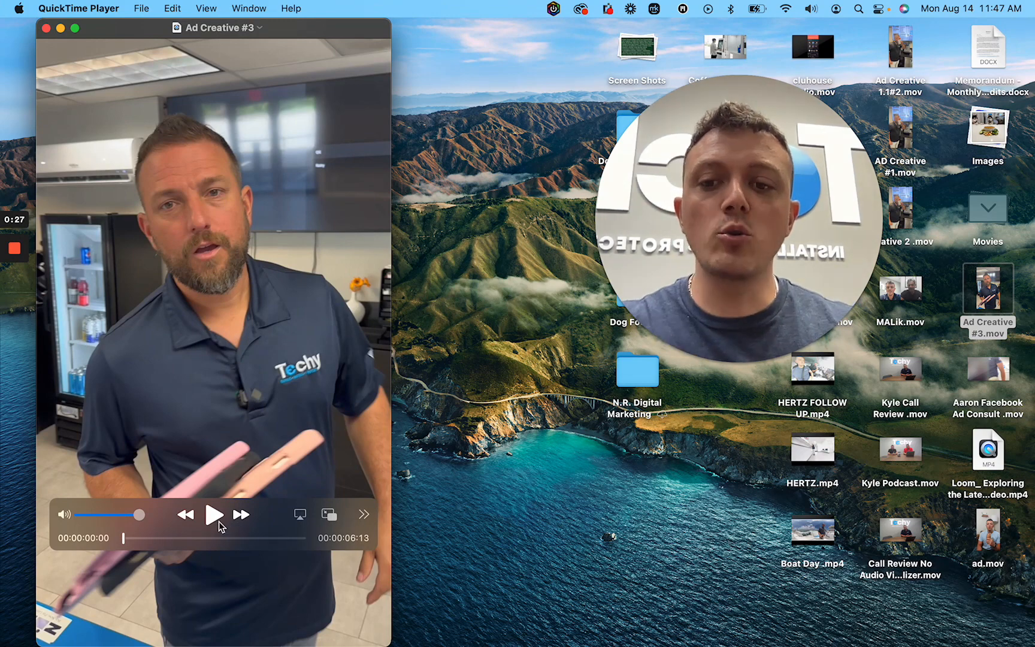
click(214, 514)
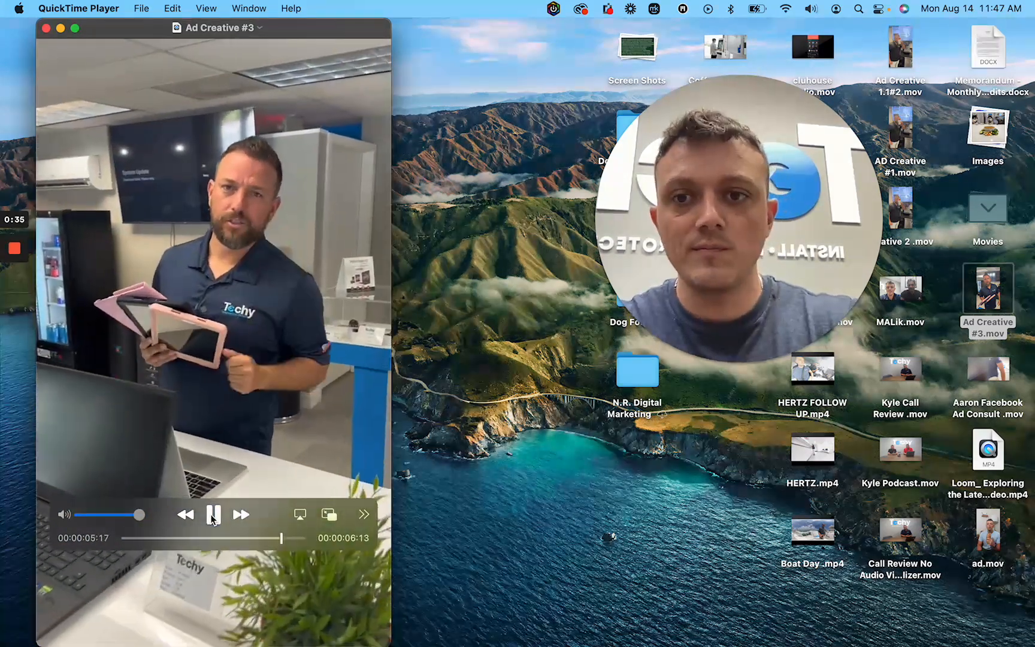
click(213, 514)
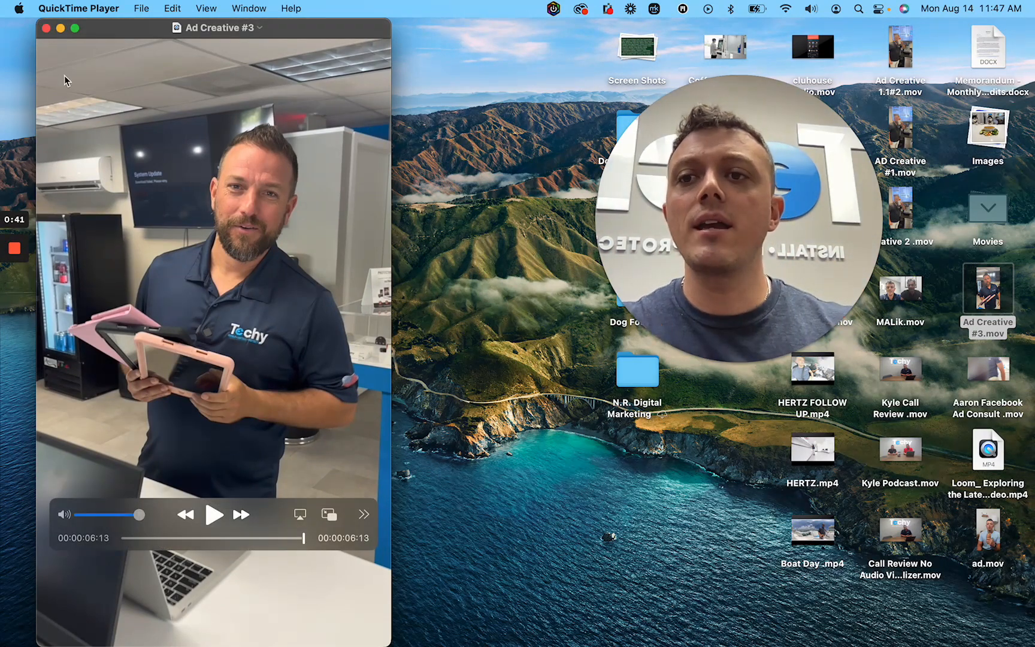
click(45, 28)
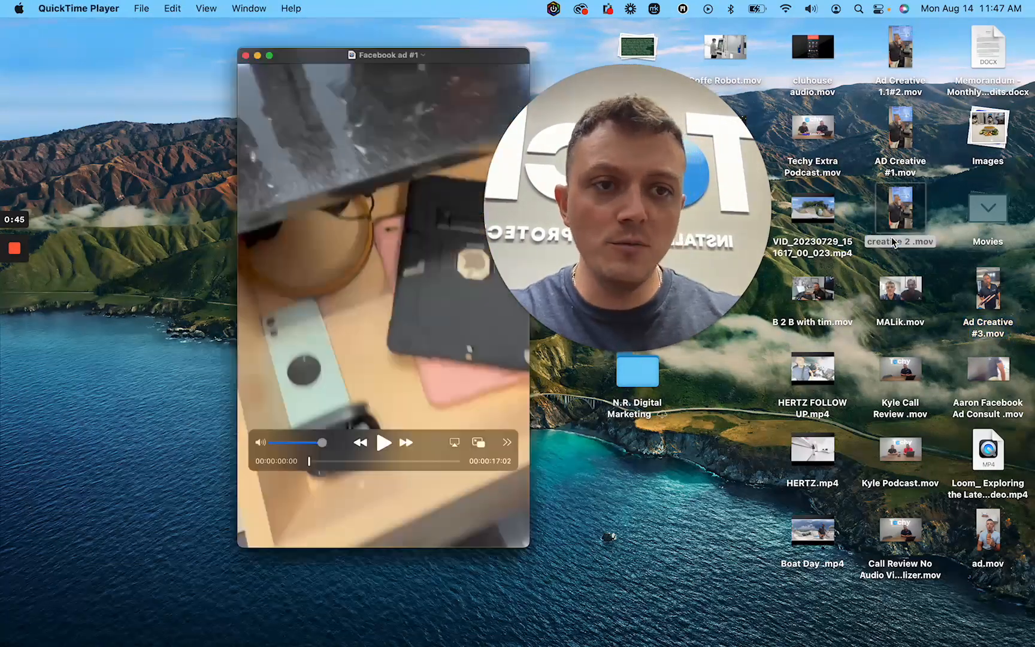
Play the Facebook ad #1 clip, pausing and resuming, then close it.
click(385, 442)
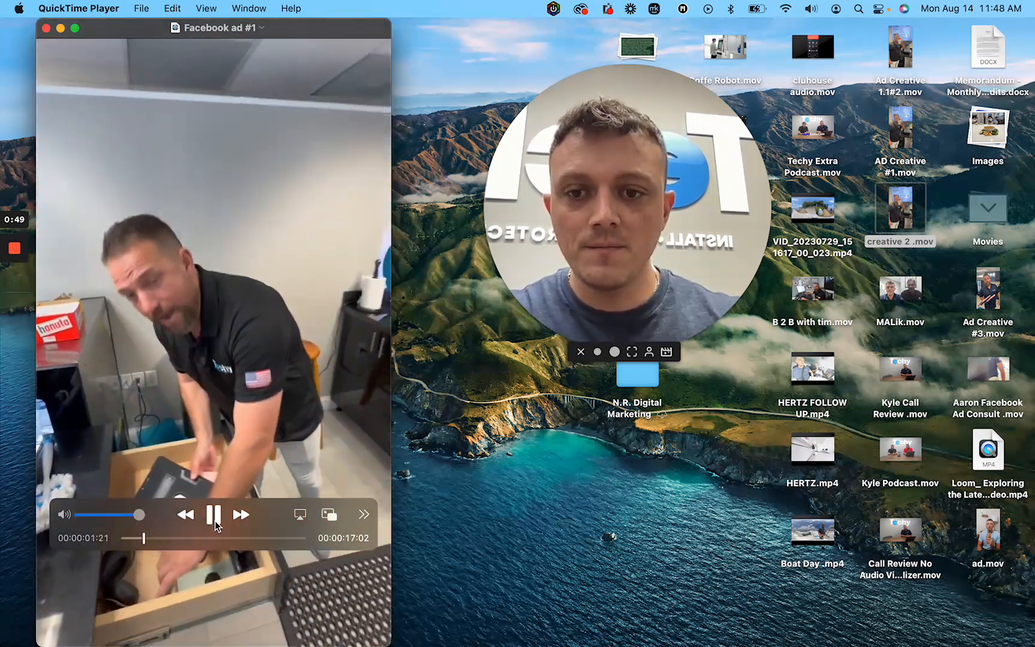
click(214, 514)
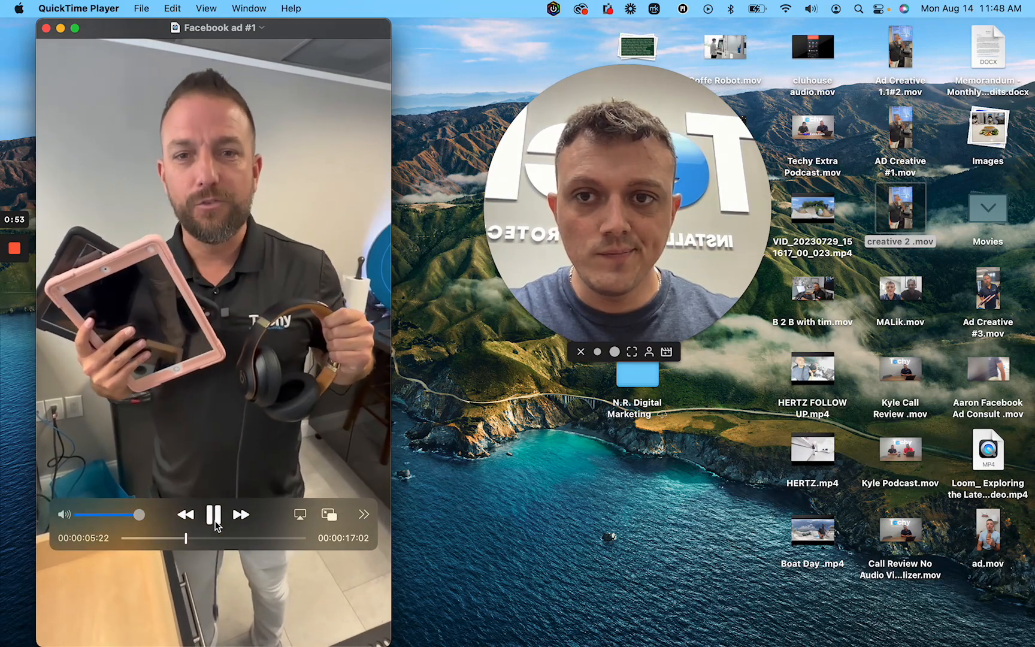
click(214, 514)
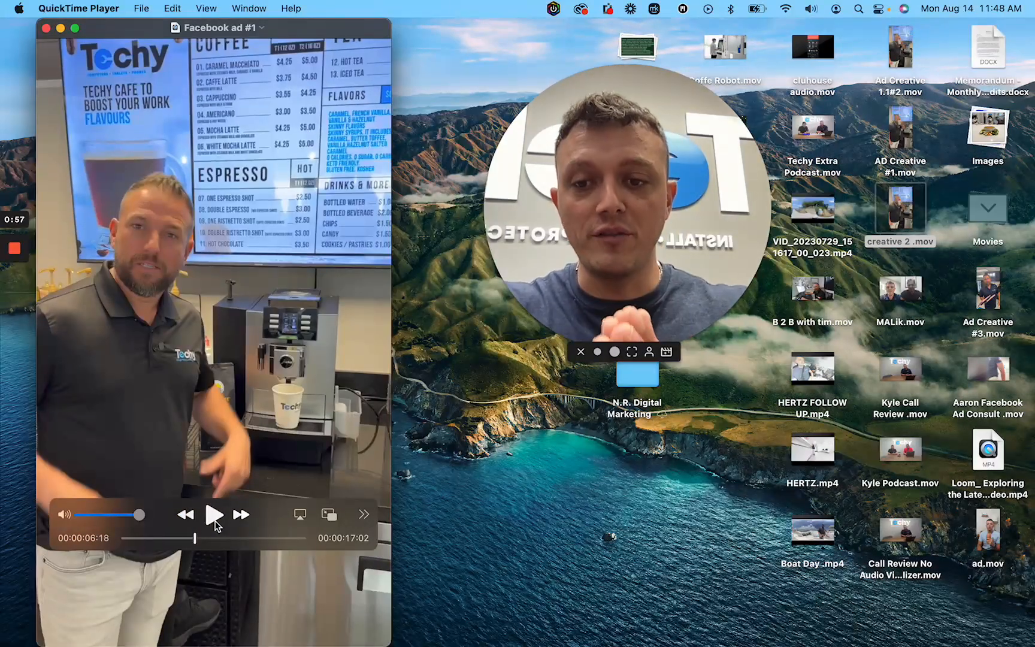
click(214, 514)
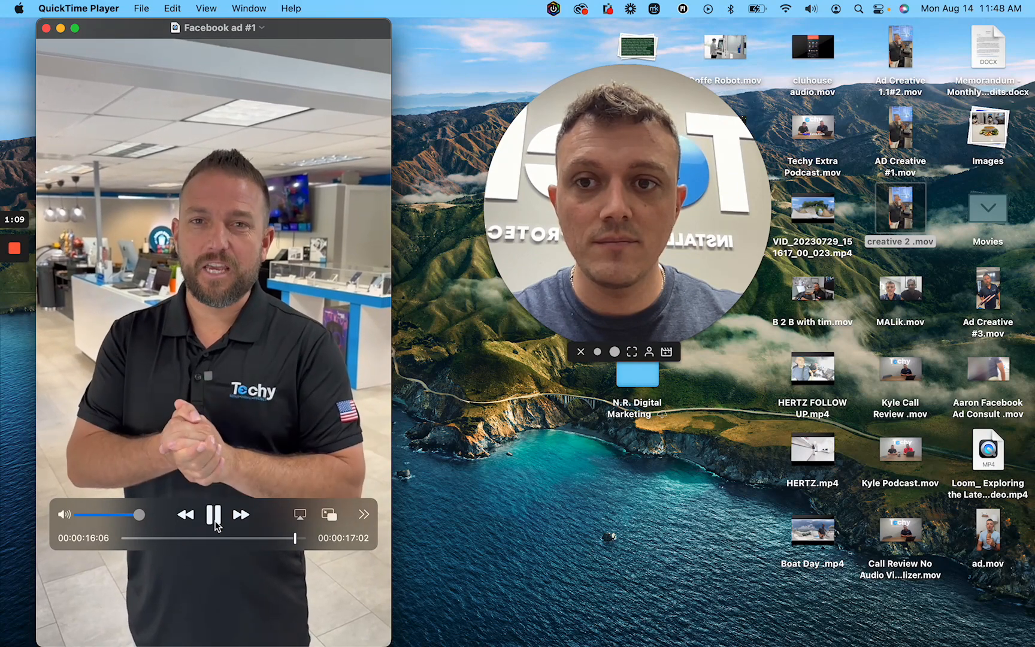
click(214, 514)
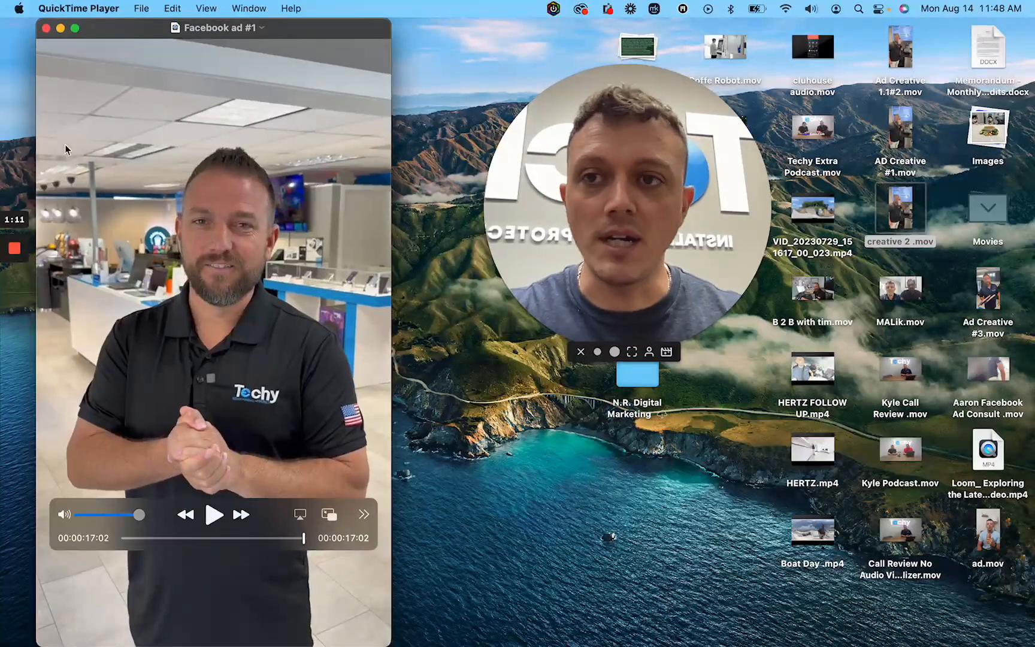
click(46, 28)
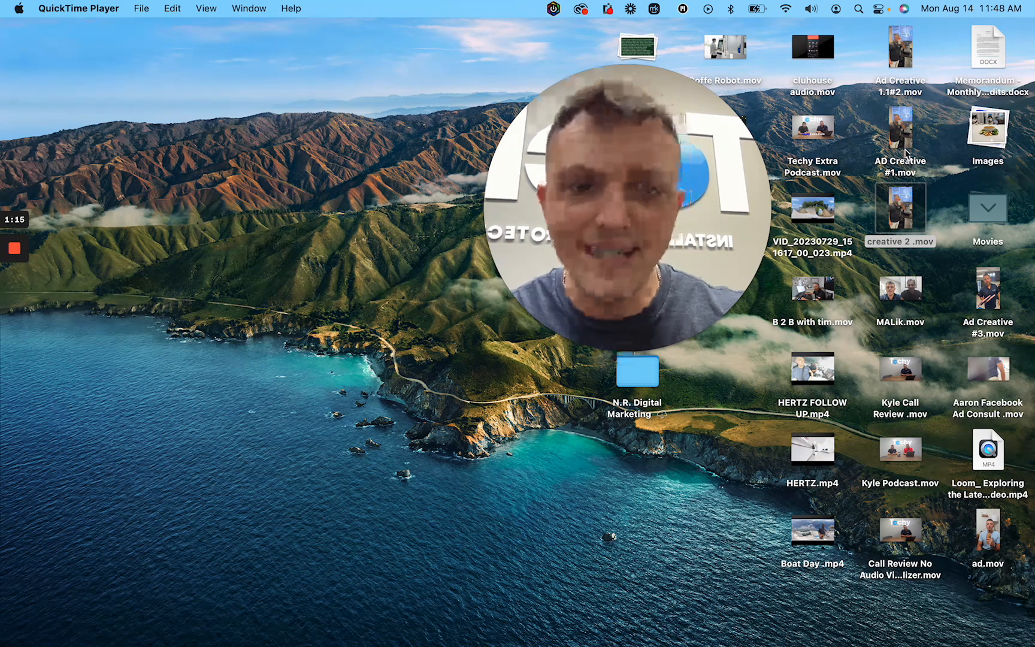
Open and play the Ad Creative 1.1#2 video, then close it.
click(899, 47)
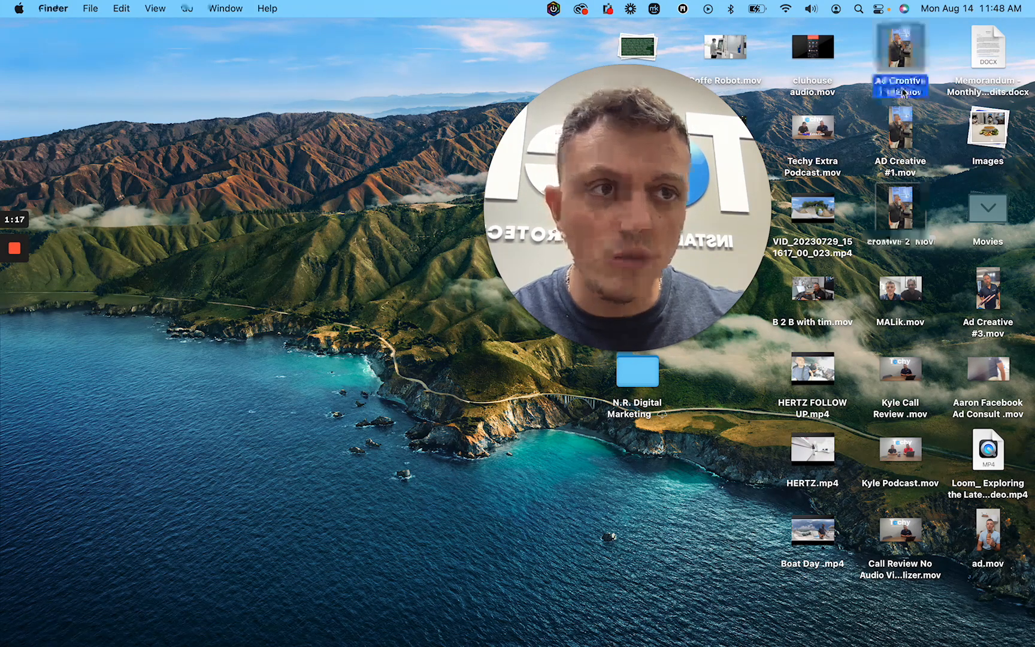
double_click(899, 48)
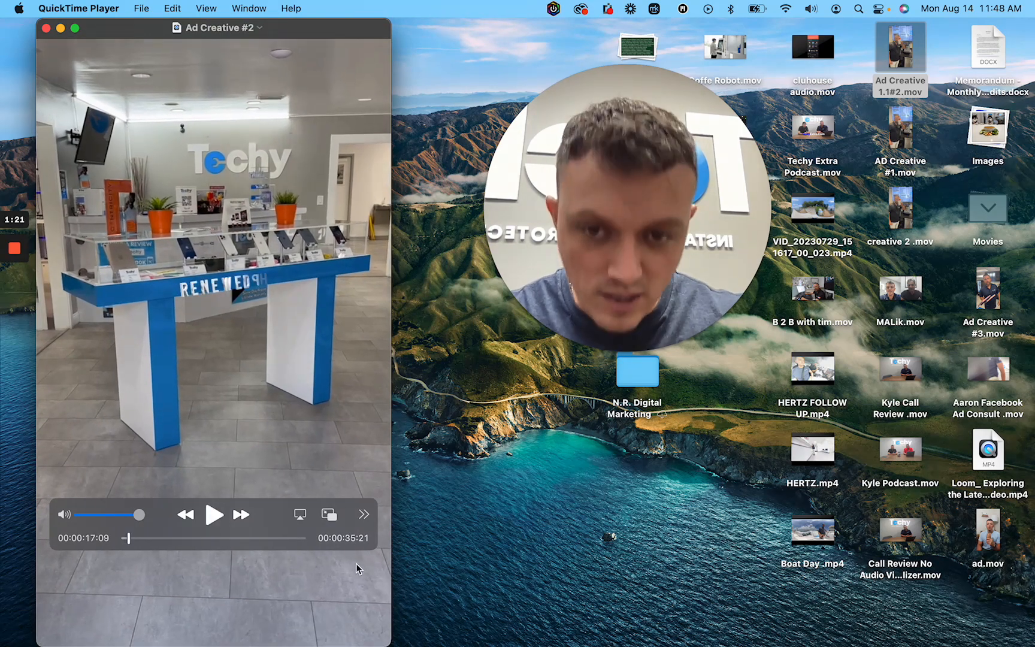
click(214, 514)
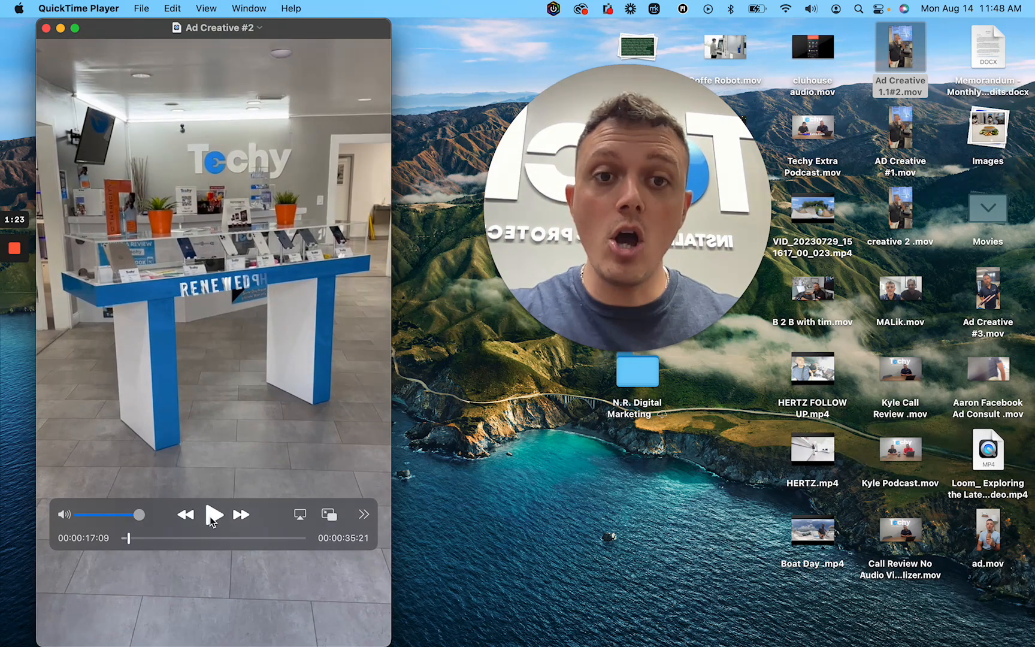
click(214, 514)
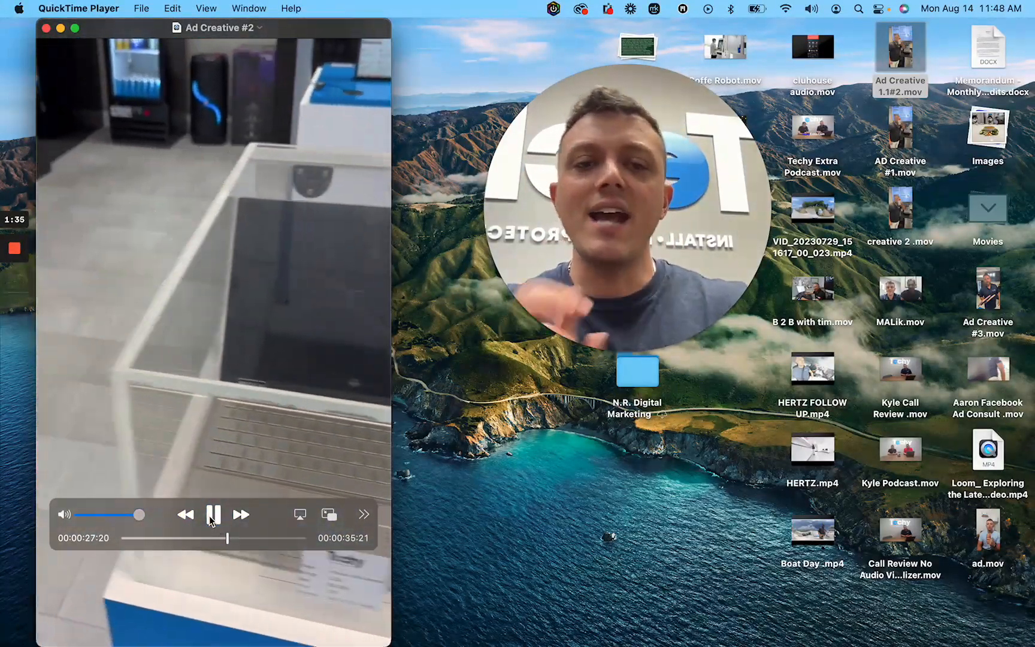
click(214, 514)
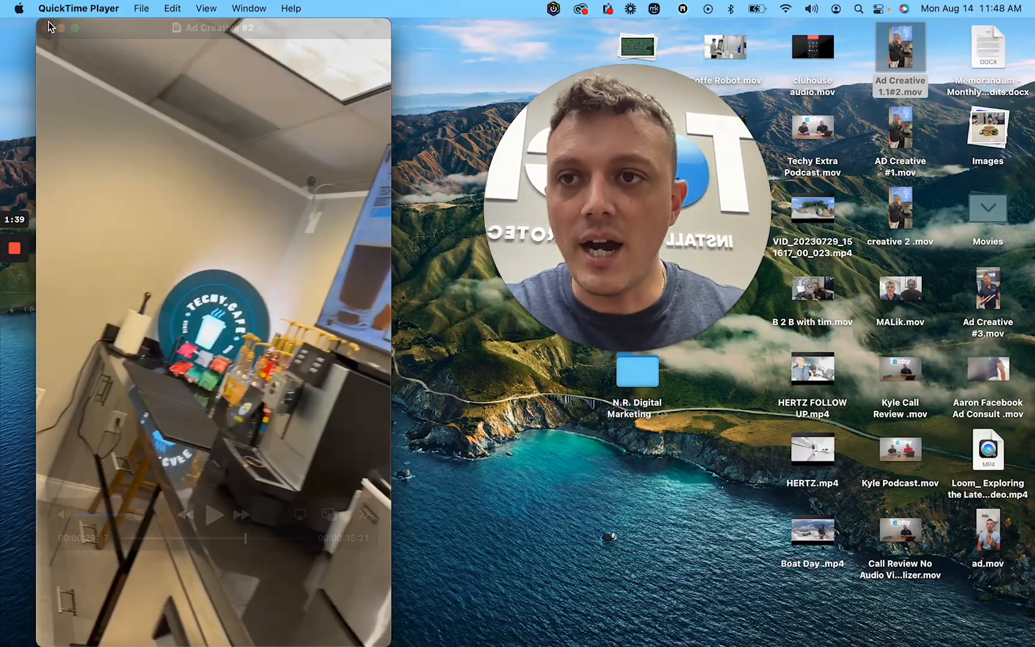
click(47, 28)
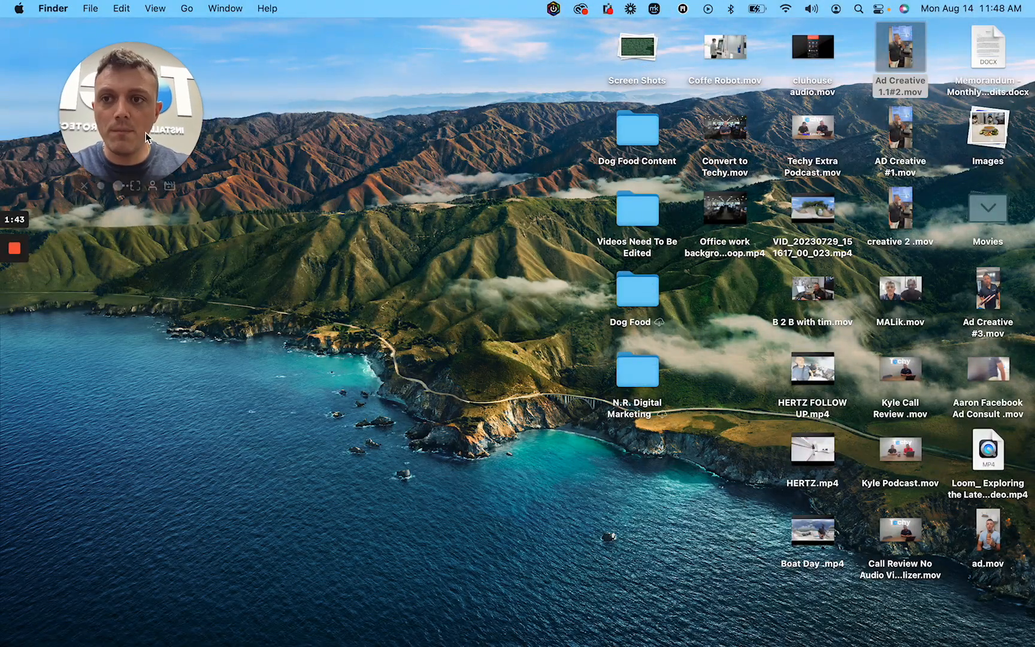
Return to Ads Manager and remove the '1 selected' campaign filter from the ad sets.
click(324, 622)
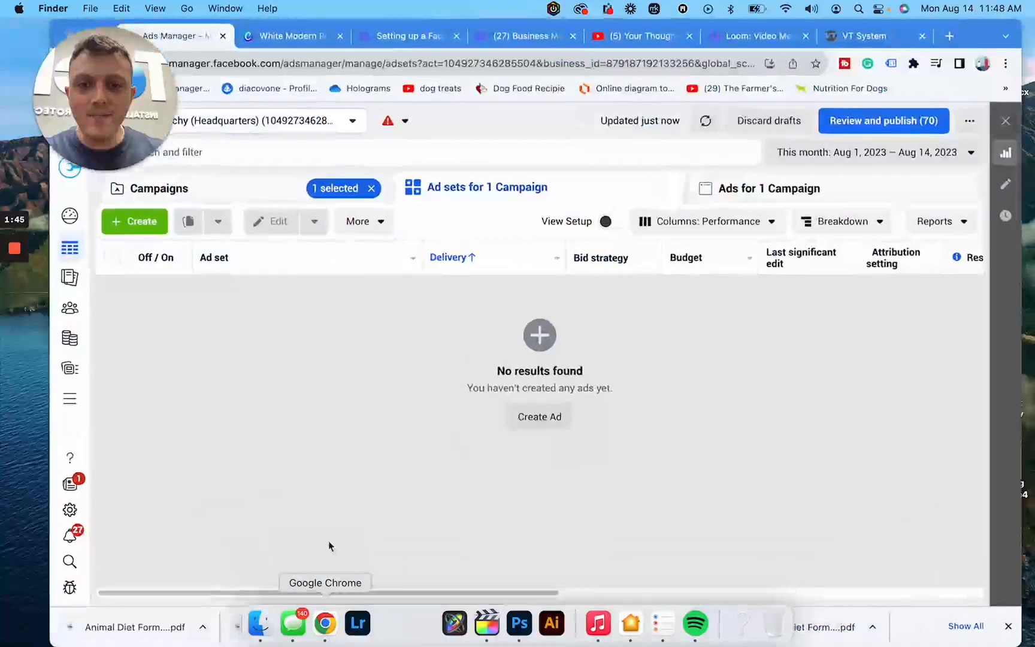
click(134, 221)
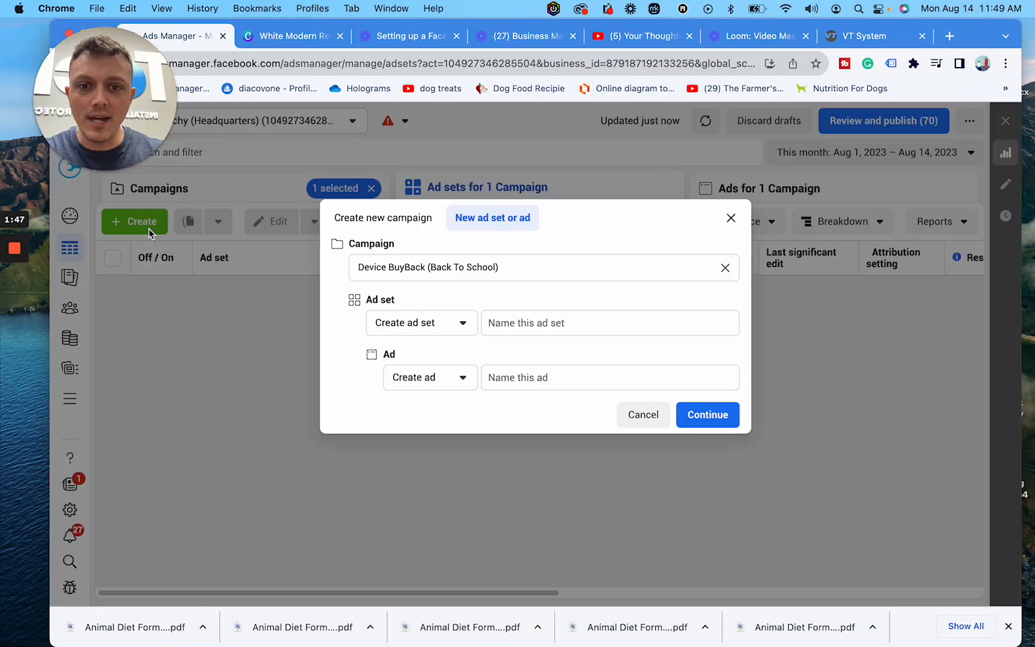
click(641, 414)
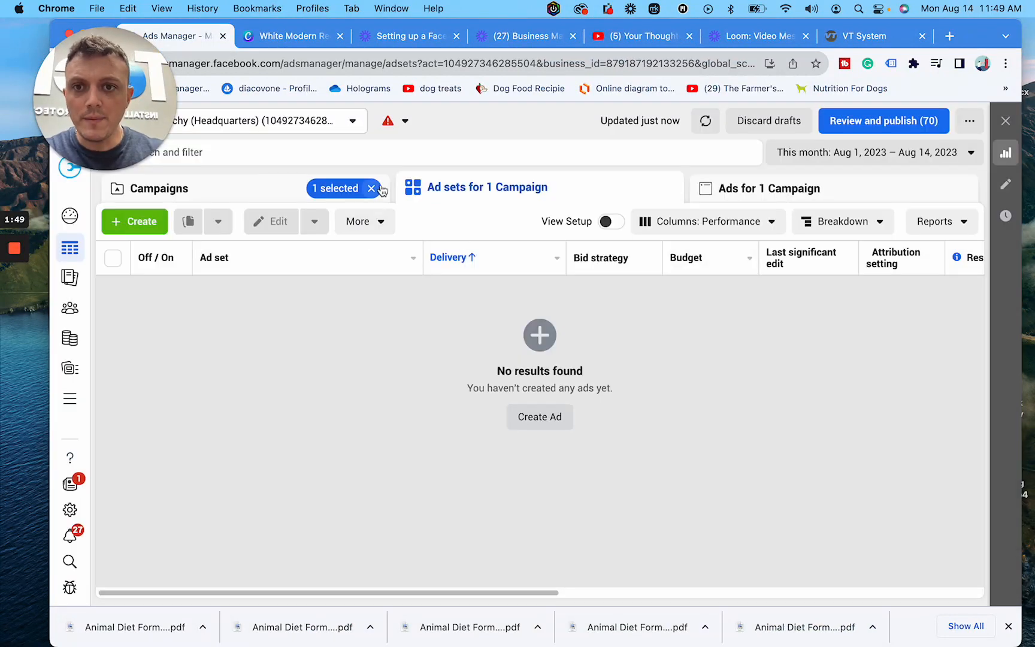
click(372, 188)
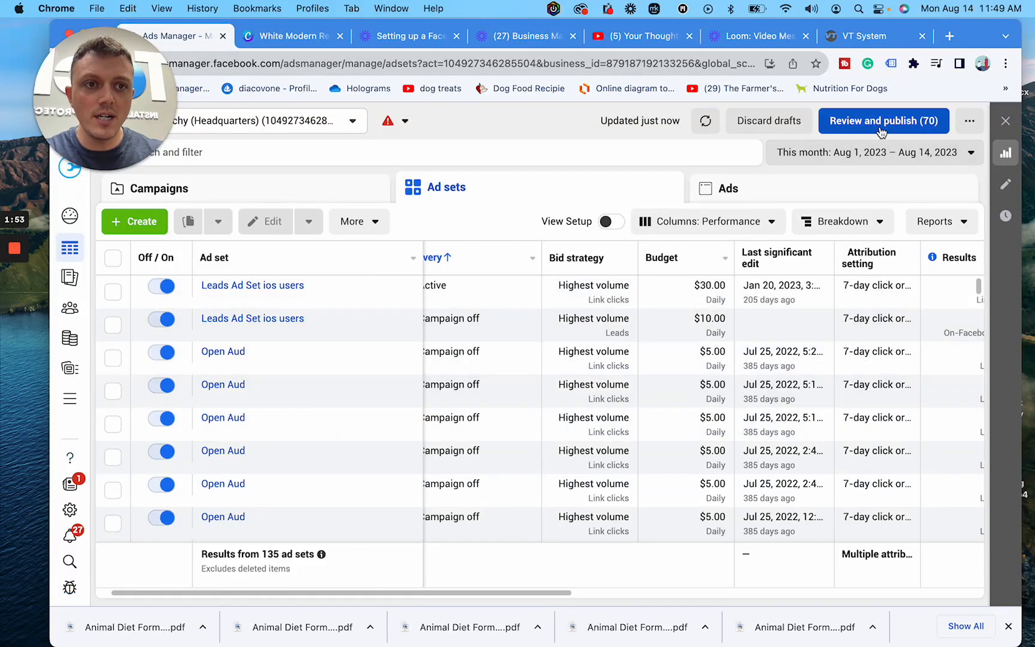
Create a new campaign with the Leads objective and the Manual leads campaign setup.
click(134, 221)
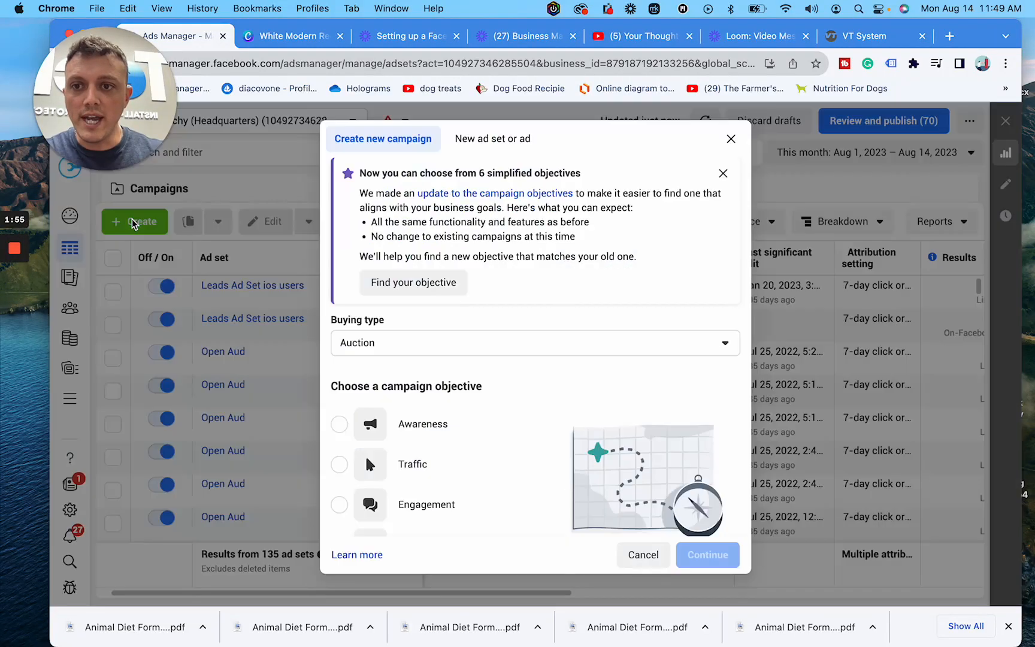
scroll(down, 3)
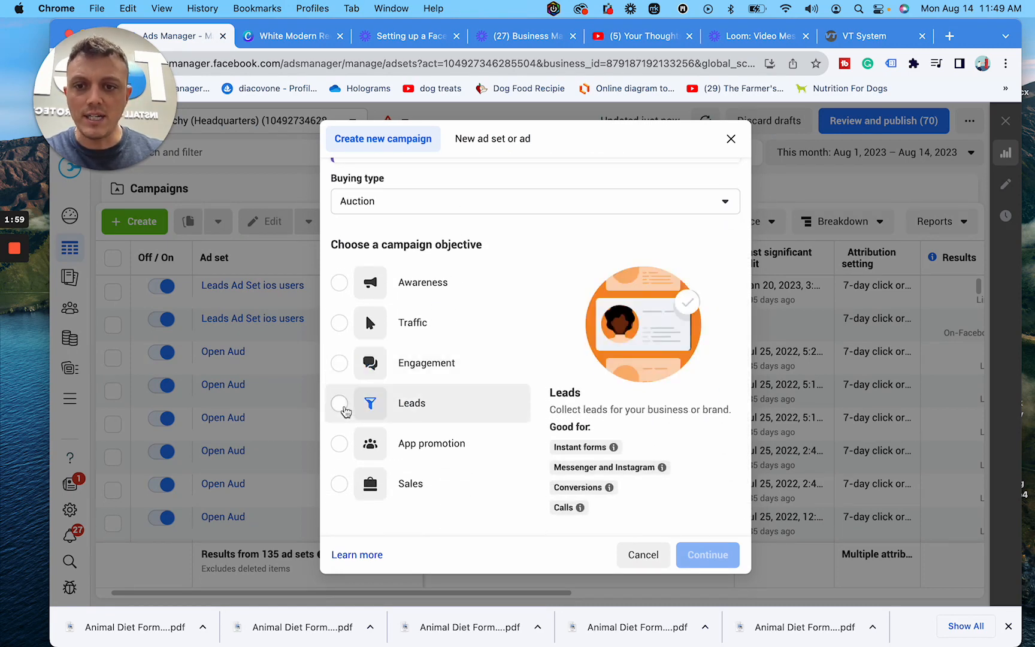
click(338, 402)
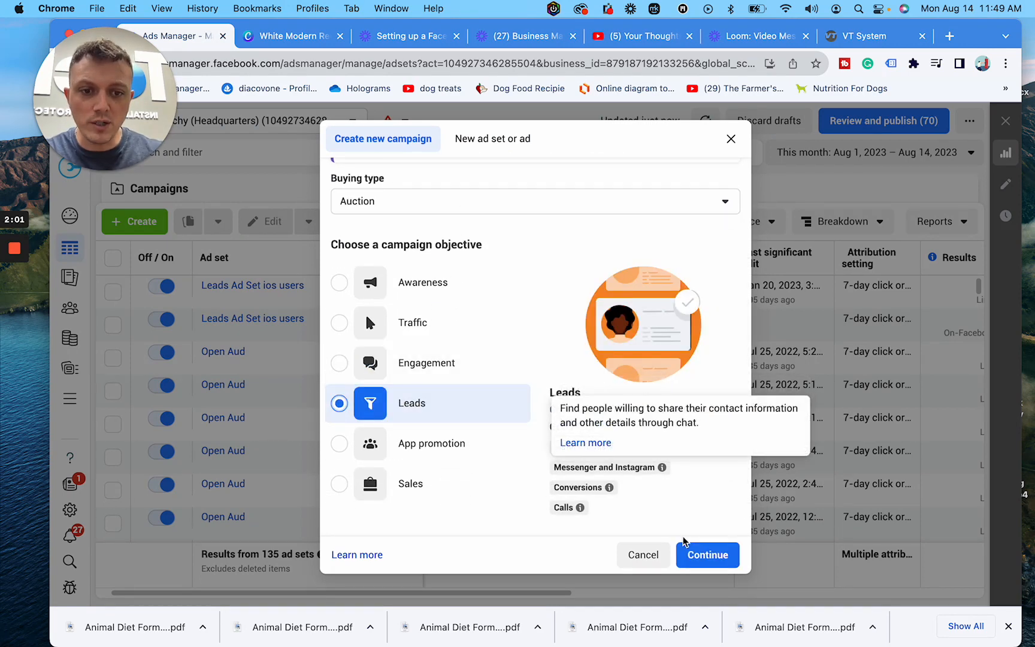
click(706, 555)
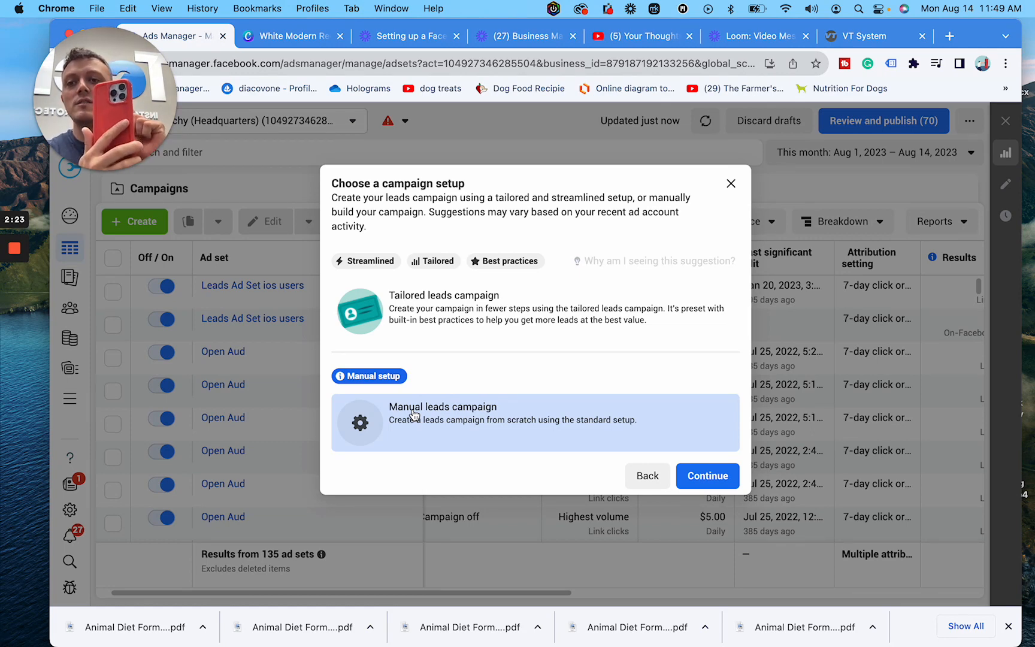
mouse_move(429, 429)
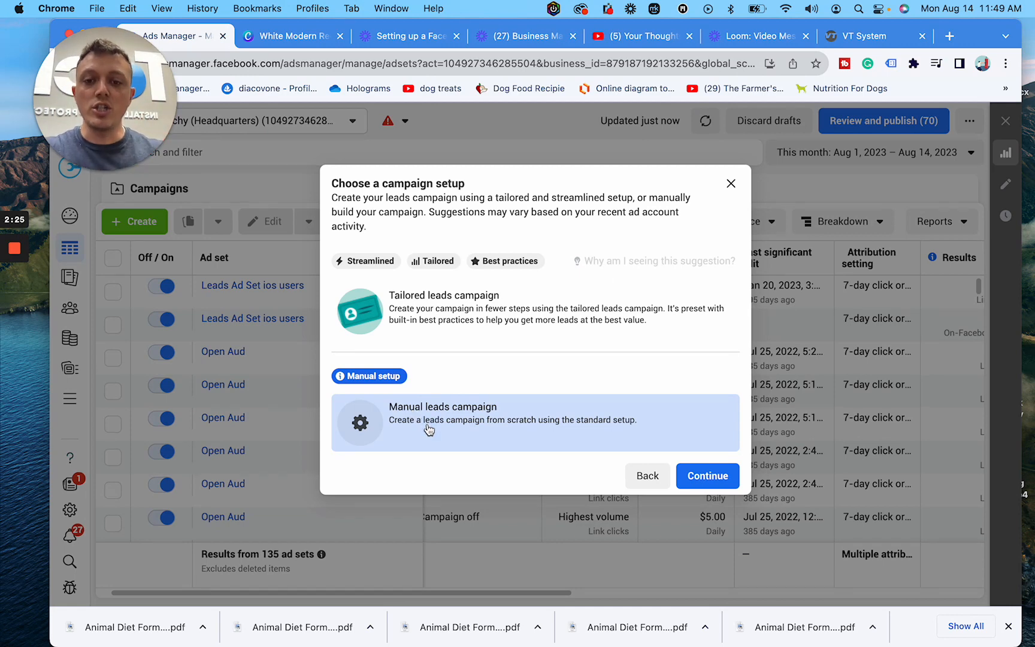
click(707, 475)
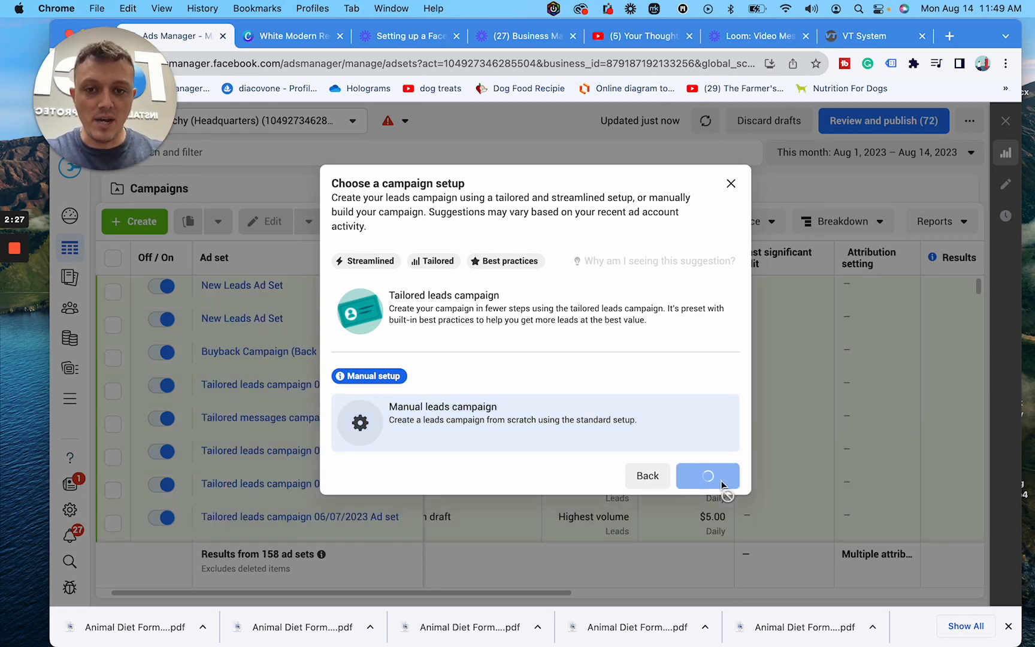
click(707, 475)
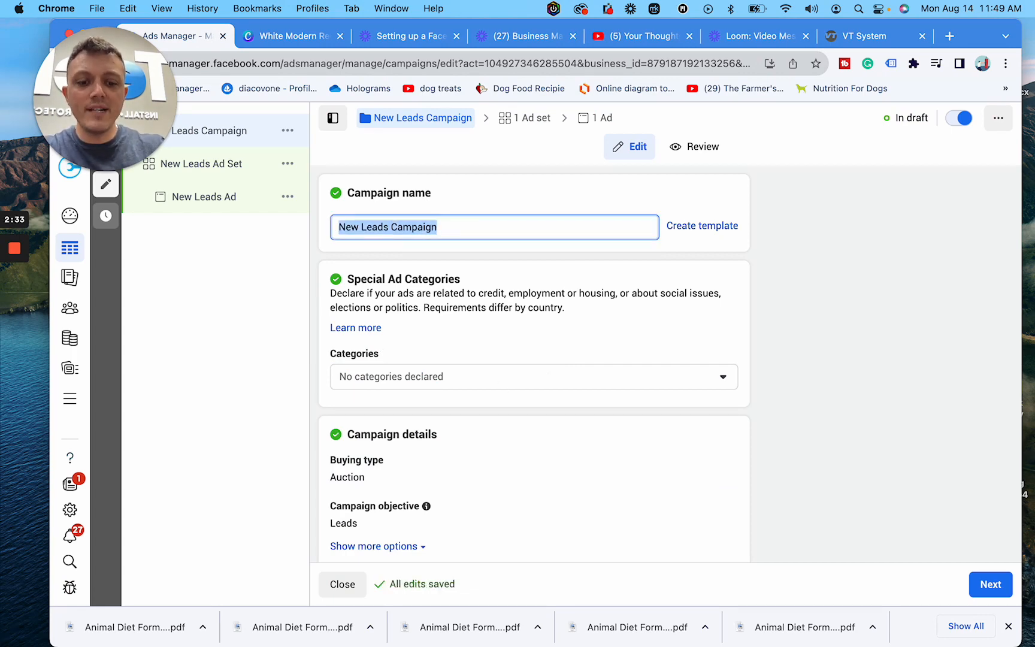
text(Nick)
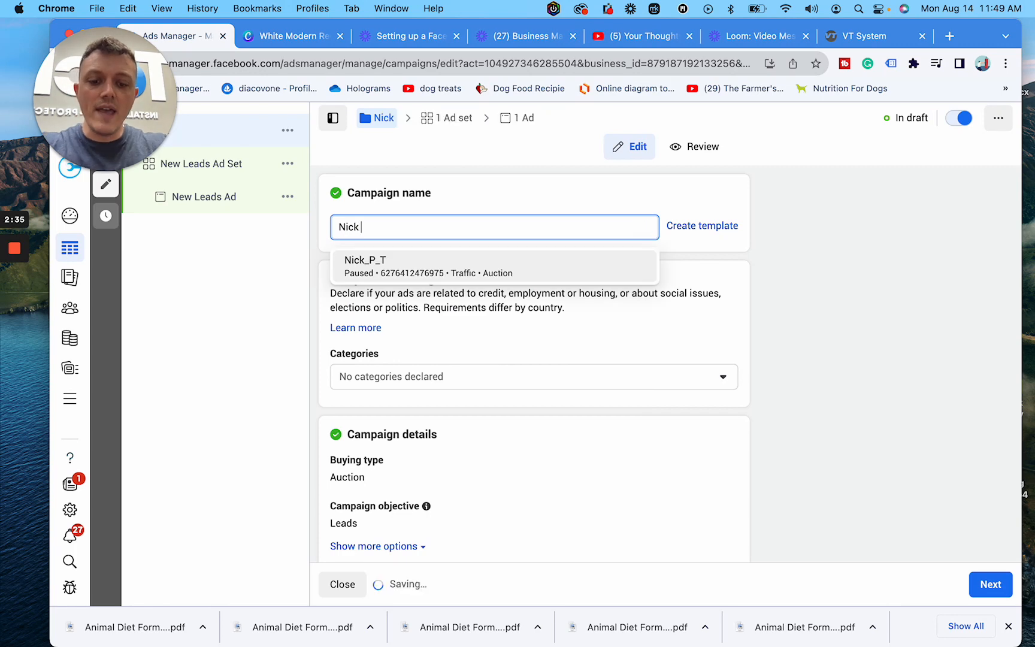
text(Device Sales)
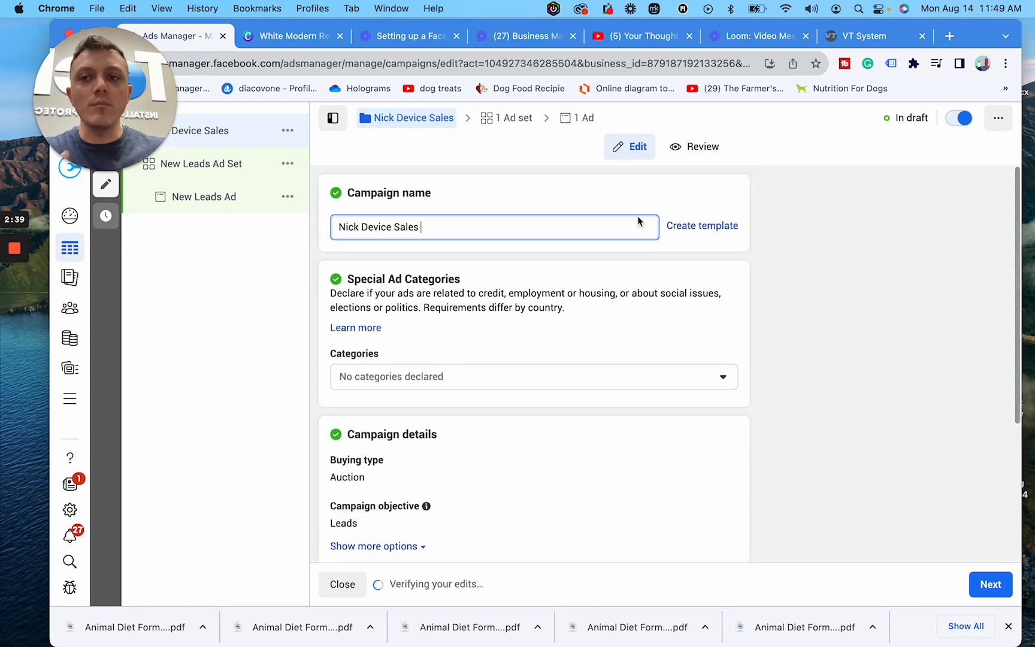
scroll(down, 3)
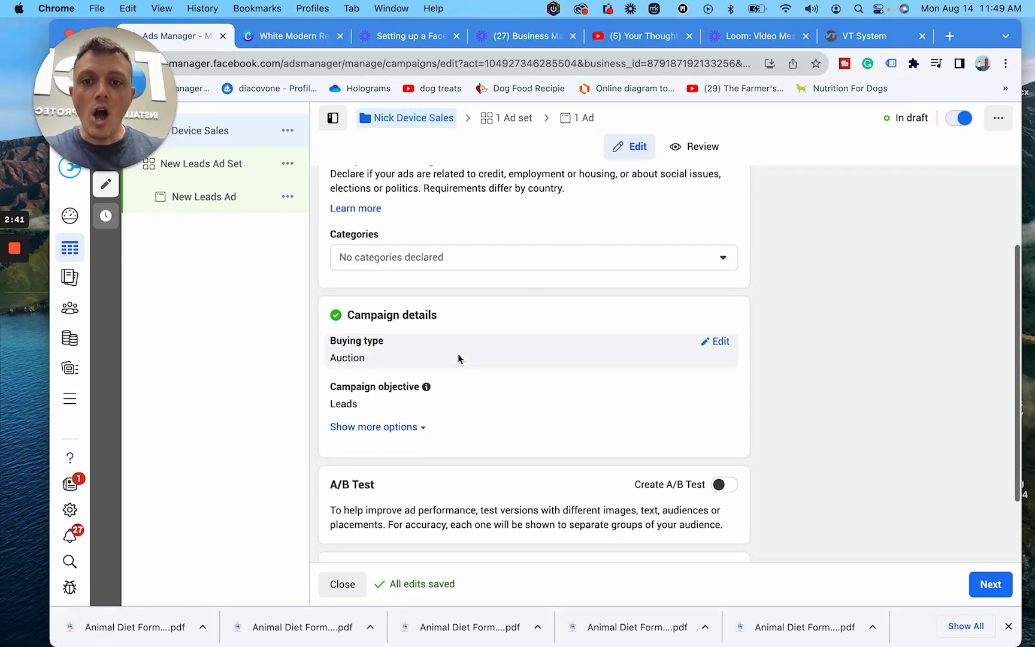
scroll(up, 3)
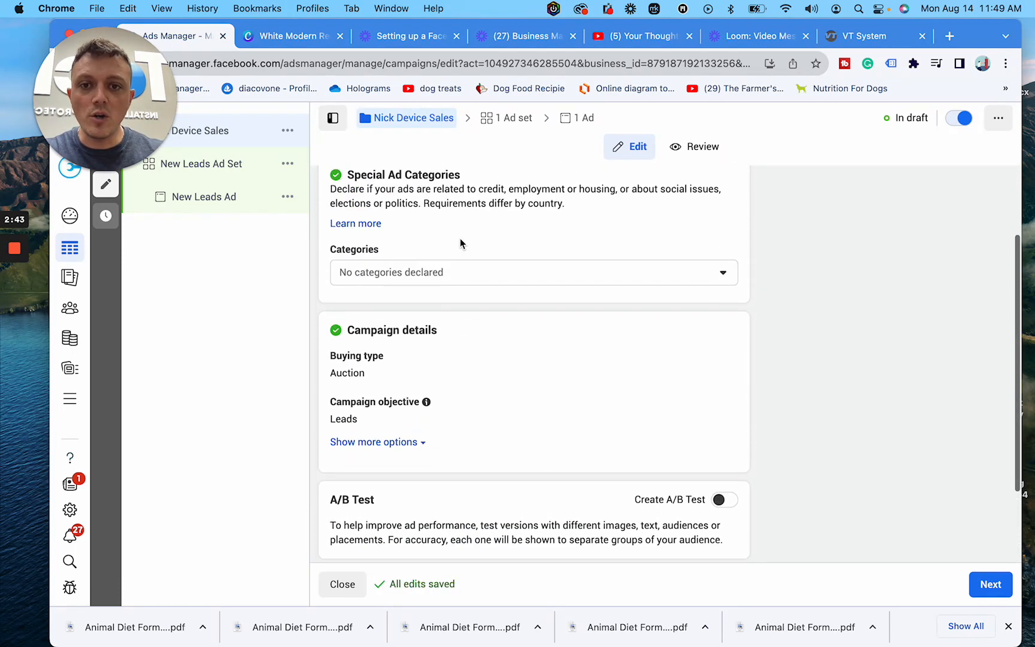
click(532, 272)
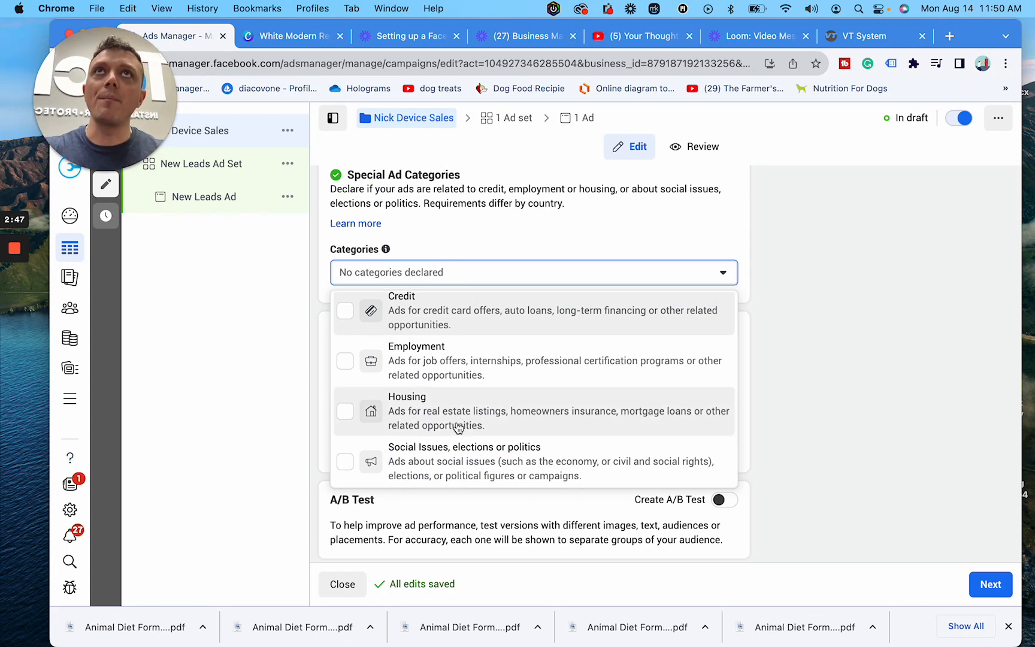
click(795, 295)
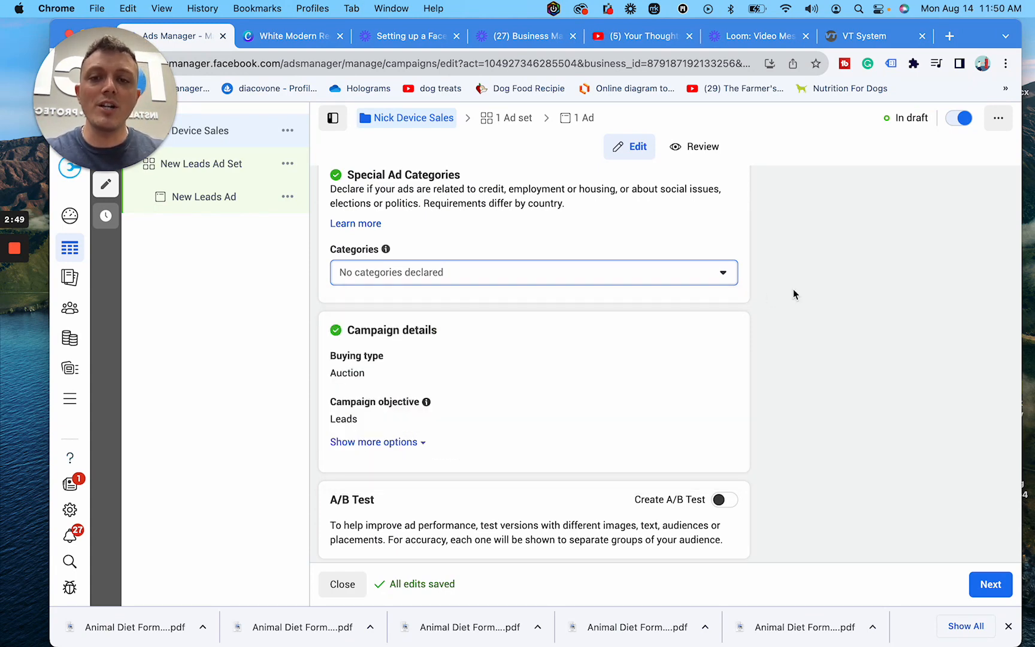
scroll(down, 3)
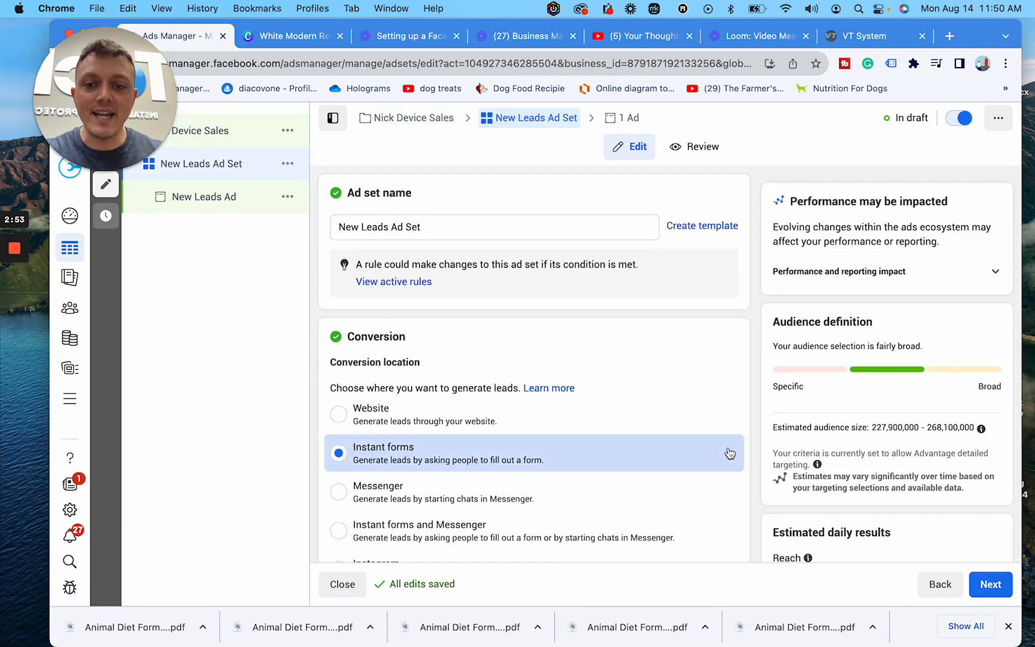
Scroll the ad set's Conversion, Facebook Page and Budget & schedule sections down to Audience.
scroll(down, 3)
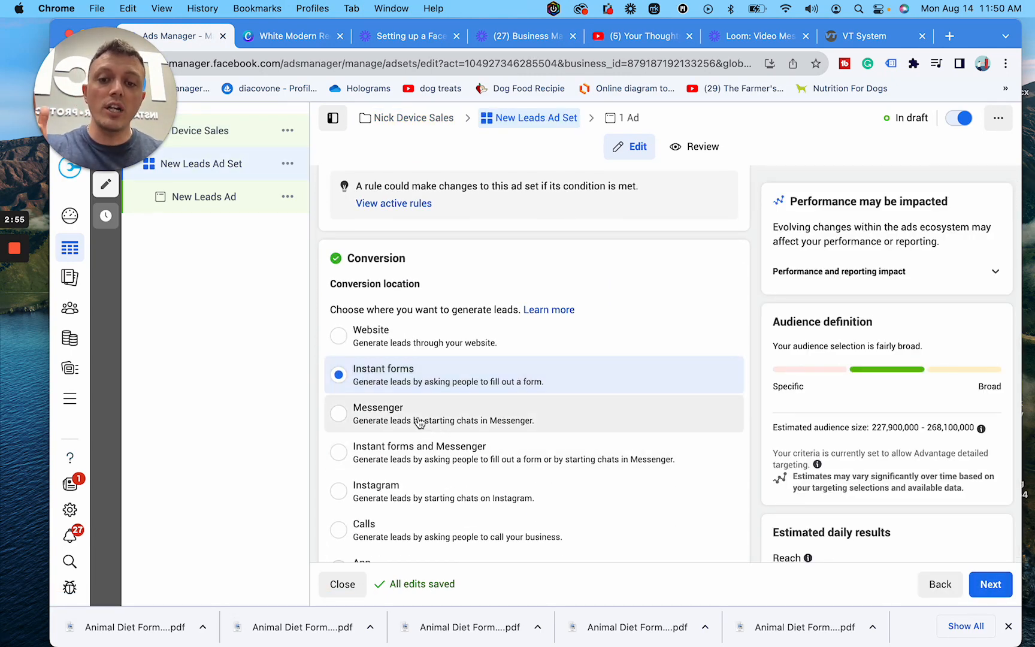
click(338, 414)
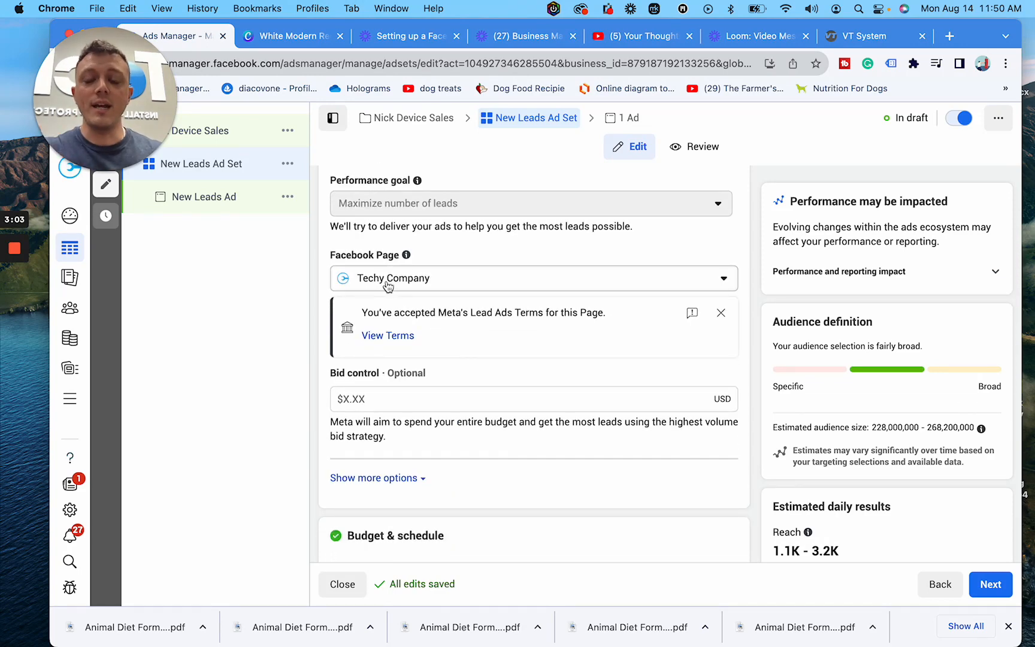
scroll(down, 3)
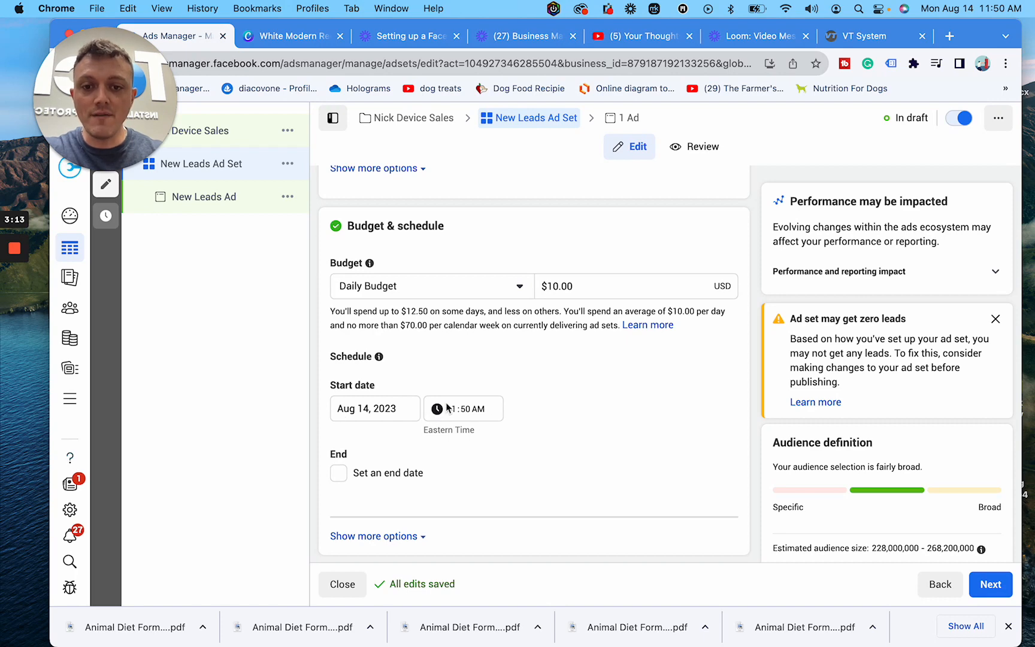
scroll(down, 3)
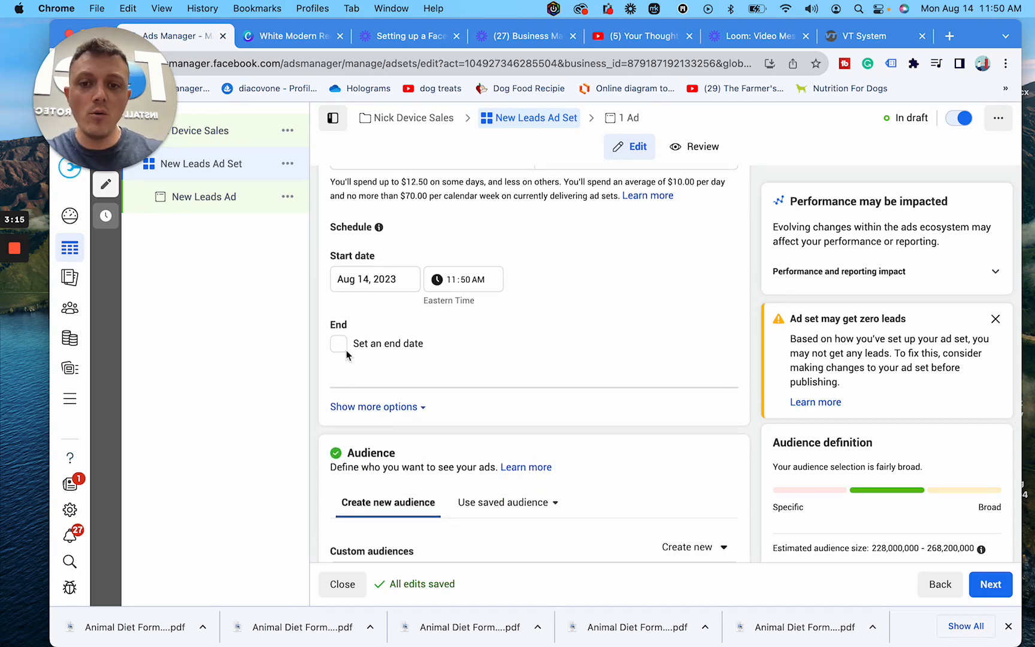
scroll(down, 3)
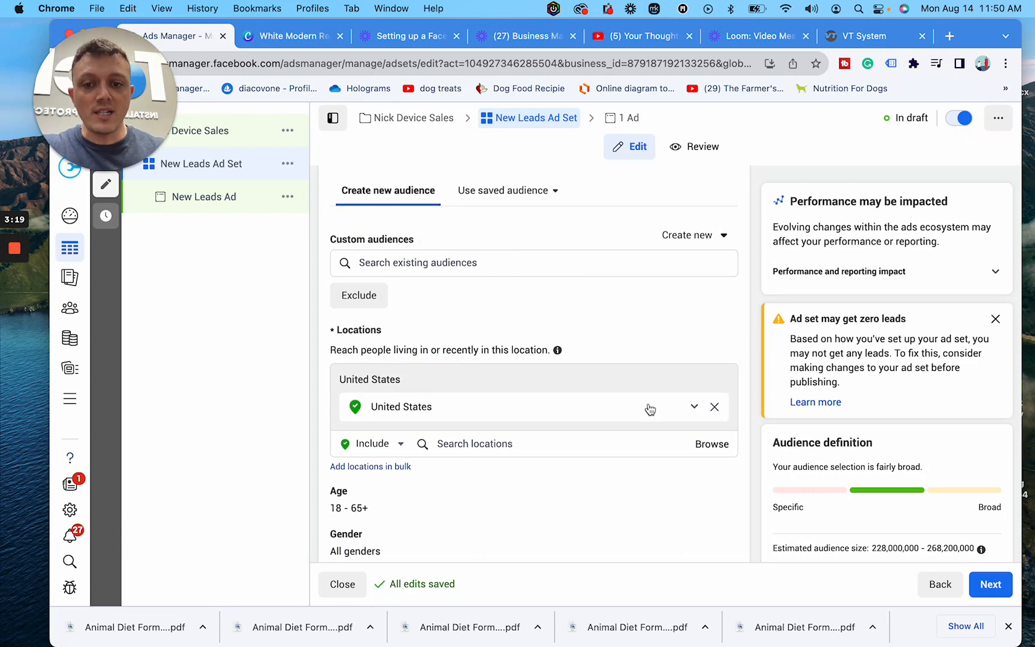
click(714, 407)
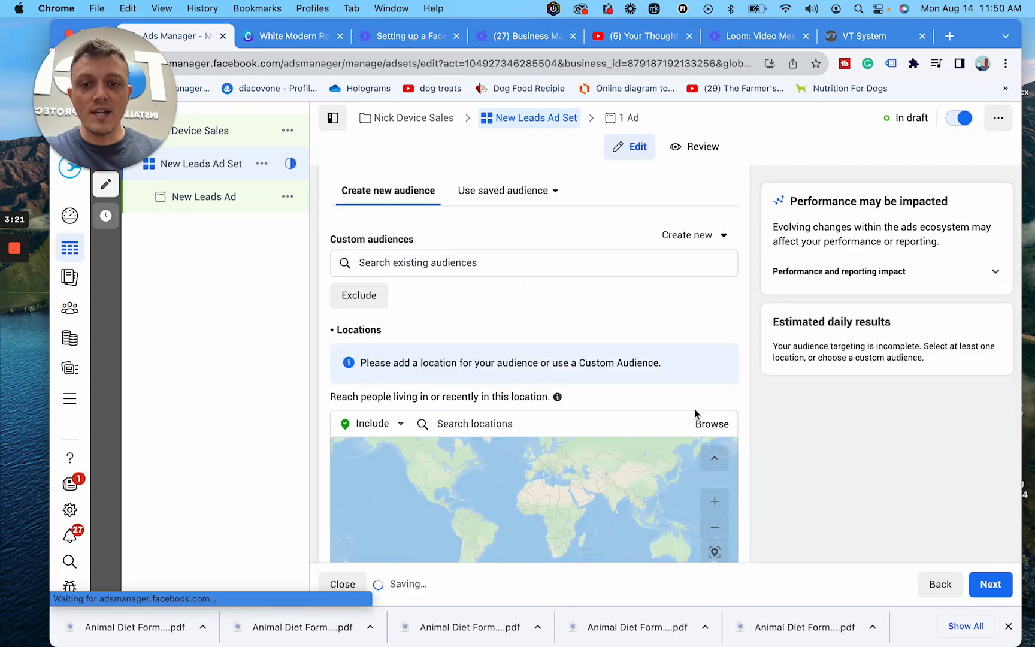
text(3000 sw 4th)
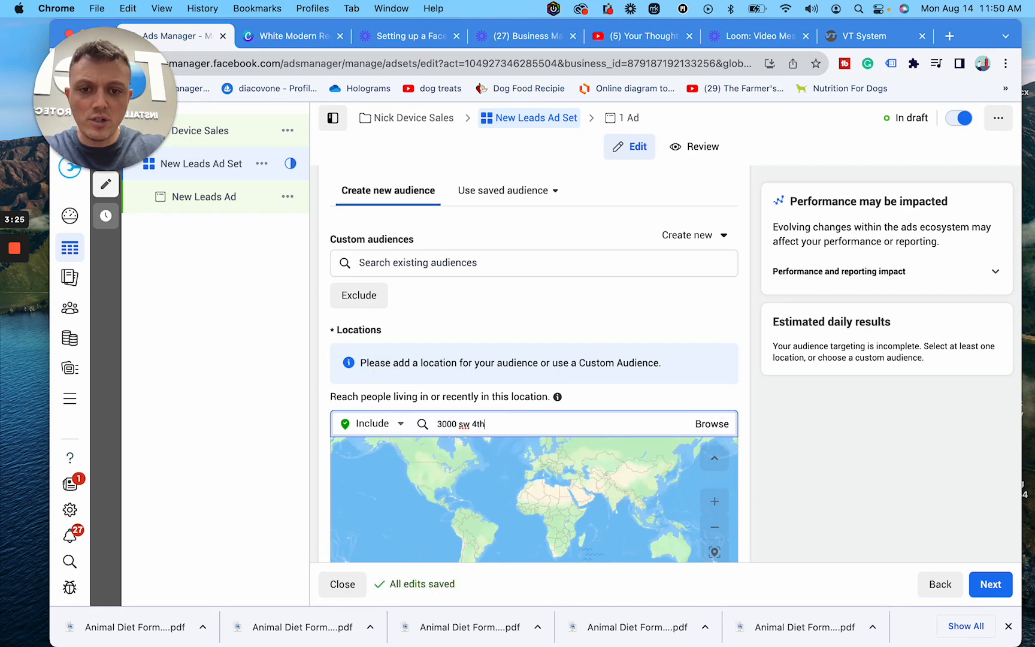
text(ave)
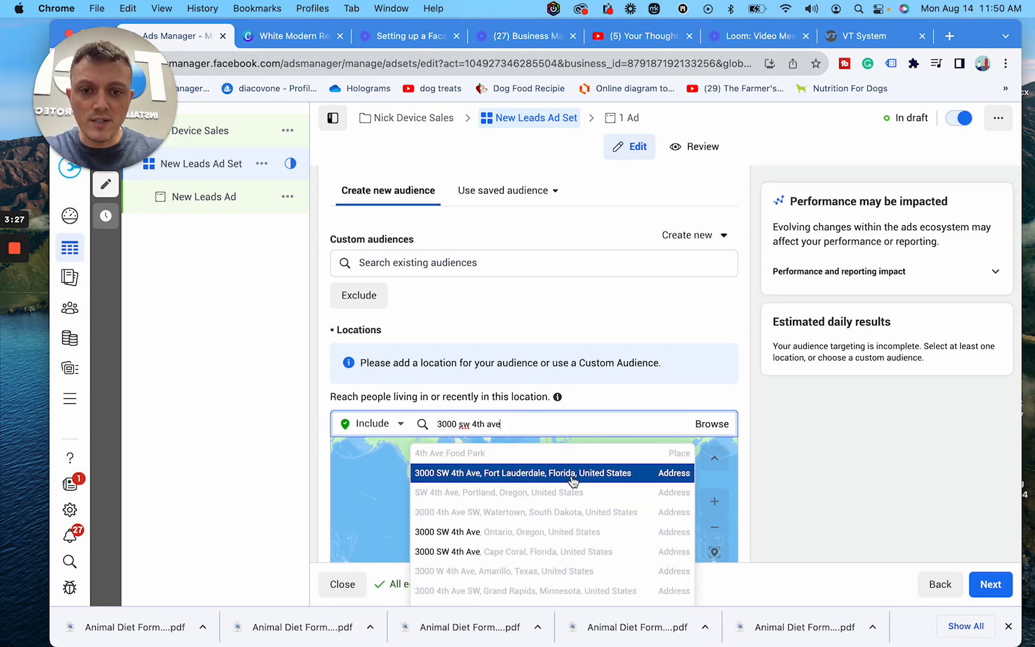
click(524, 473)
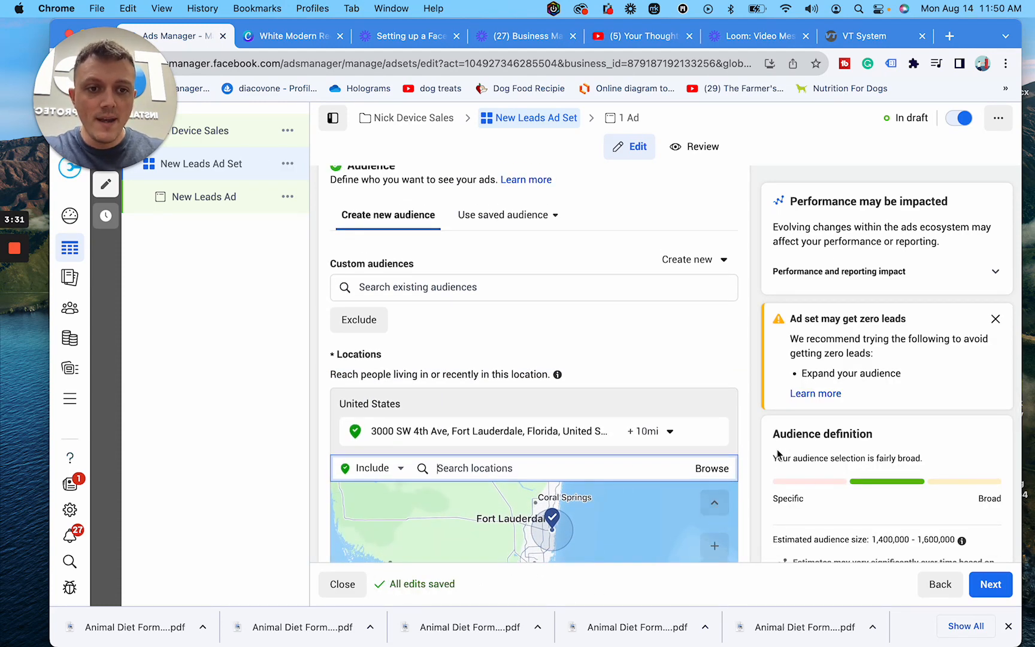
scroll(up, 3)
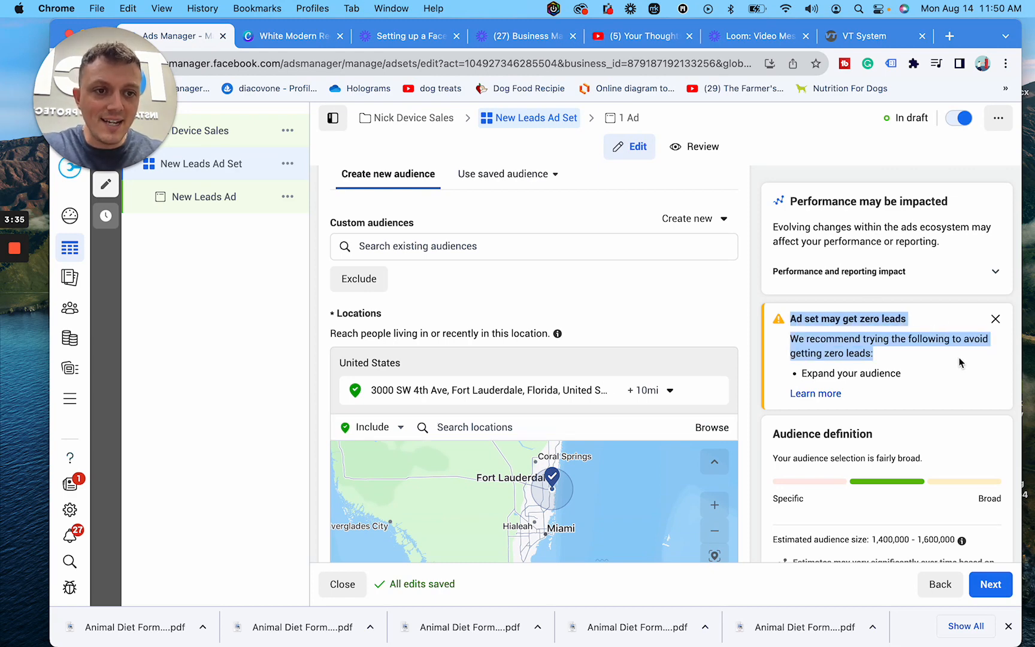
mouse_move(654, 390)
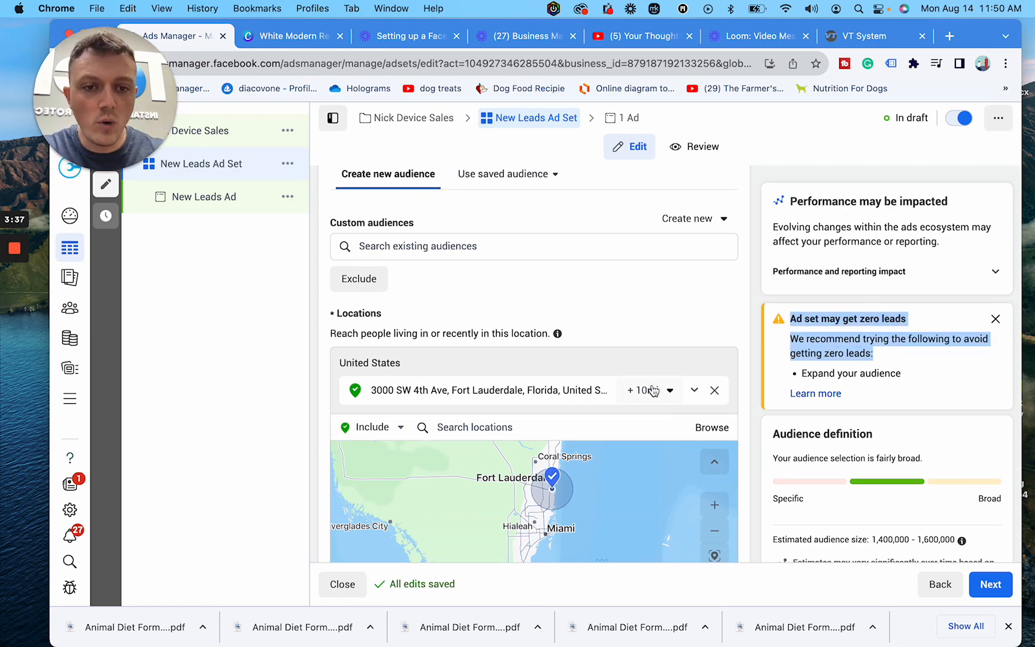
Set a 5-mile radius around the Fort Lauderdale address.
click(646, 390)
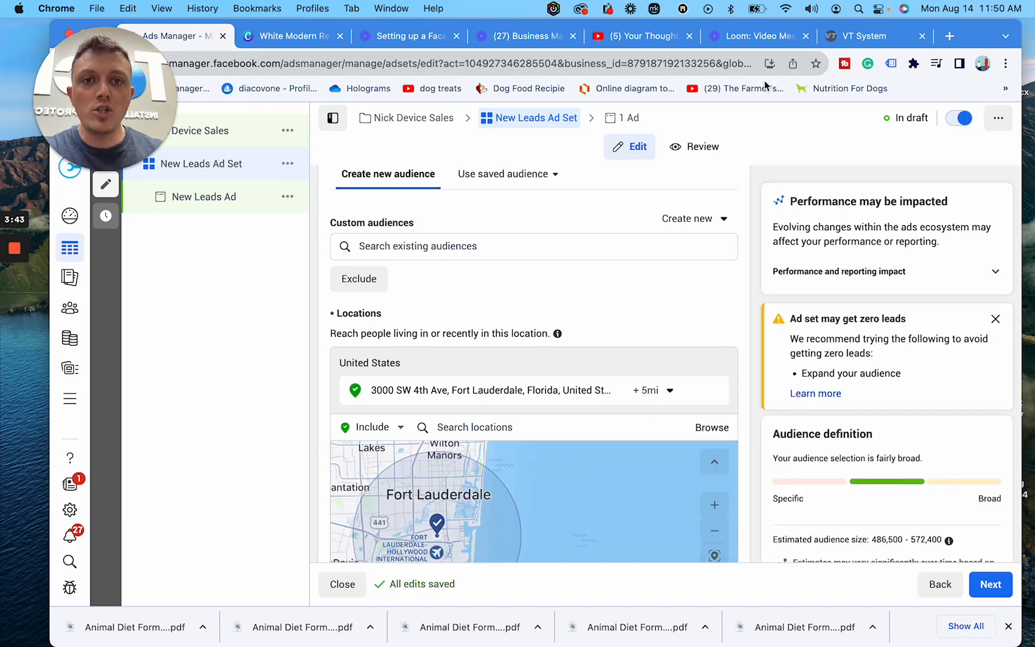
scroll(down, 3)
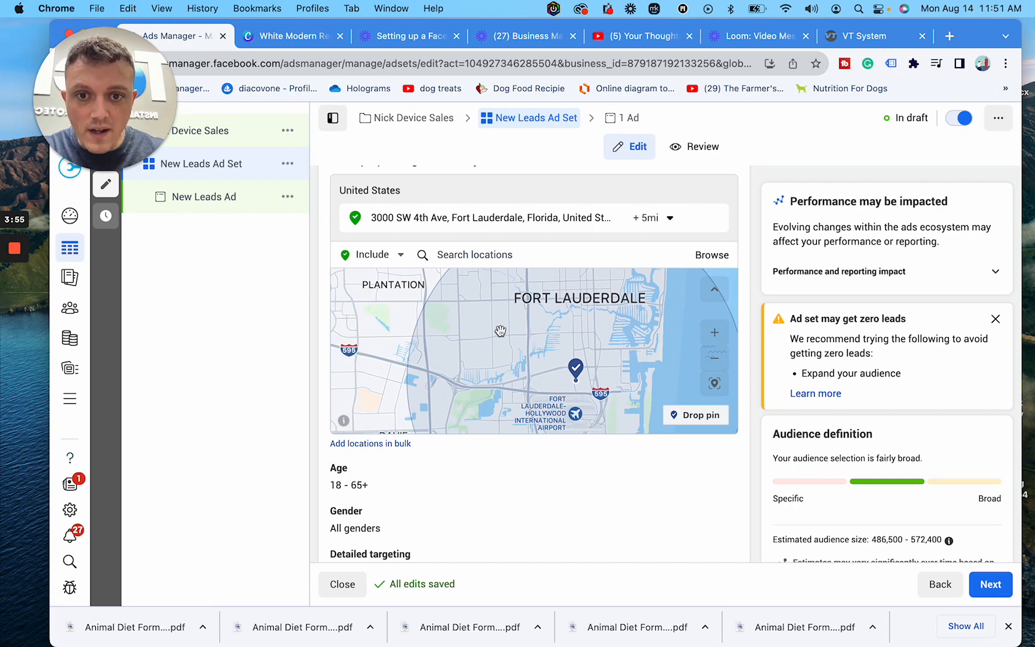
mouse_move(426, 369)
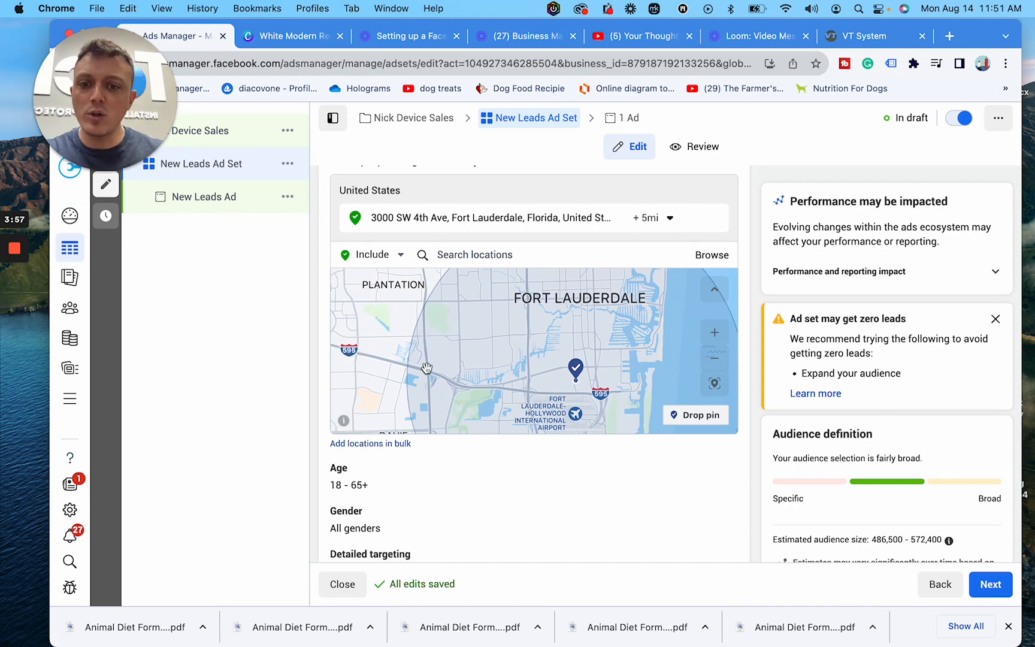
scroll(down, 3)
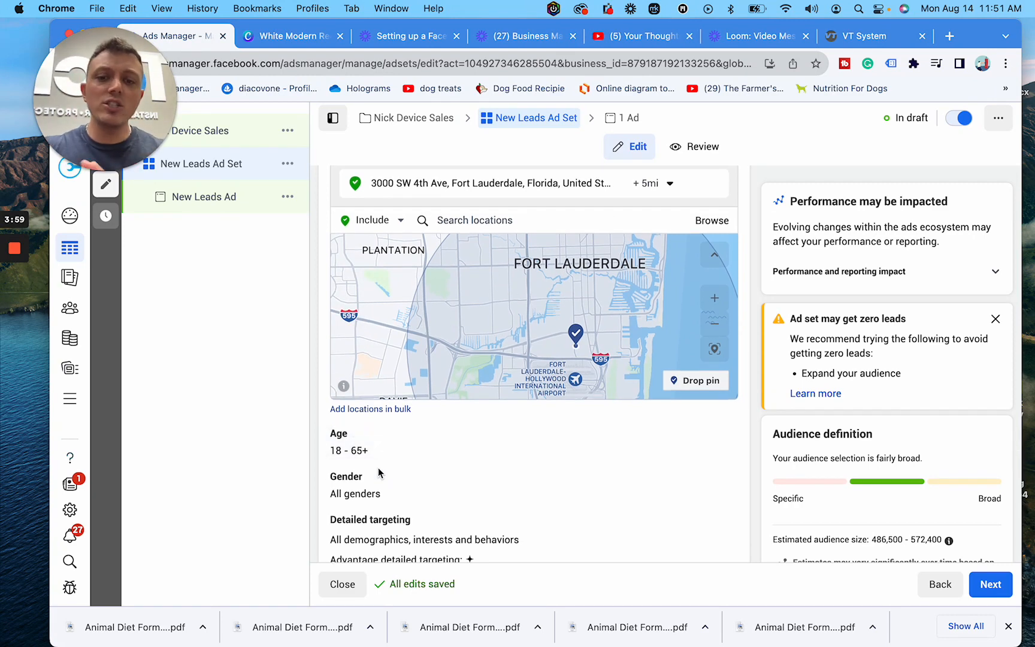
scroll(down, 3)
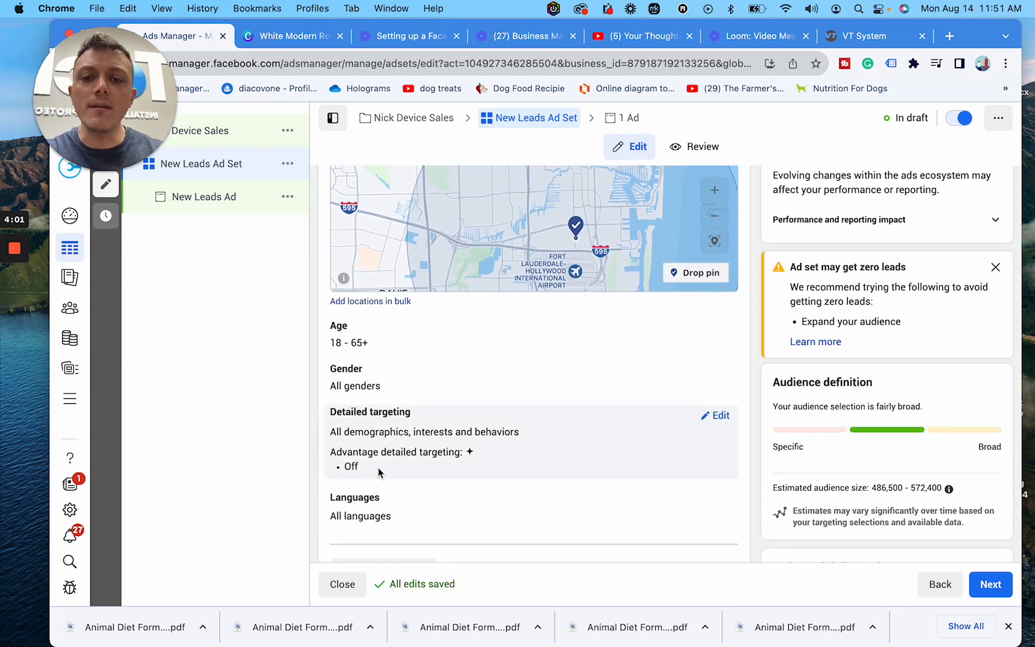
scroll(down, 3)
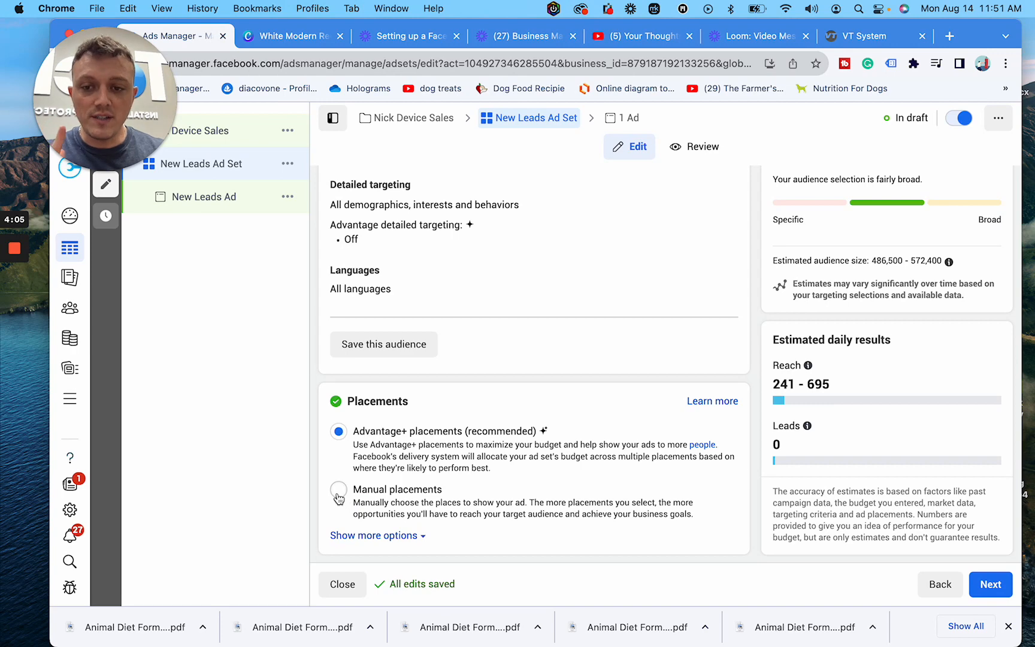
click(338, 494)
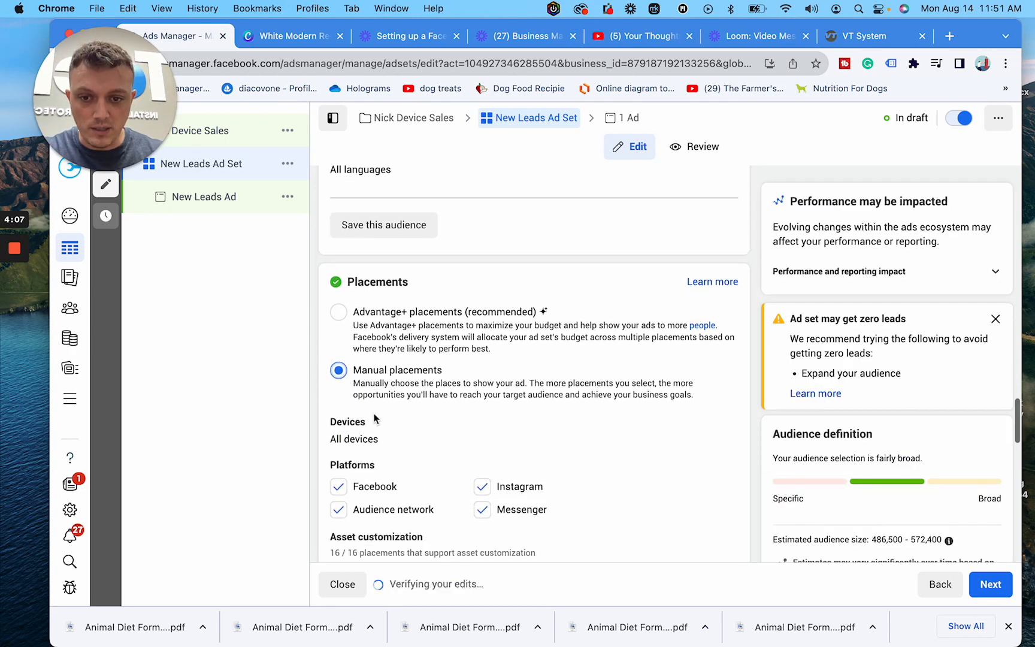
scroll(down, 3)
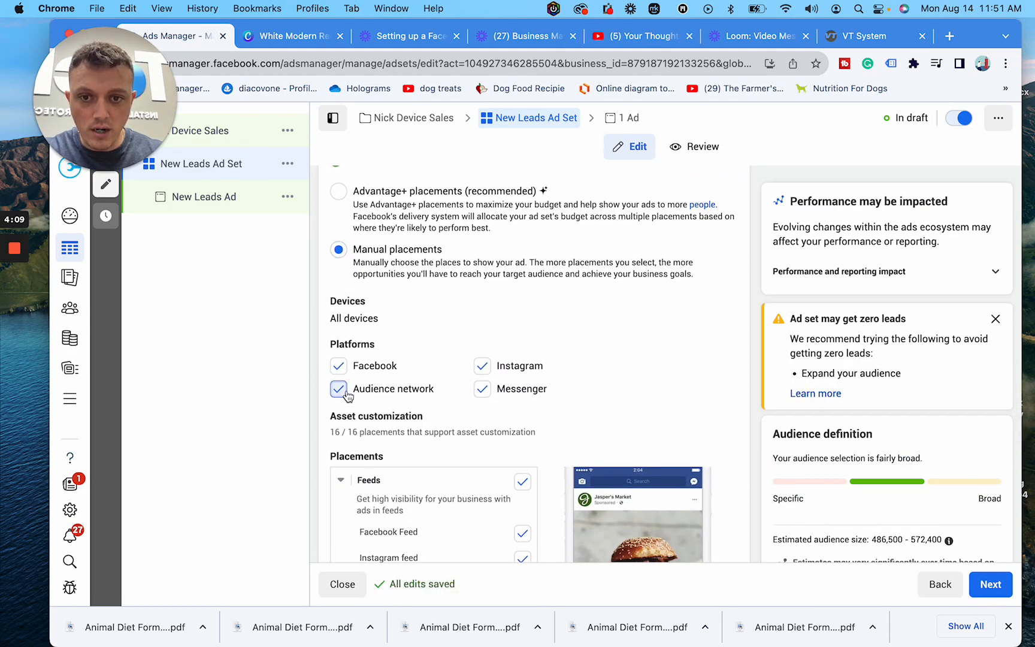
click(338, 389)
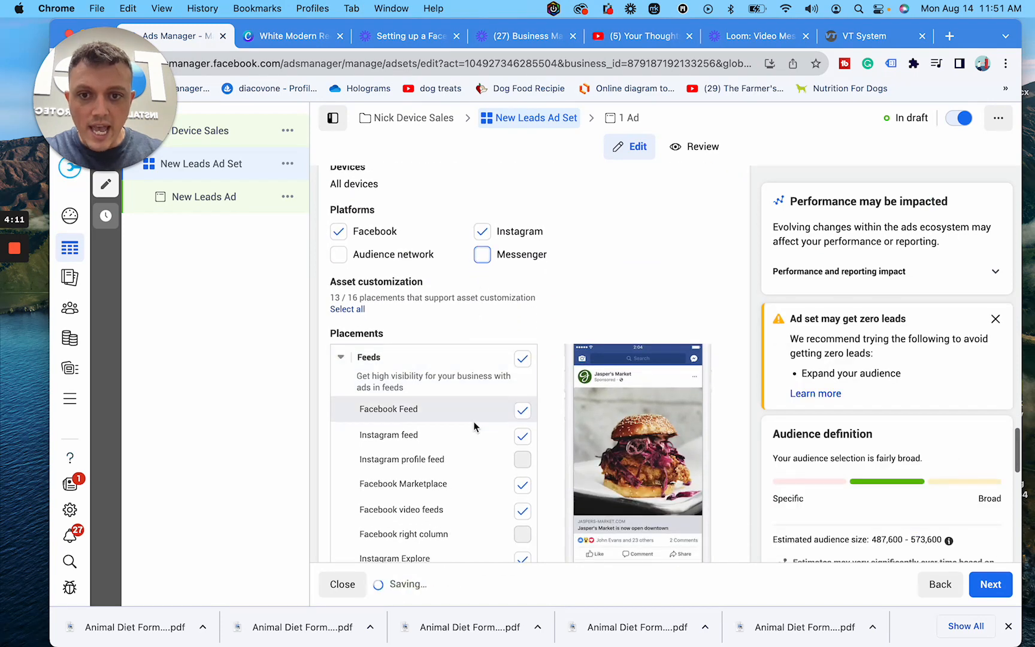
click(522, 409)
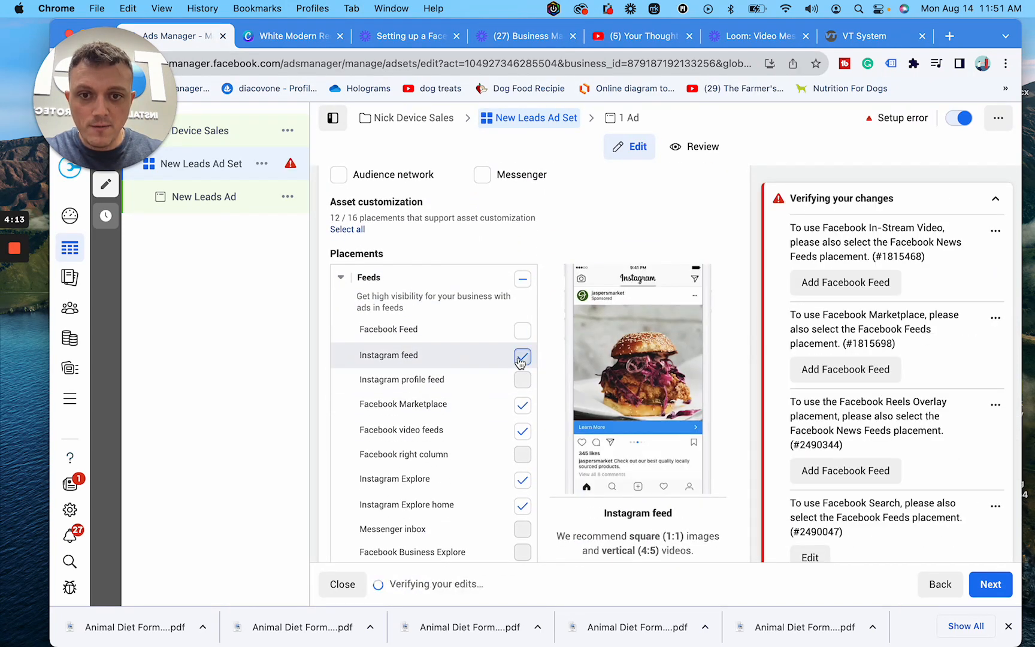
click(522, 354)
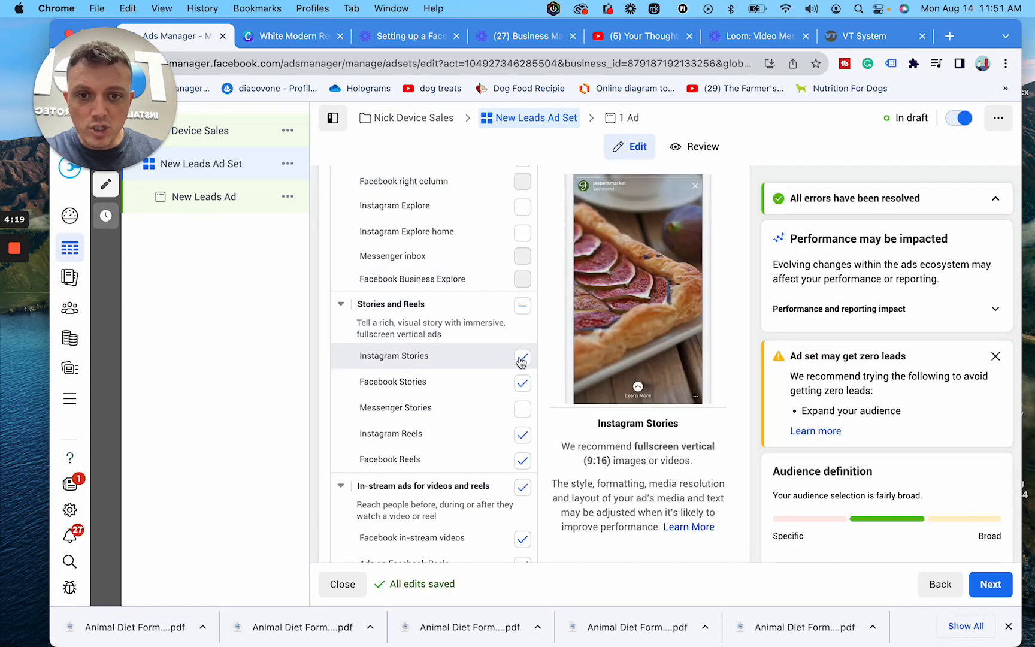
click(522, 356)
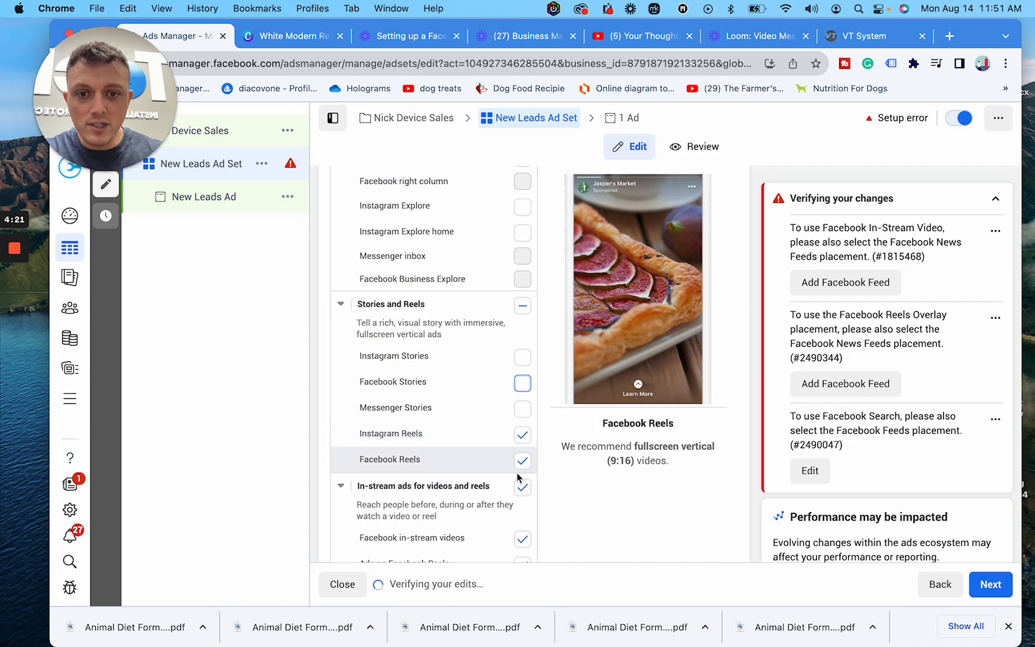
scroll(down, 3)
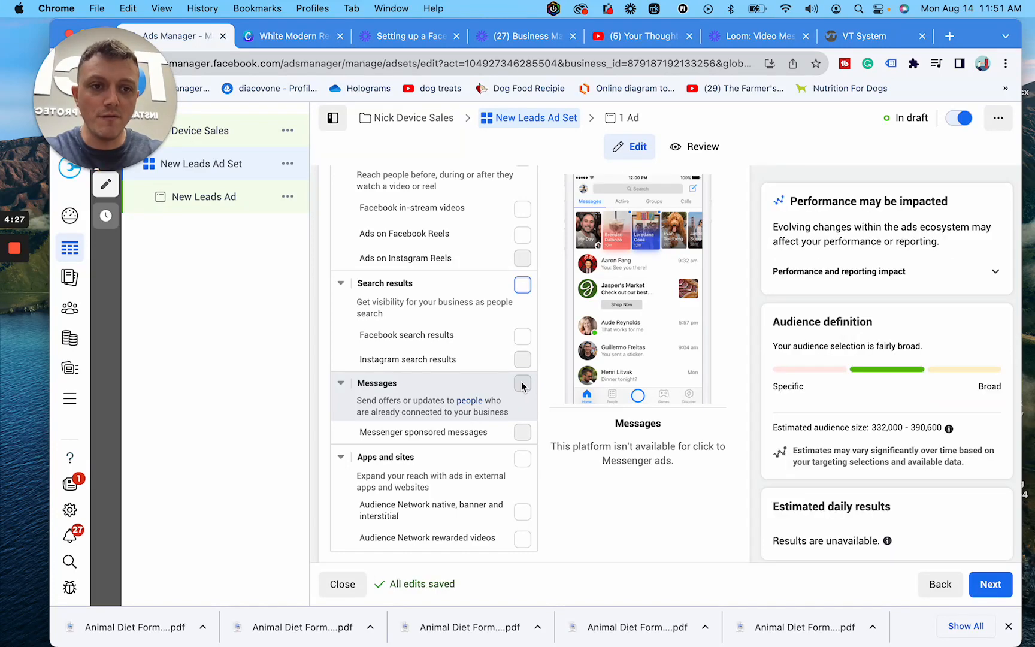
scroll(down, 3)
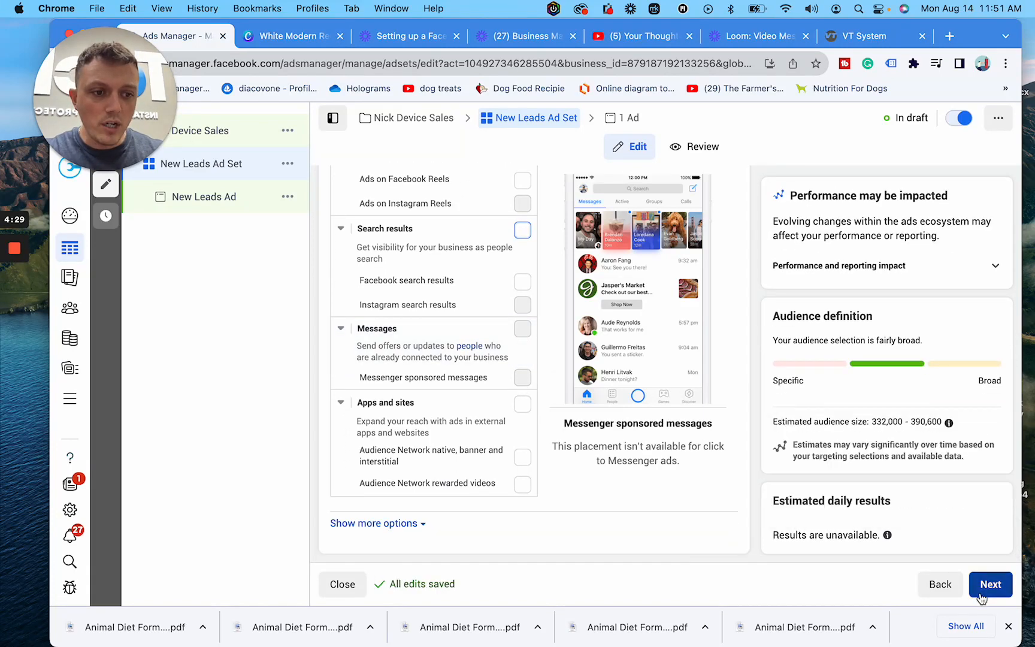
Move on to the ad, name it 'Buy Back Ads', and scroll to Ad creative.
click(990, 584)
text(C)
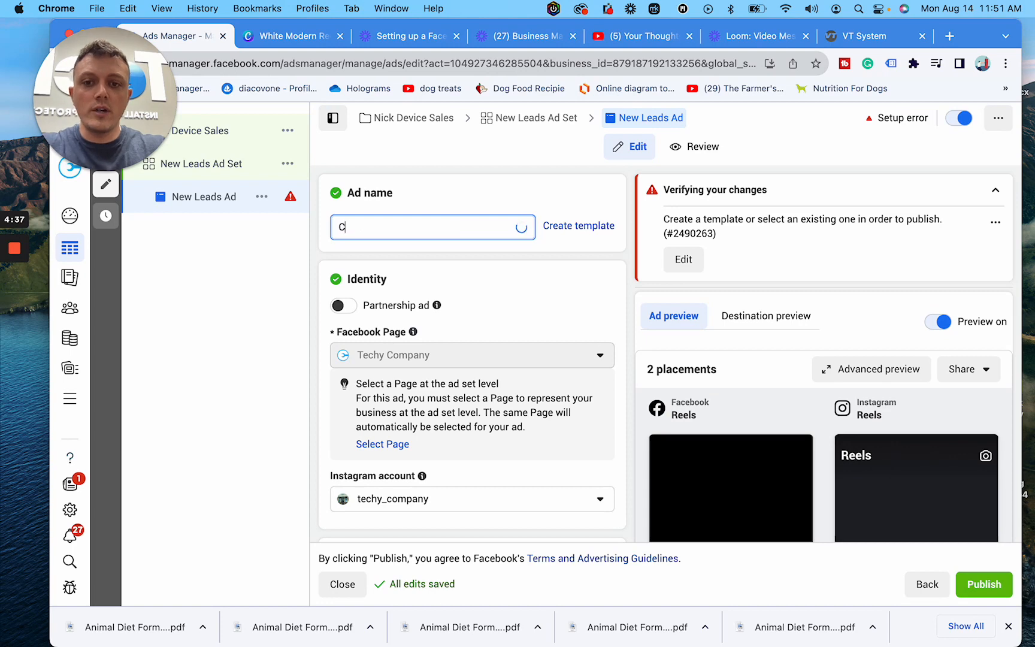
text(Buy Back Ads)
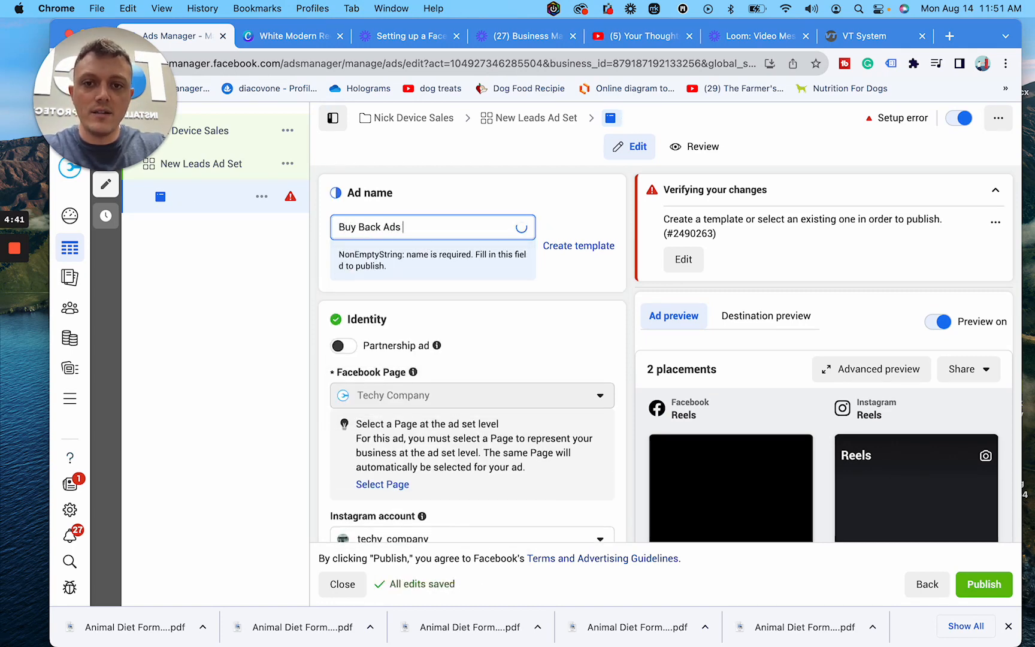
scroll(down, 3)
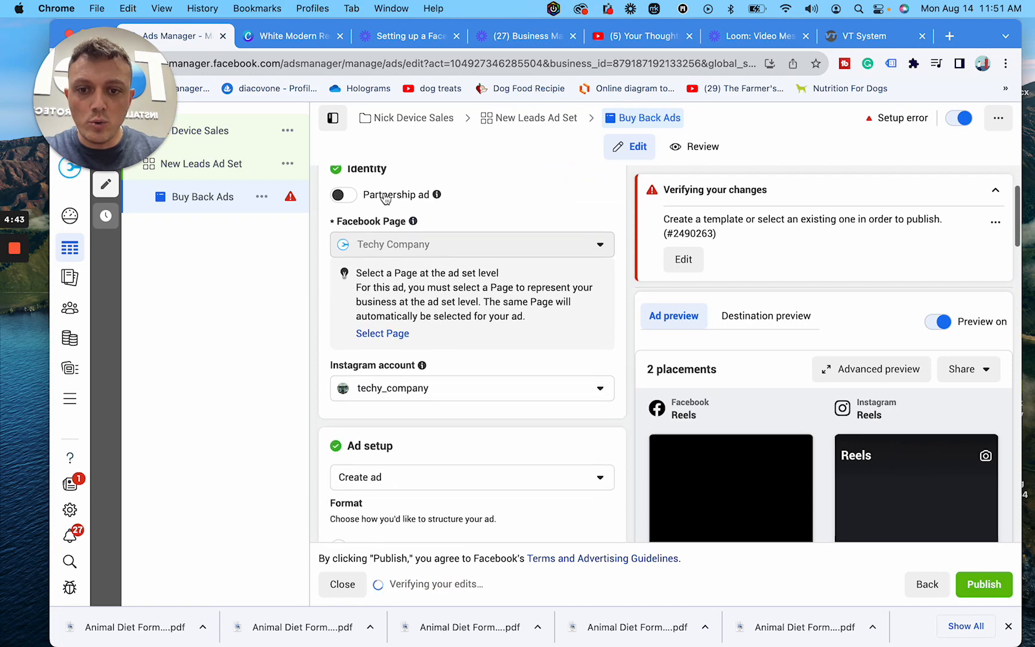
scroll(down, 3)
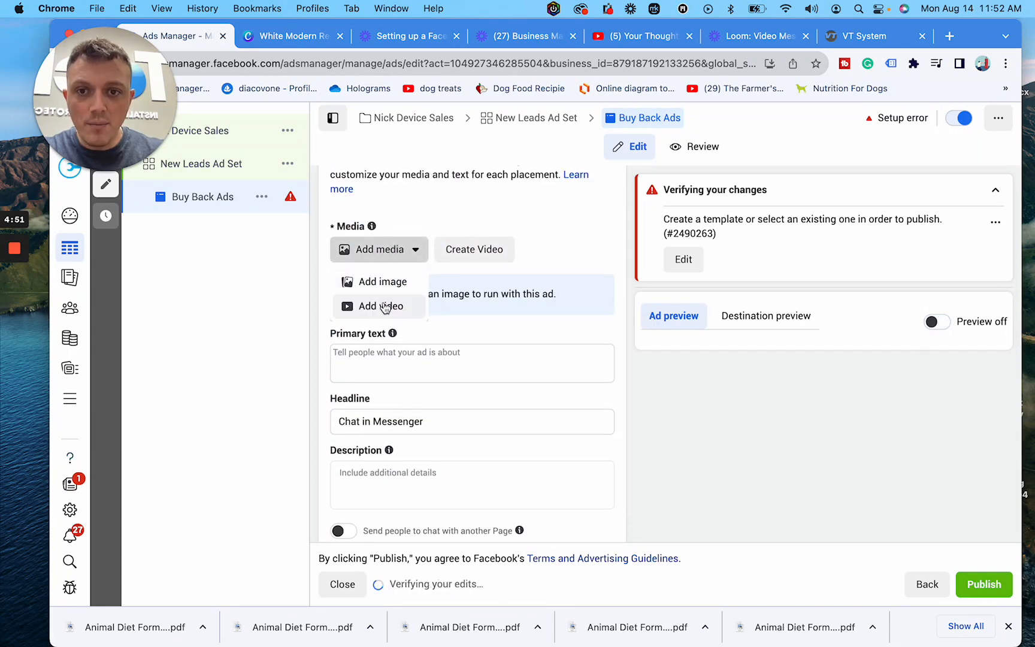
Add a video from Account Videos, keeping its full length and Original crop.
click(382, 306)
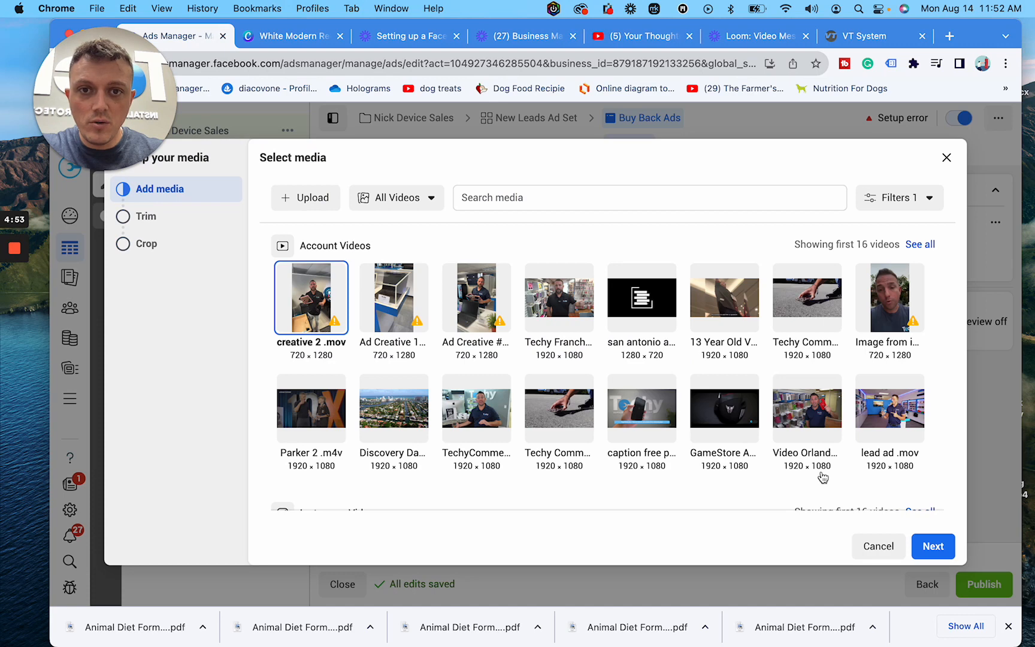
click(933, 546)
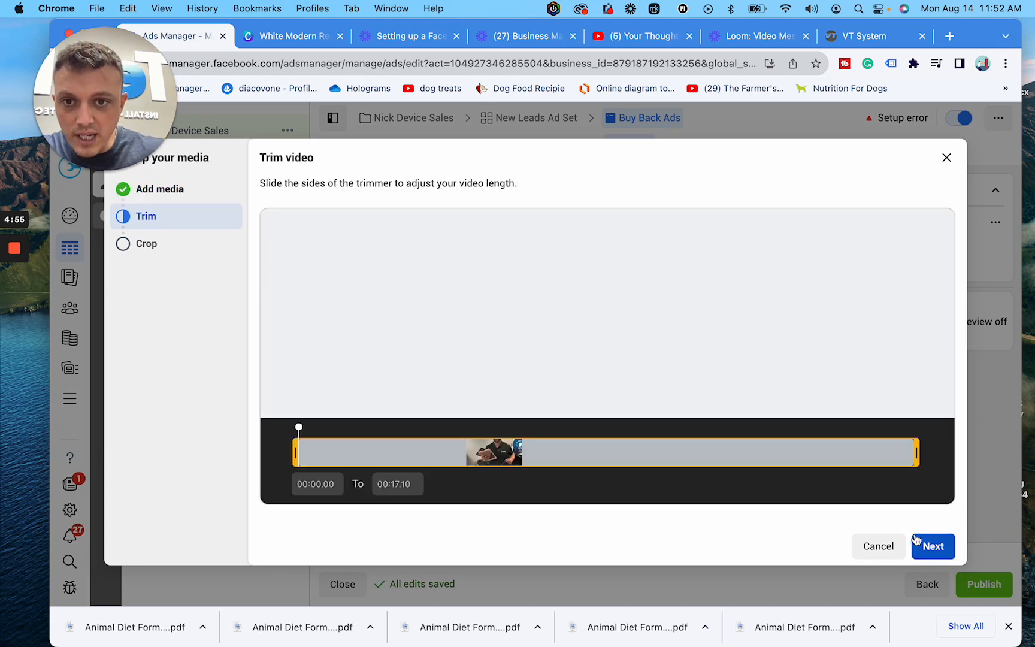
click(933, 546)
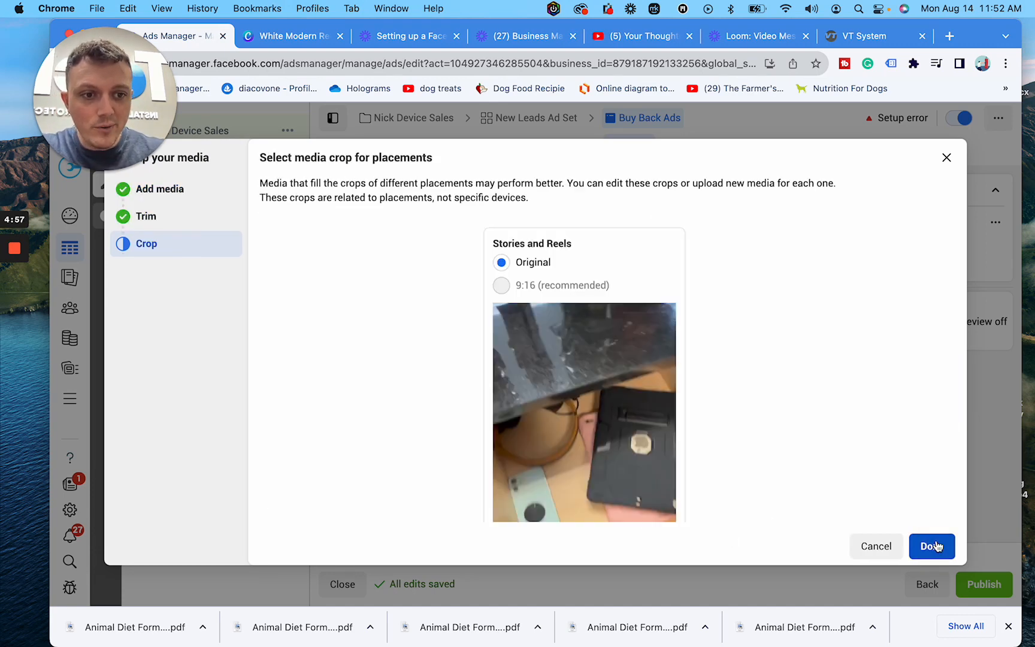
click(932, 546)
text(Device Buy Back)
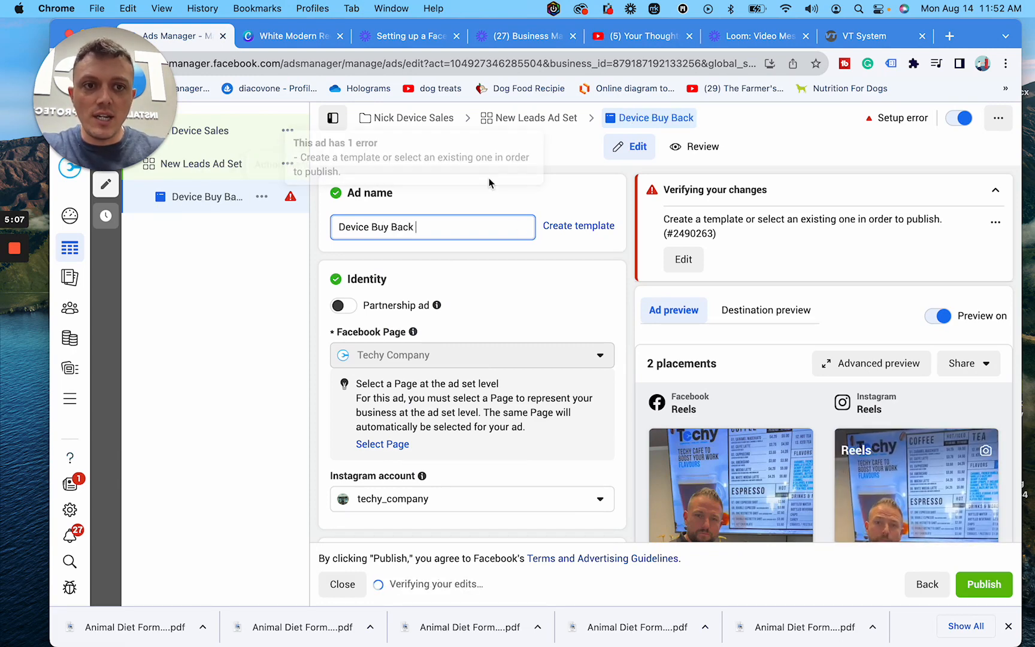
Review the Device Buy Back ad's setup, creative and 'Automated chat 08-14-23 Copy' message template.
scroll(down, 3)
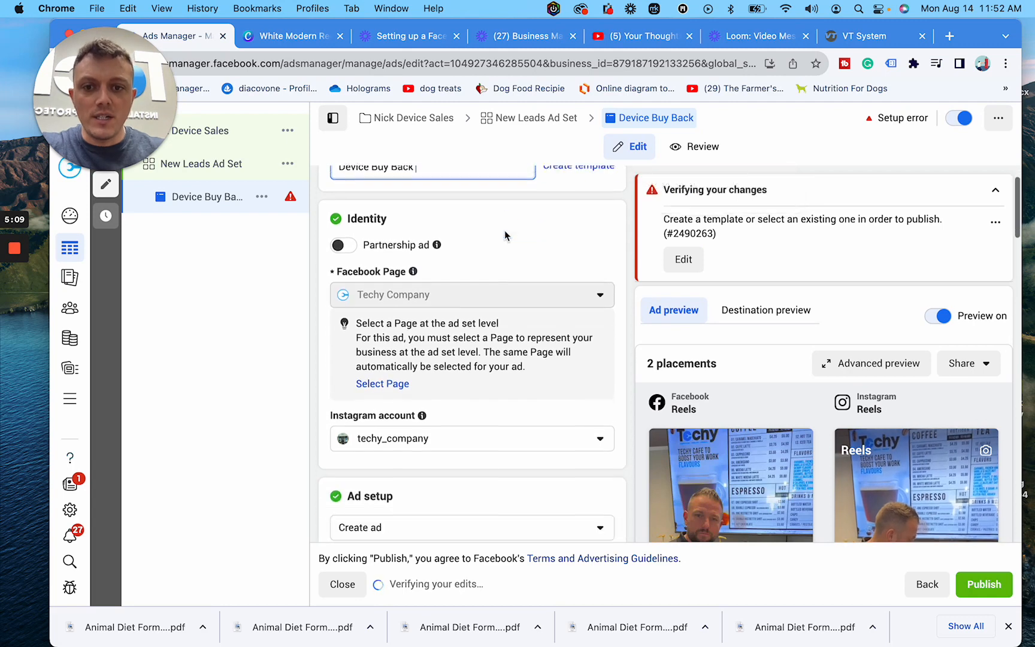
scroll(down, 3)
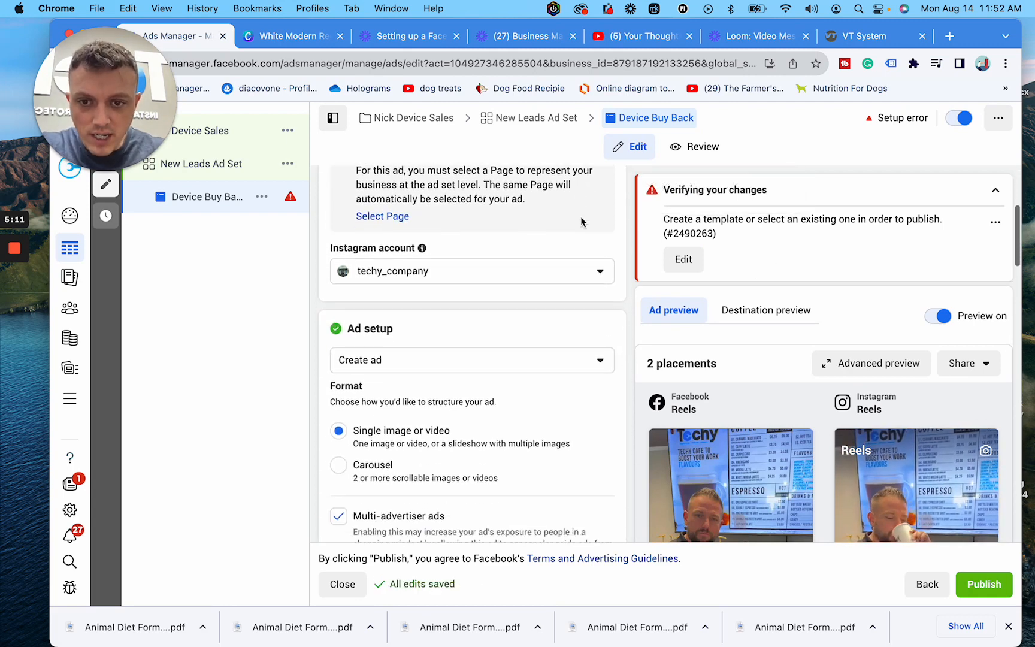
scroll(down, 3)
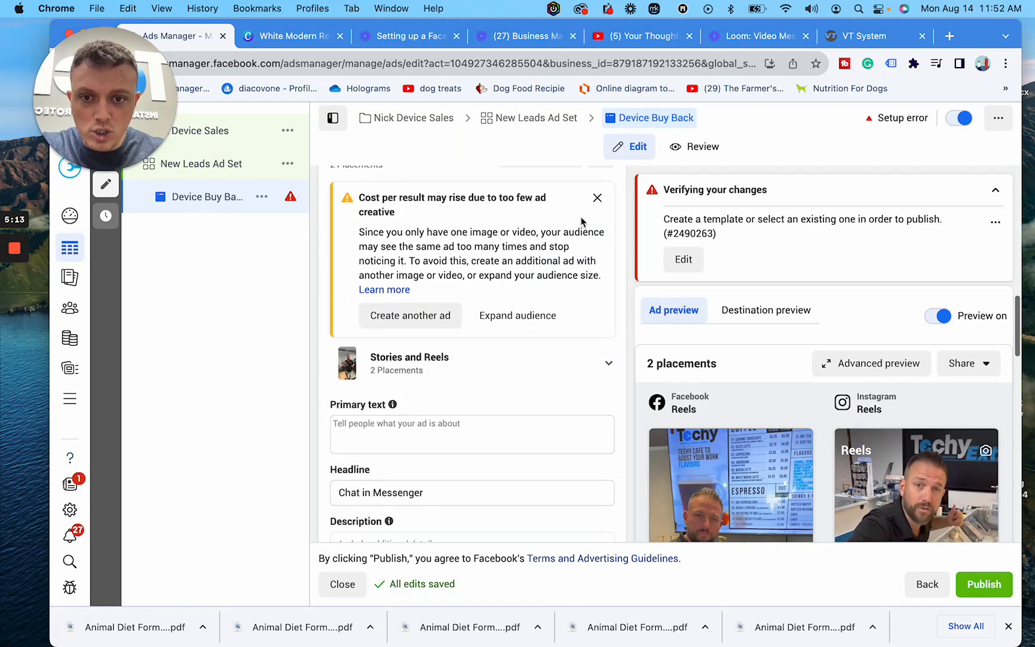
scroll(down, 3)
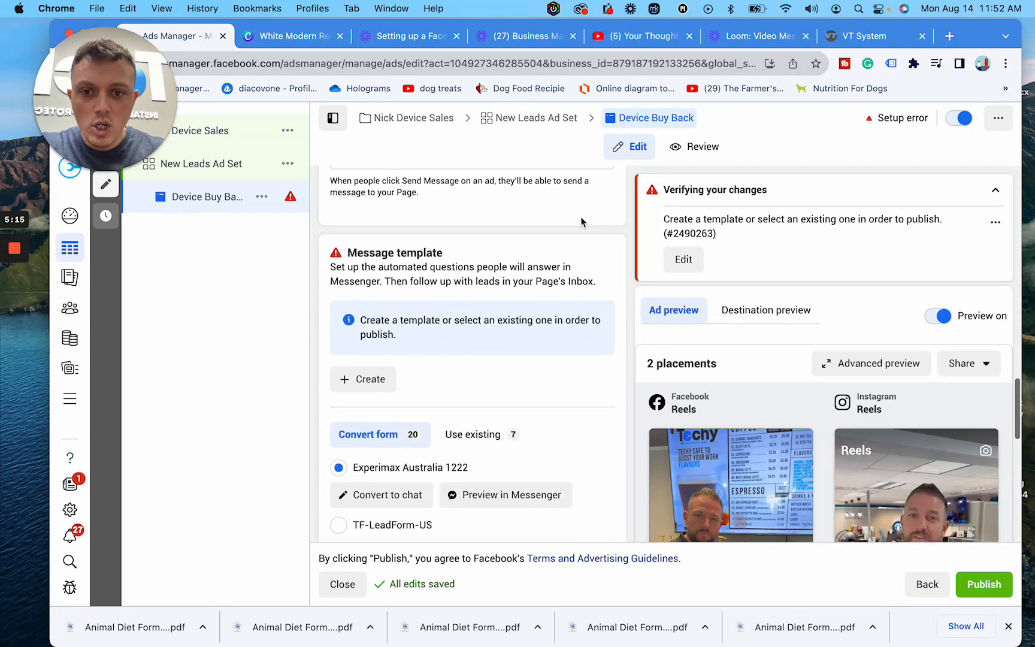
scroll(down, 3)
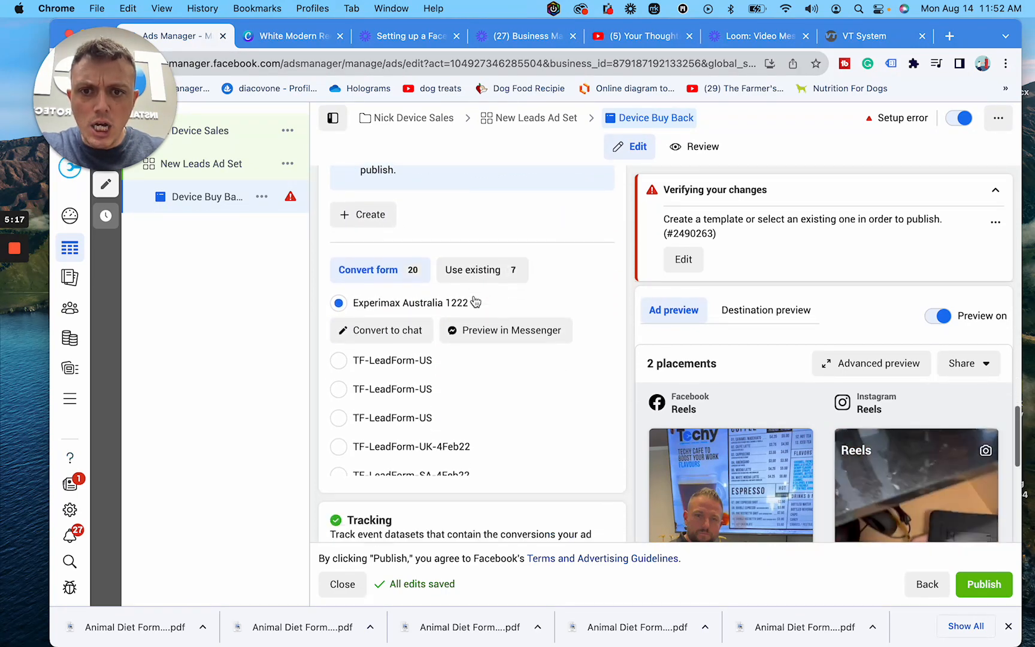
scroll(up, 3)
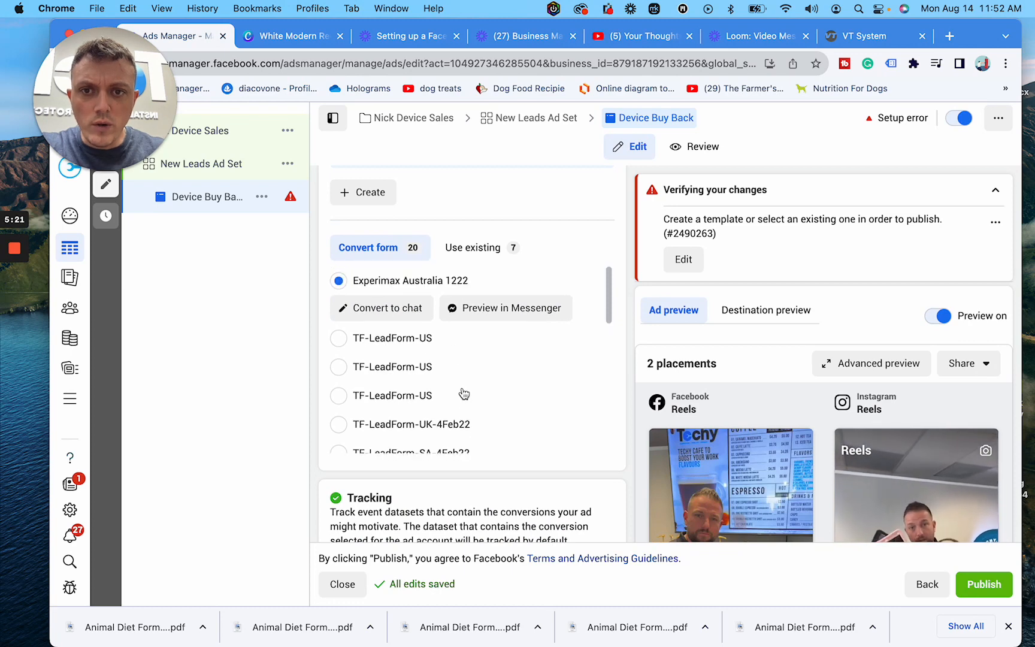
click(202, 164)
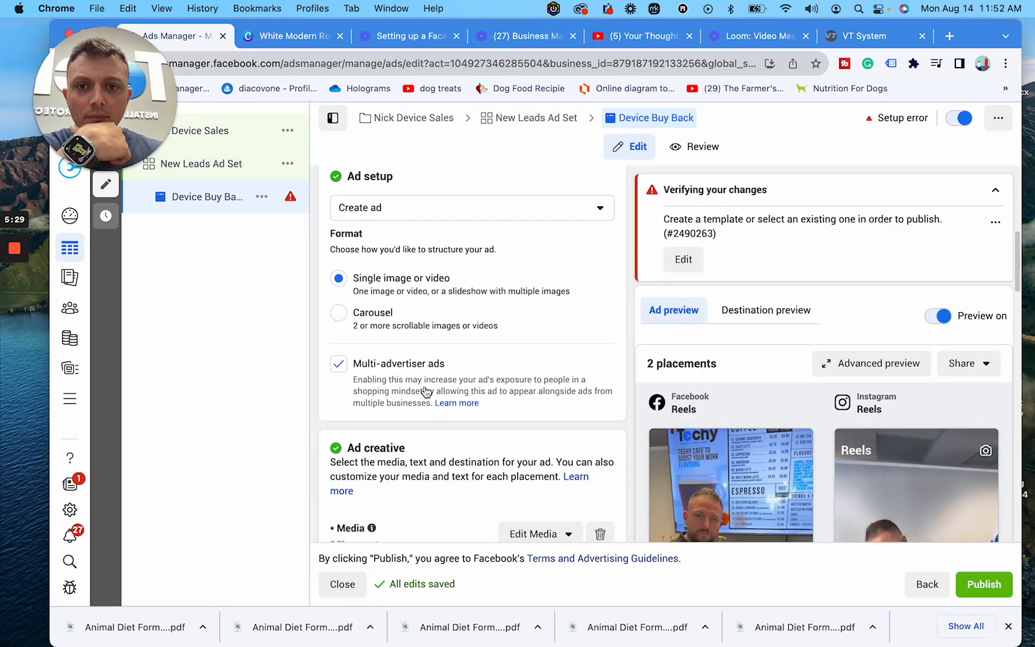
scroll(up, 3)
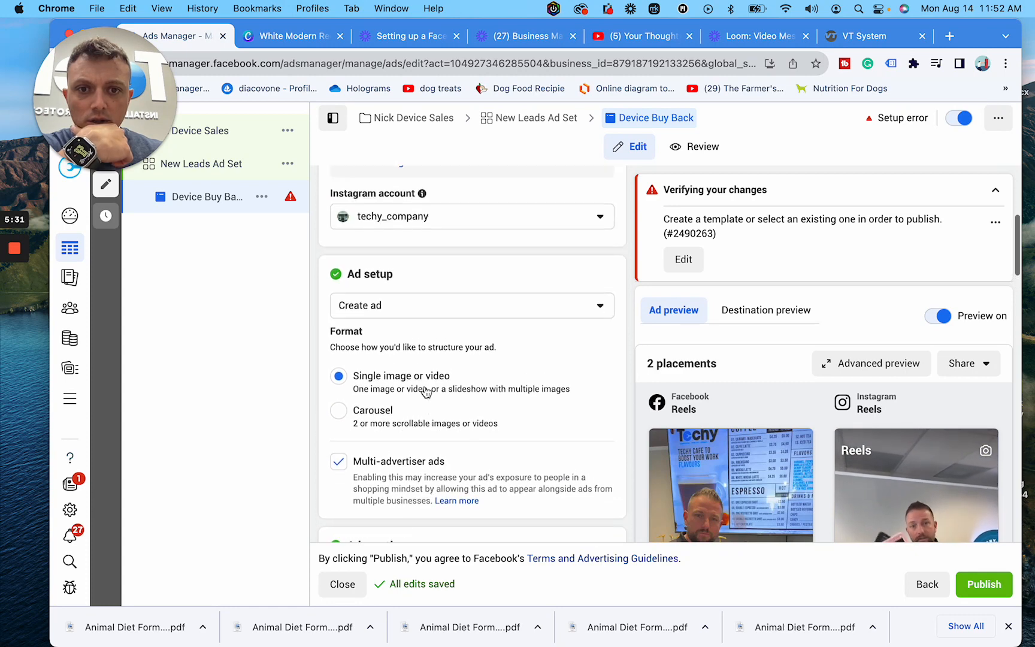
scroll(down, 3)
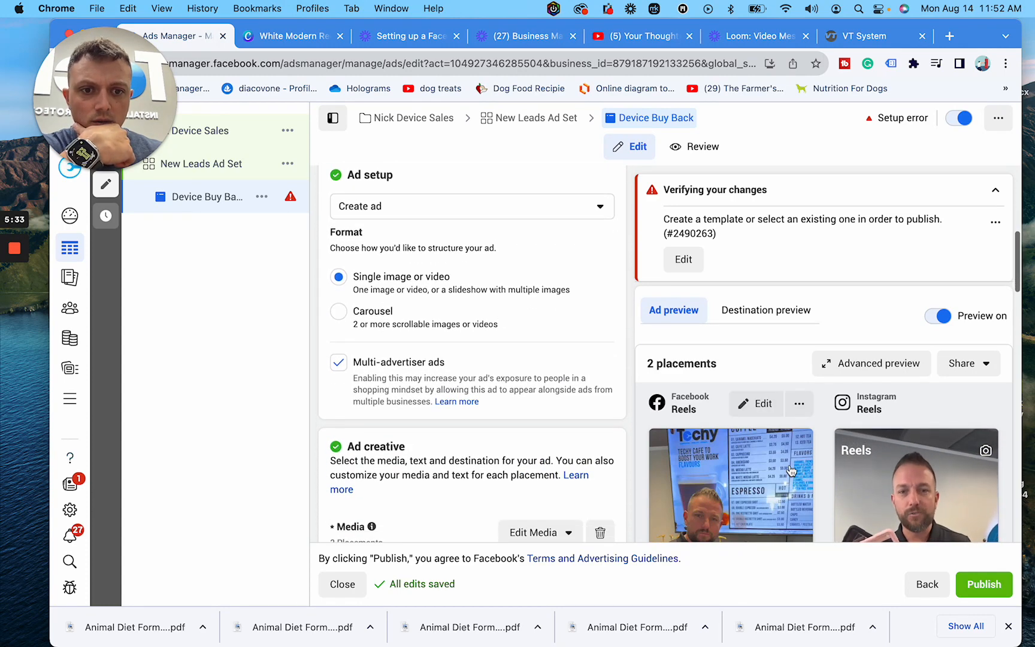
scroll(down, 3)
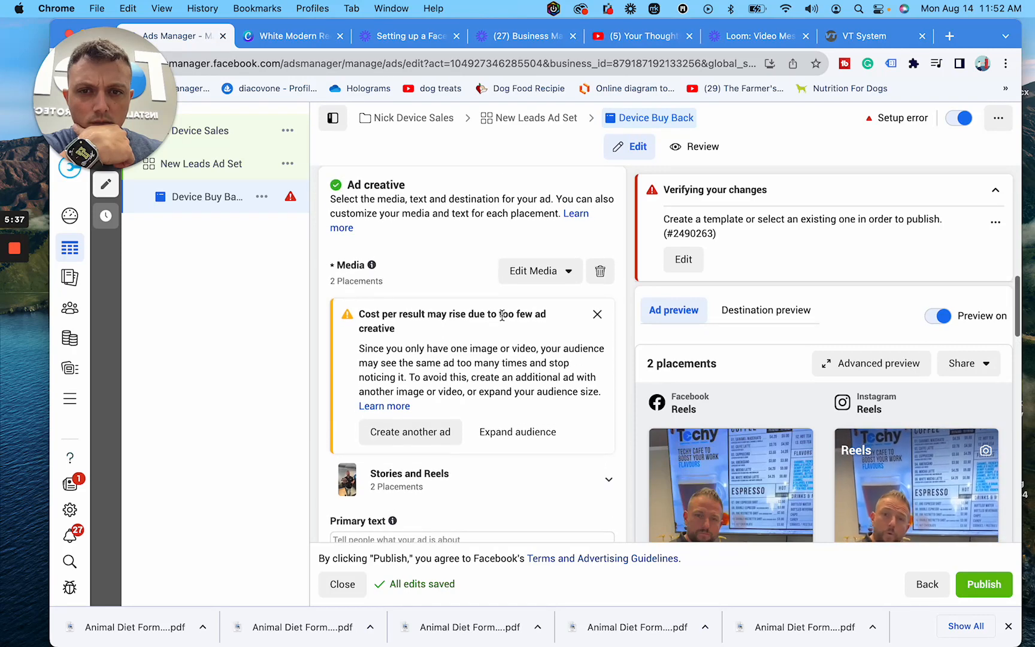
scroll(up, 3)
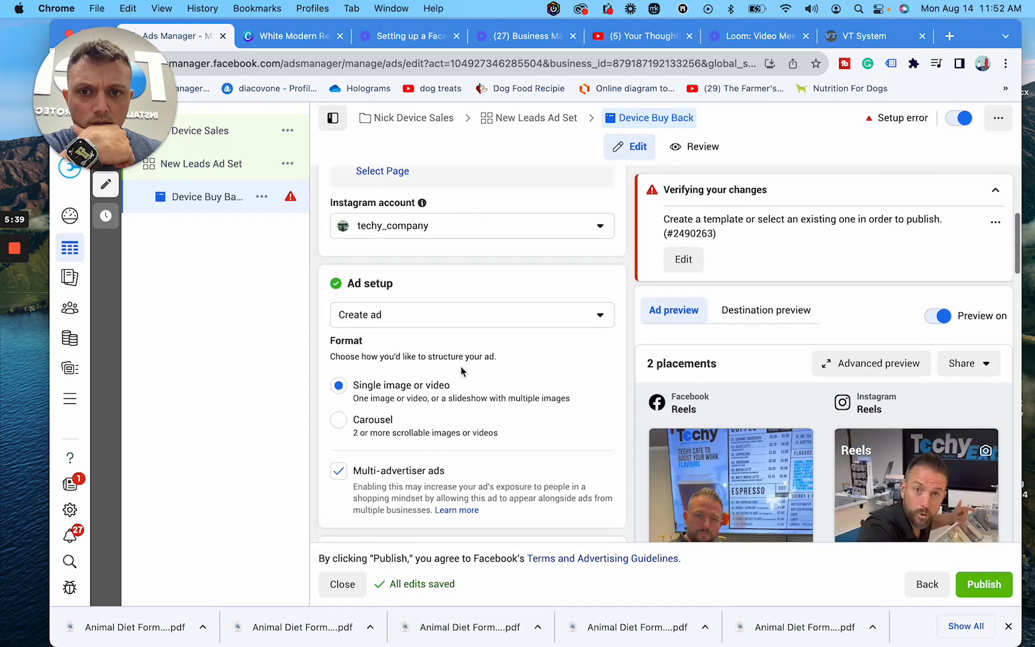
scroll(down, 3)
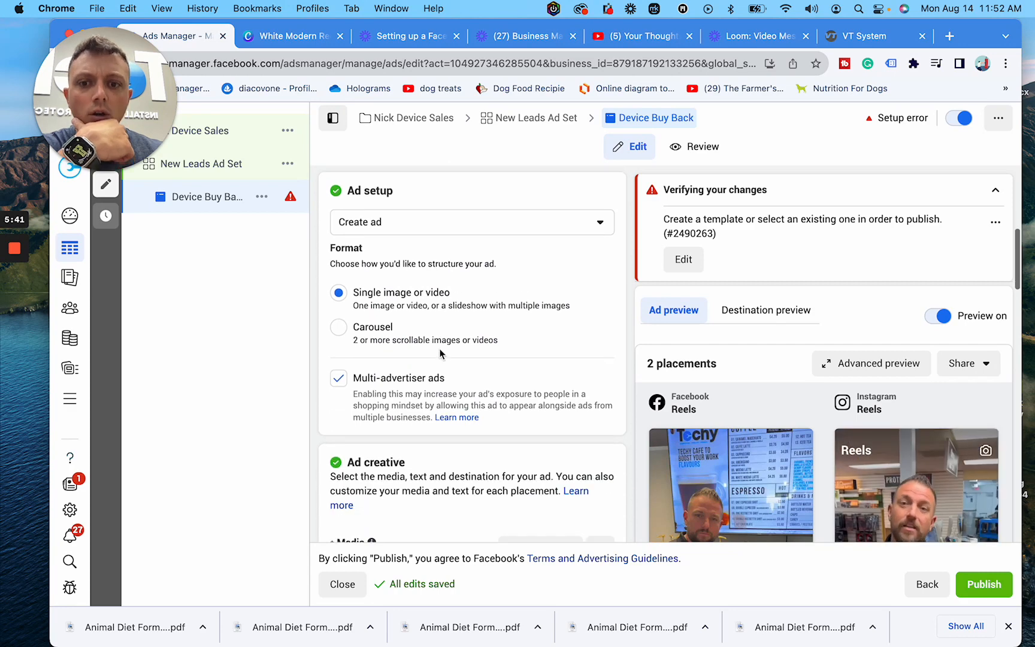
scroll(down, 3)
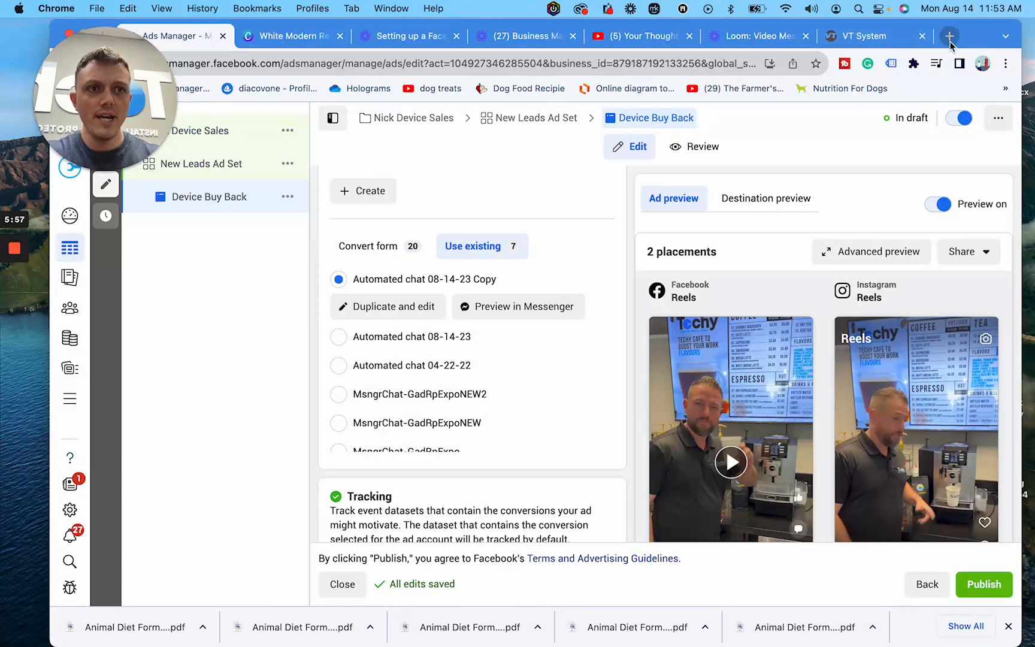
Open the Techy Company chat on Facebook and answer Yes to the used-devices question.
click(950, 37)
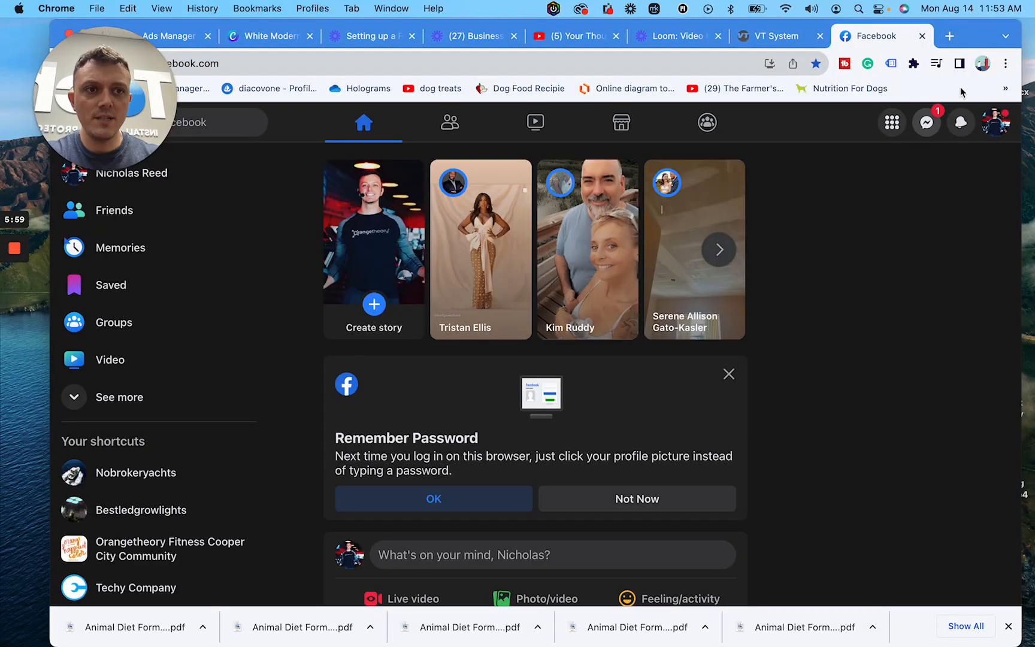
click(926, 122)
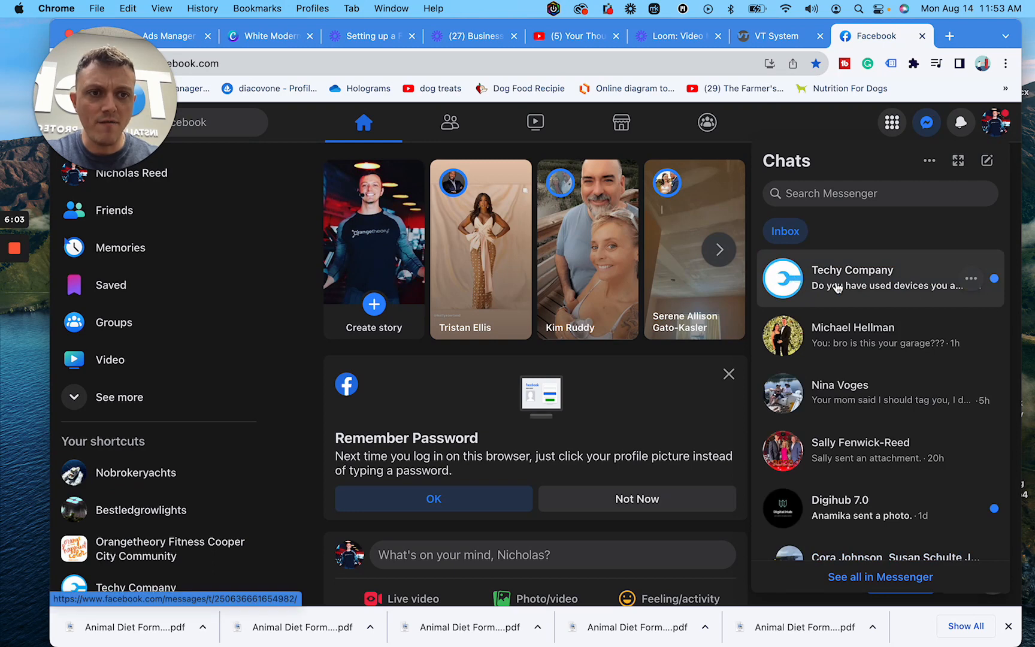
click(853, 278)
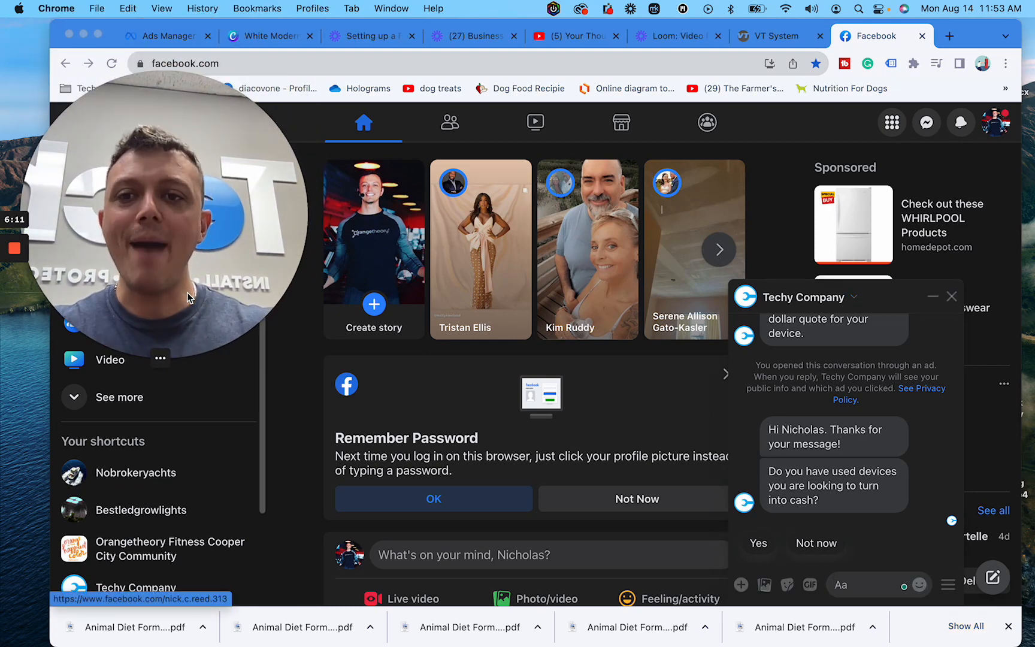
mouse_move(839, 455)
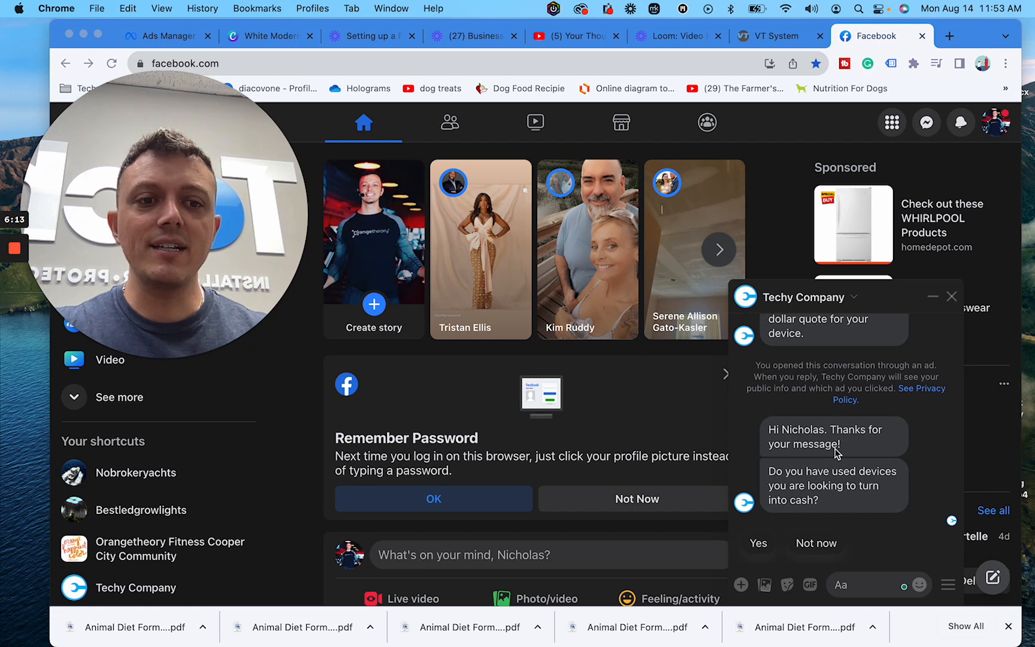
mouse_move(848, 517)
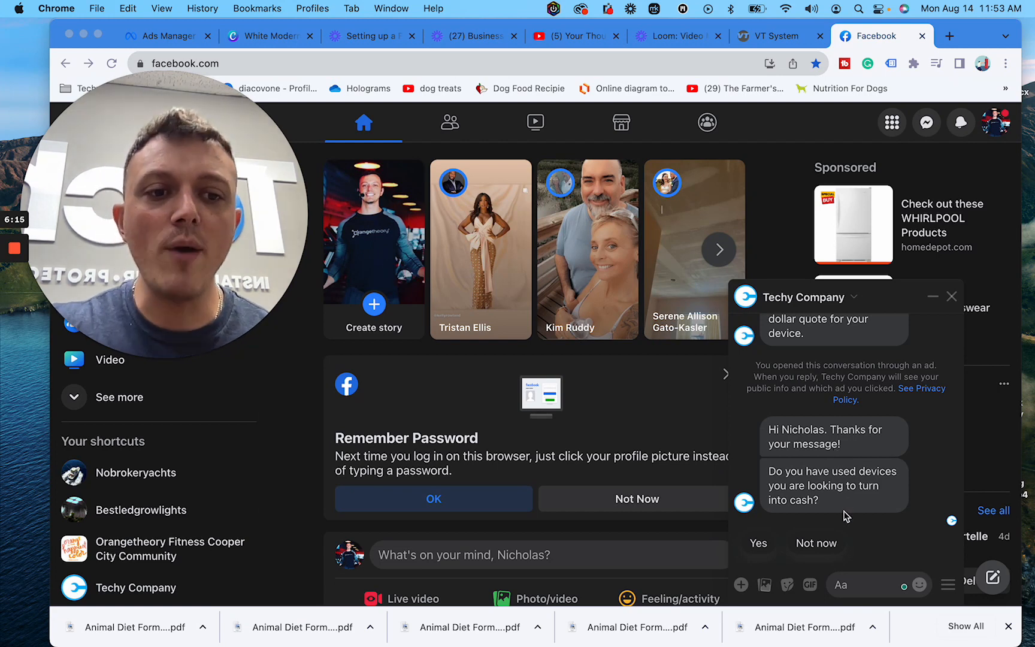
mouse_move(711, 503)
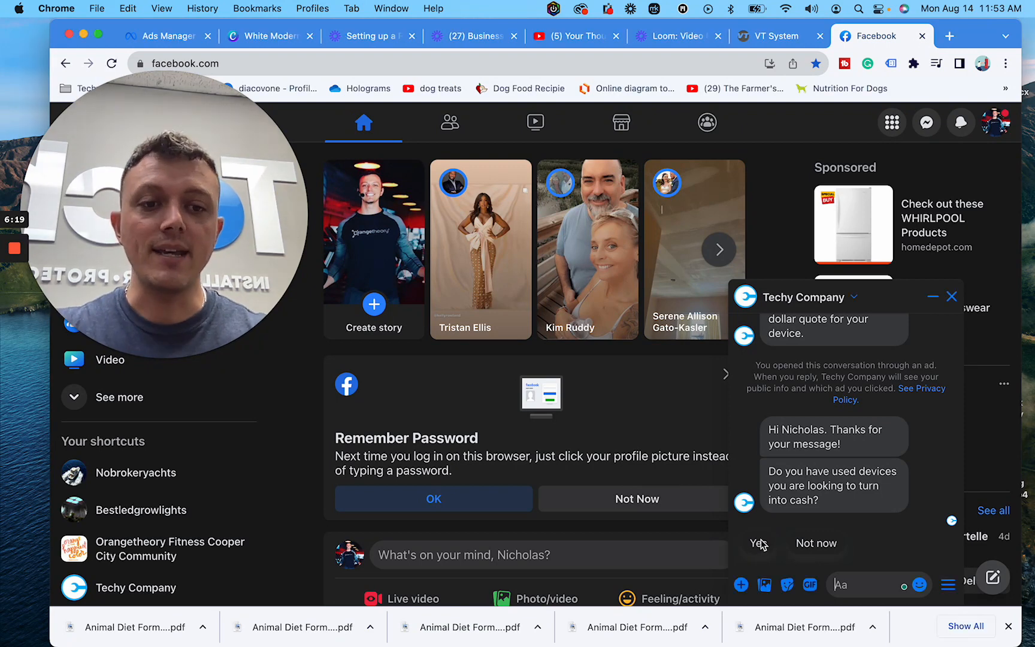
click(758, 544)
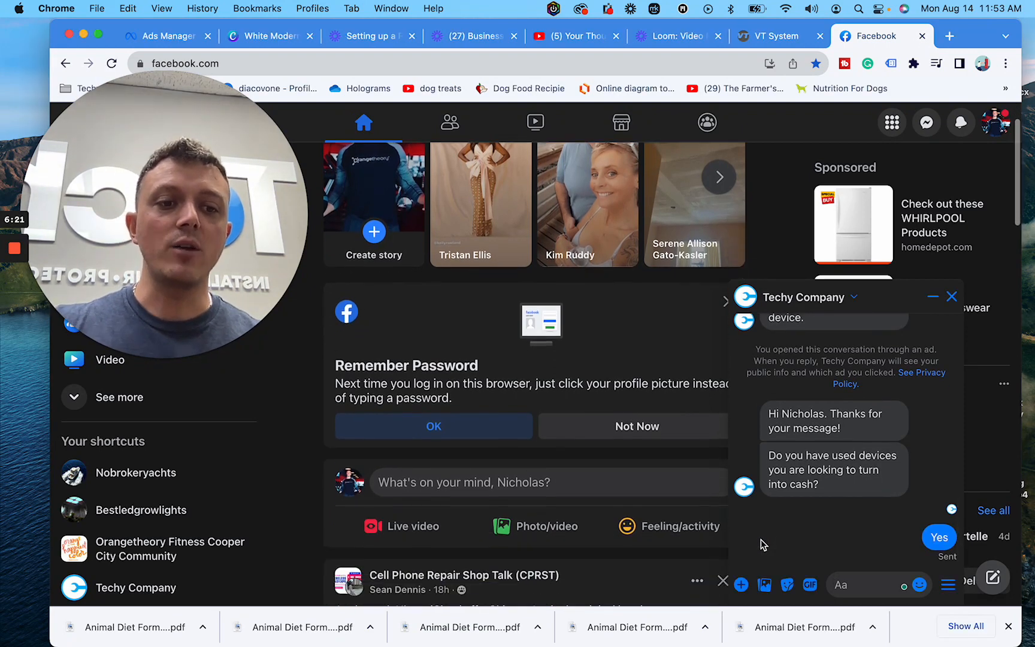
scroll(down, 3)
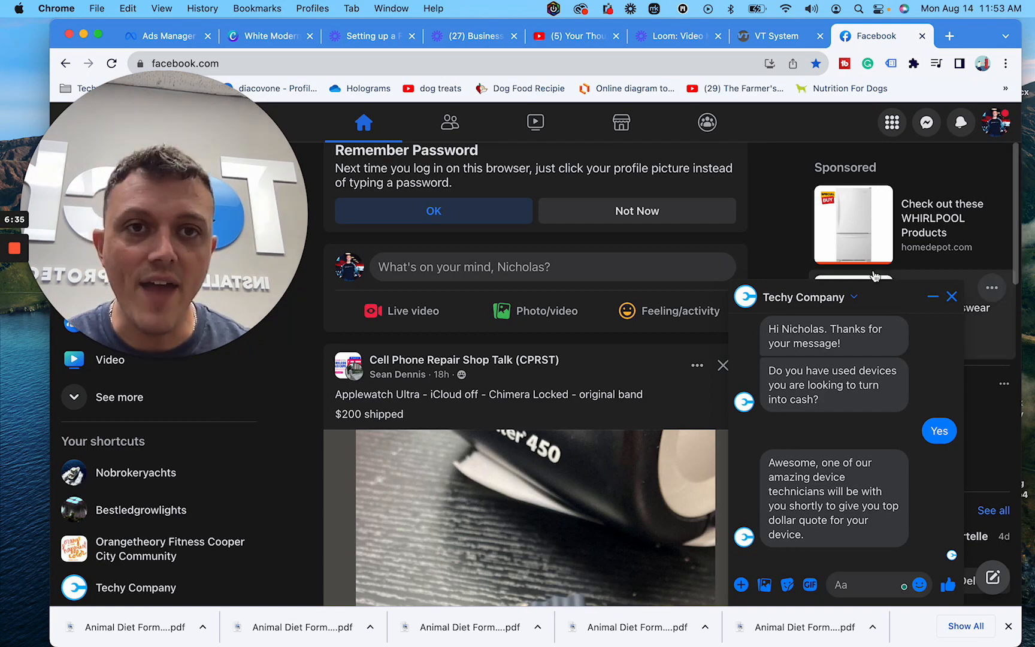
Back in Ads Manager, duplicate the chat template and view its welcome message and question.
click(778, 36)
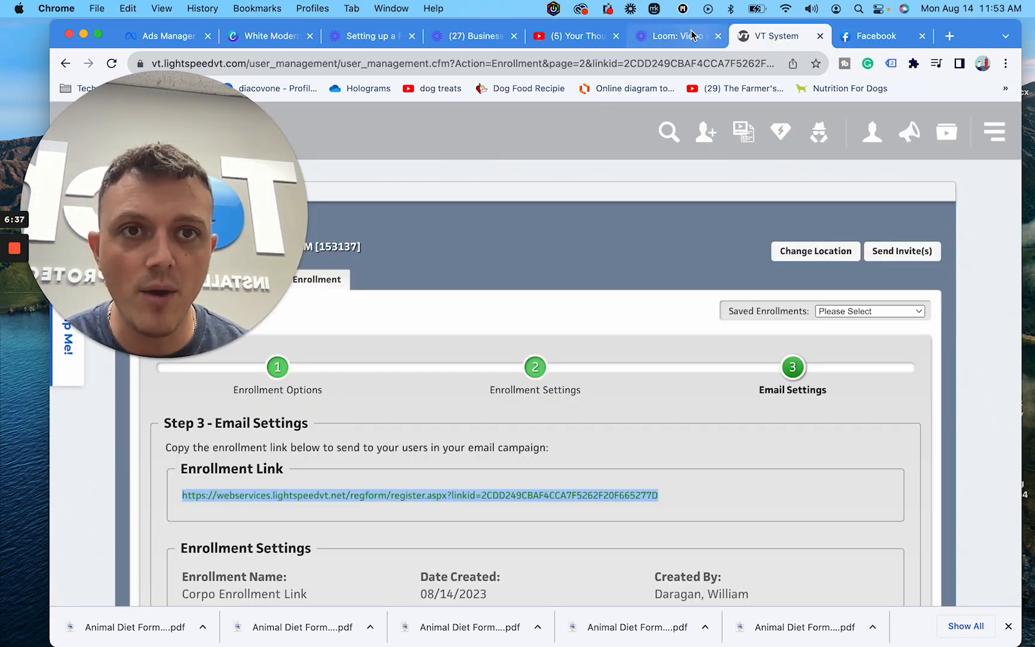
click(164, 36)
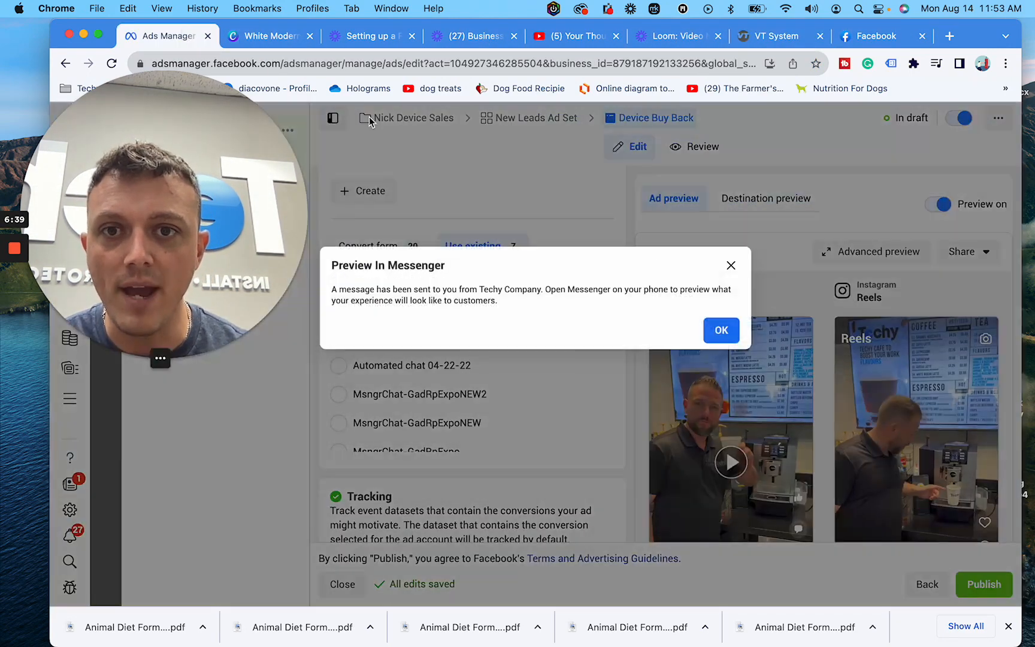
click(720, 330)
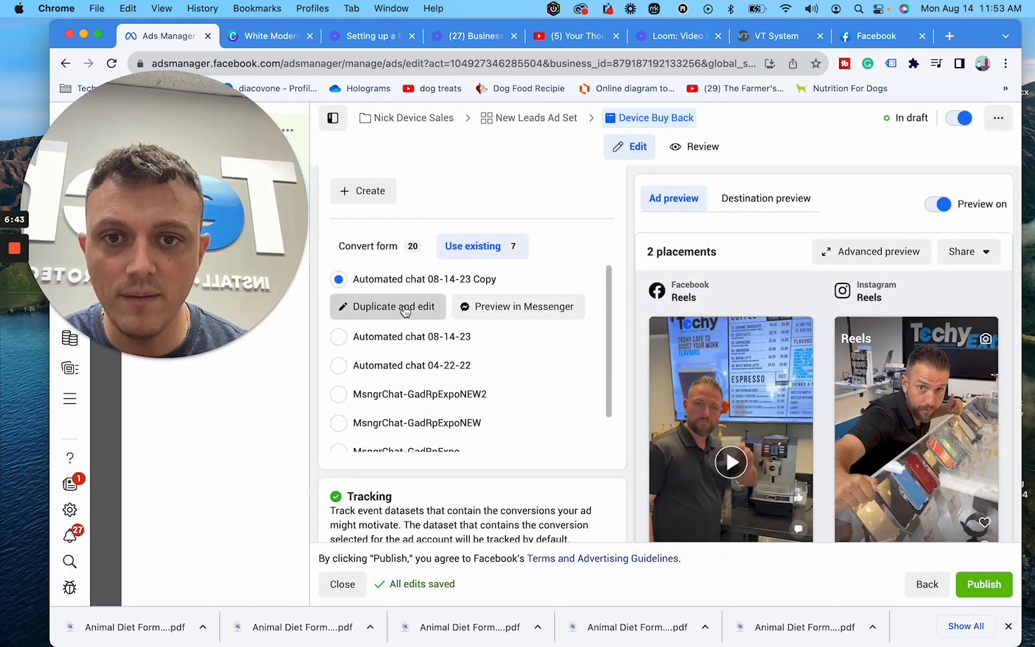
click(518, 306)
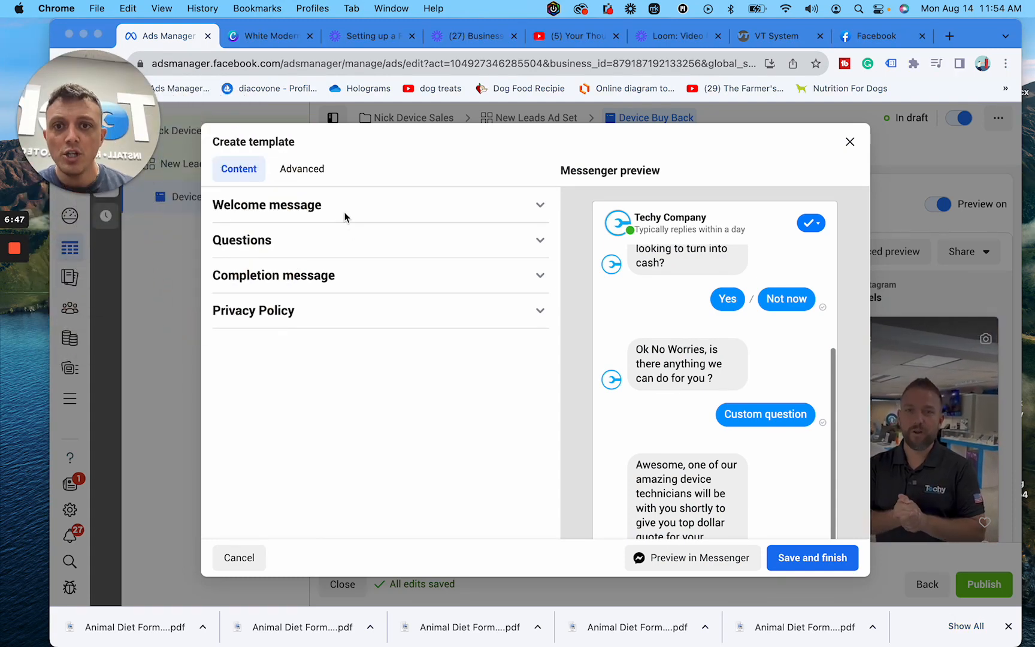
click(266, 205)
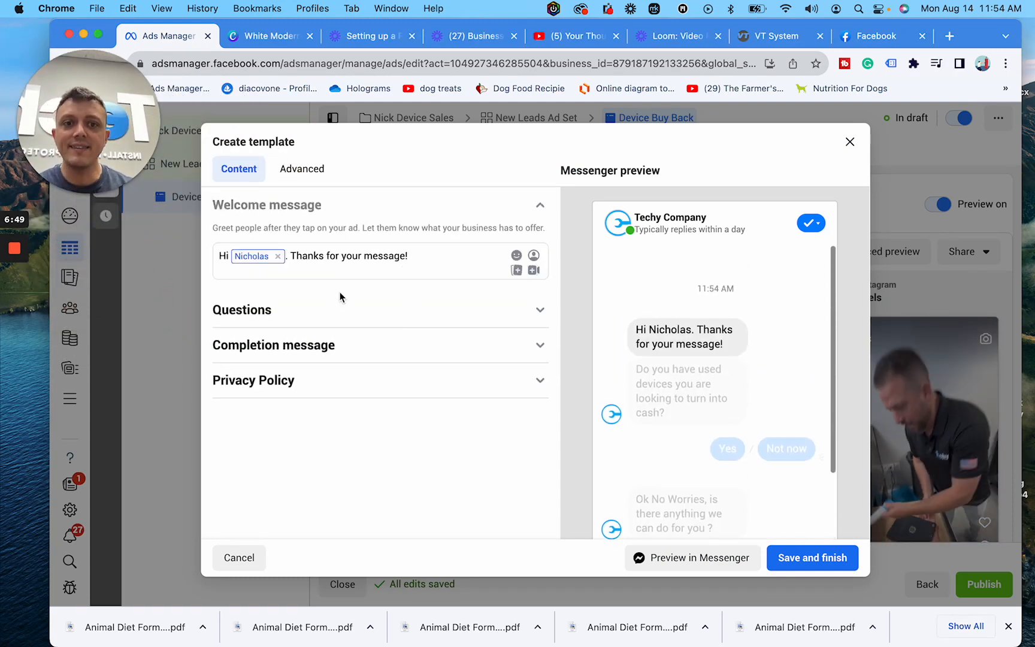
click(241, 310)
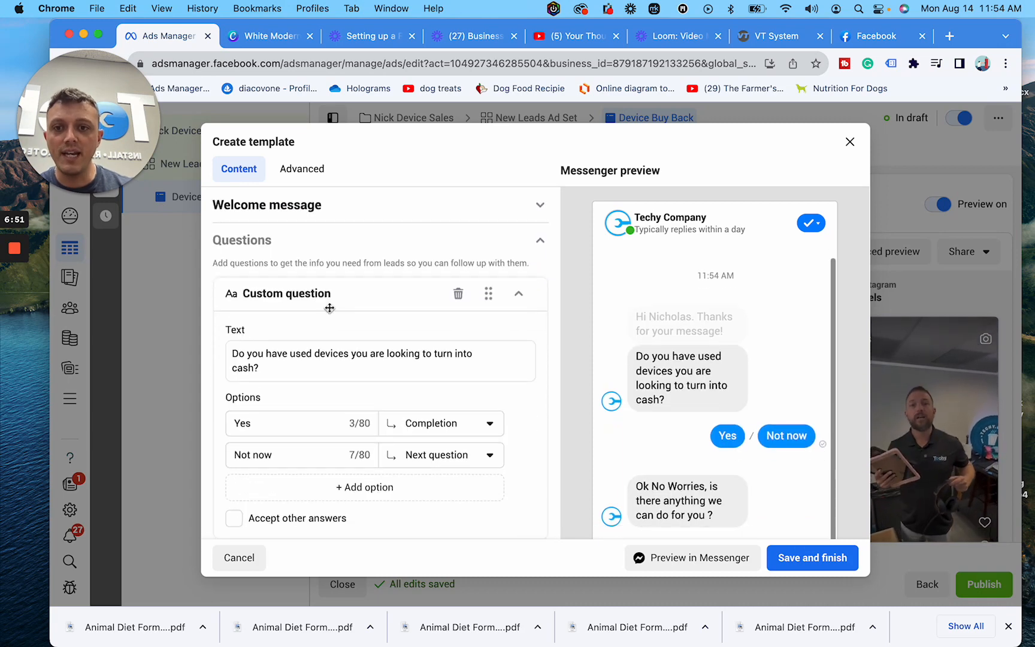
scroll(down, 3)
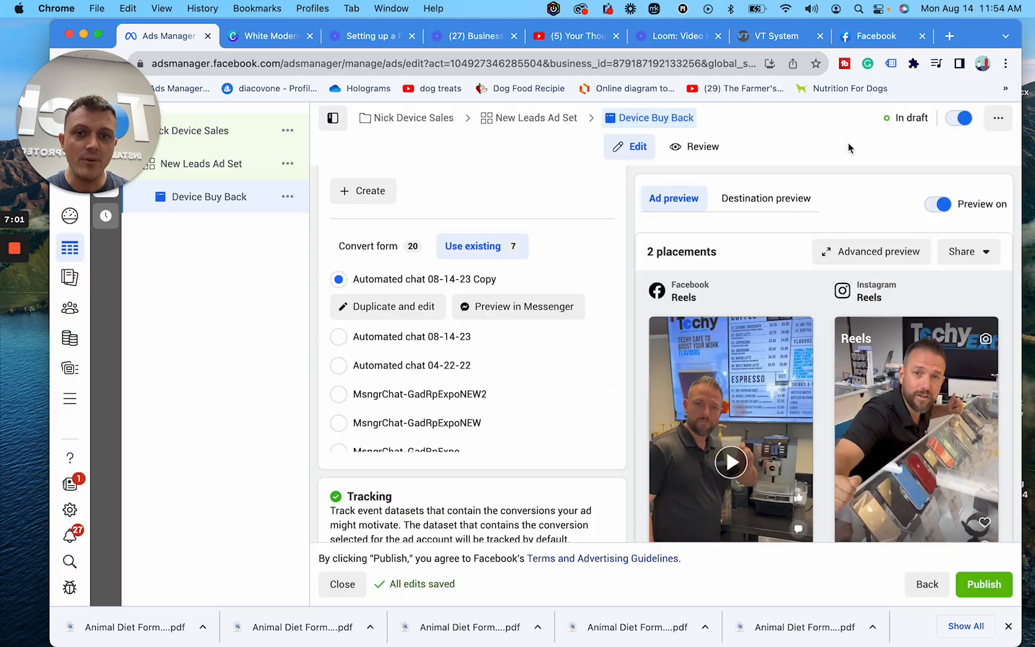
Review the New Leads Ad Set's budget and audience, then return to the Device Buy Back ad.
scroll(down, 3)
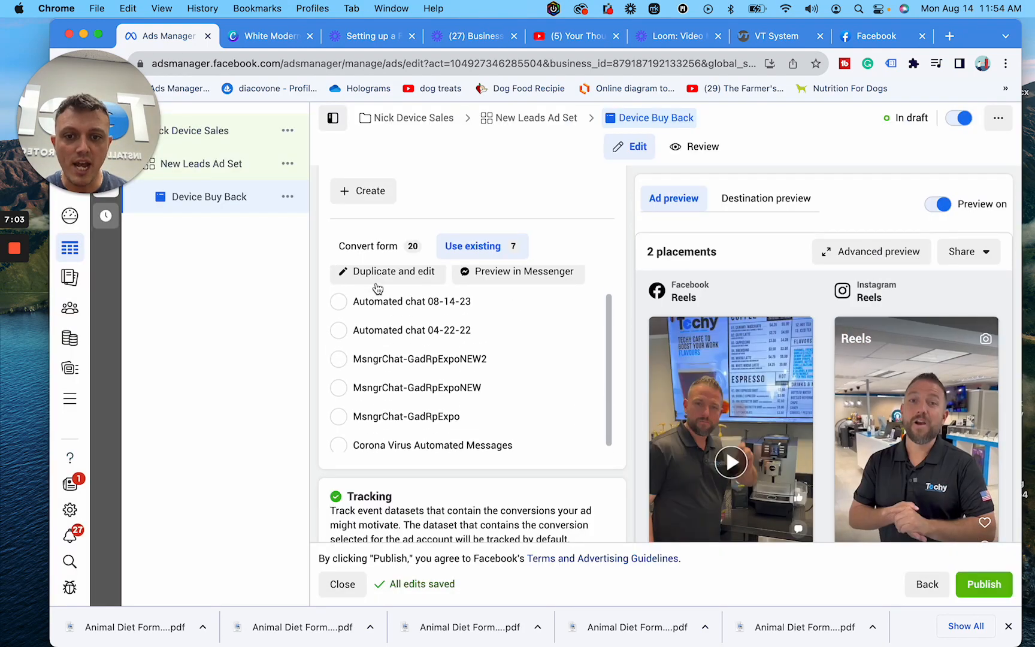
scroll(down, 3)
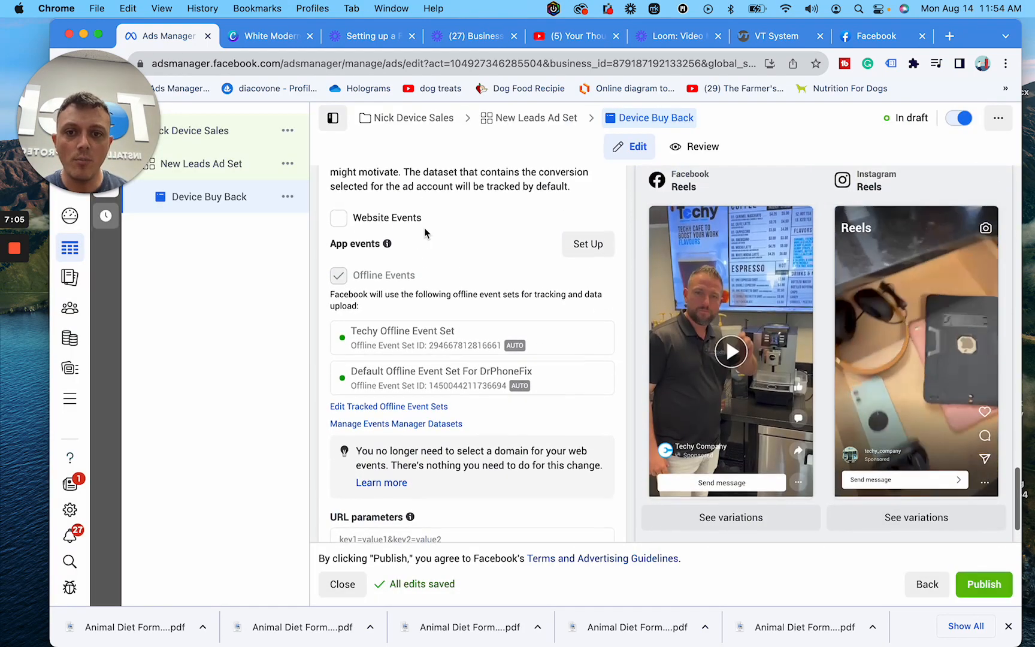
scroll(down, 3)
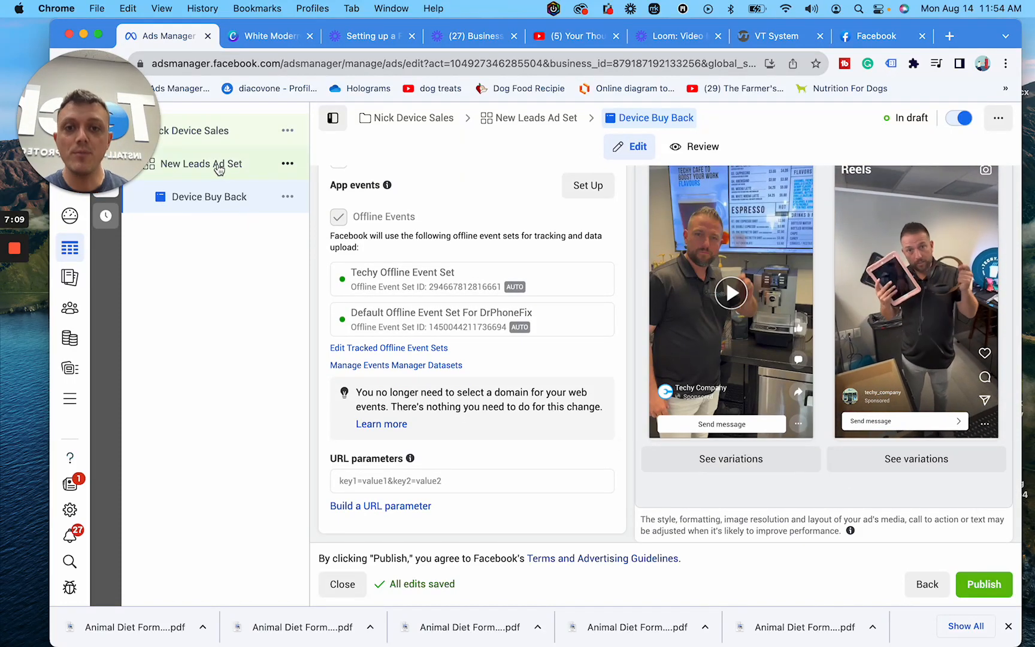
click(203, 163)
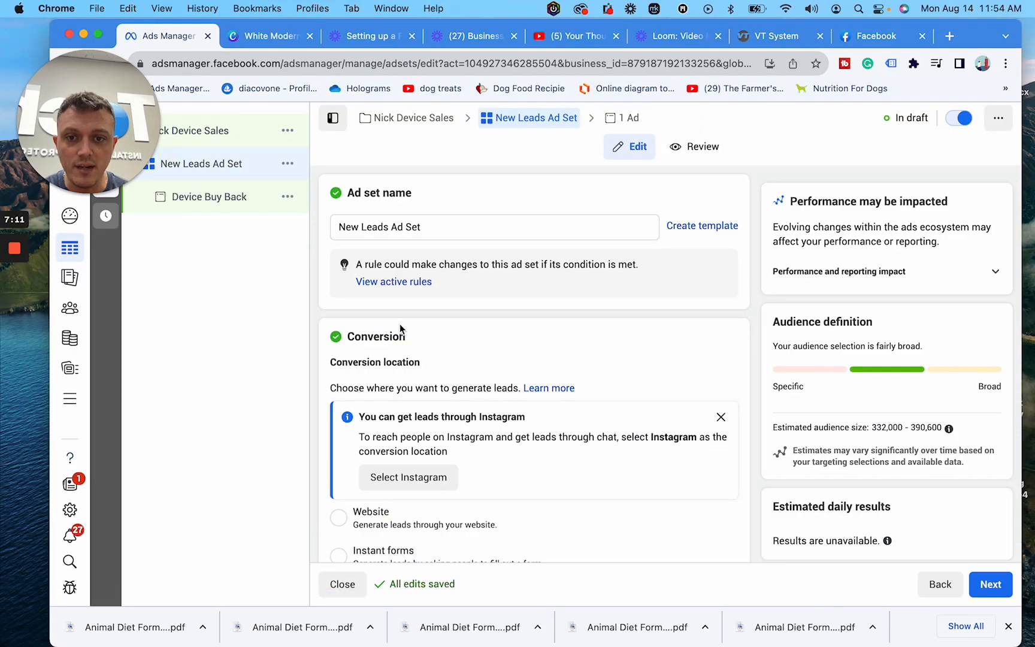
scroll(down, 3)
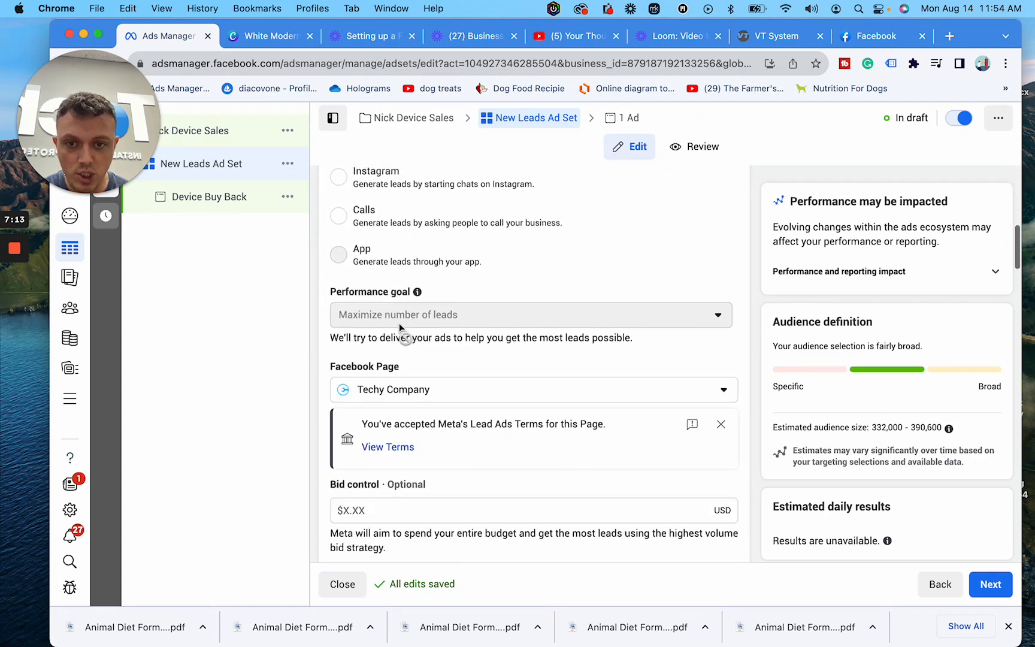
scroll(down, 3)
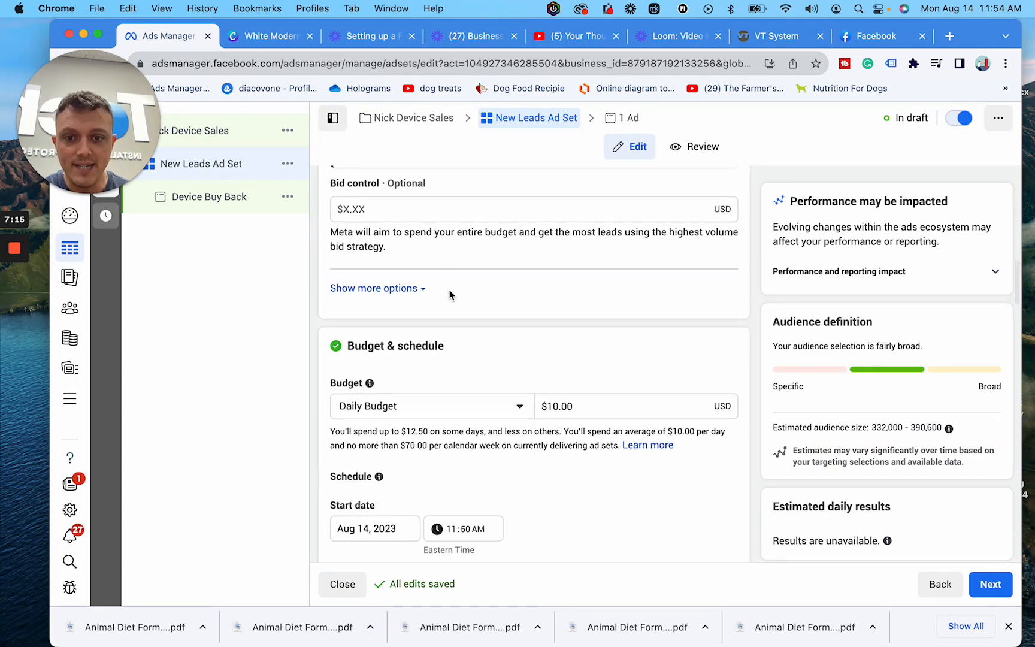
scroll(up, 3)
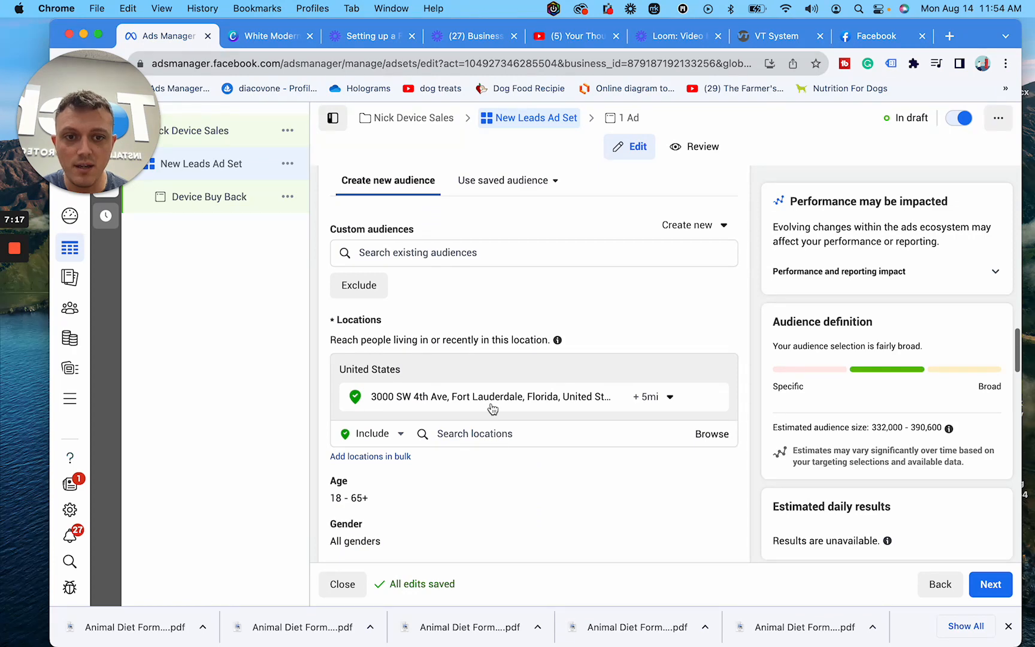
scroll(down, 3)
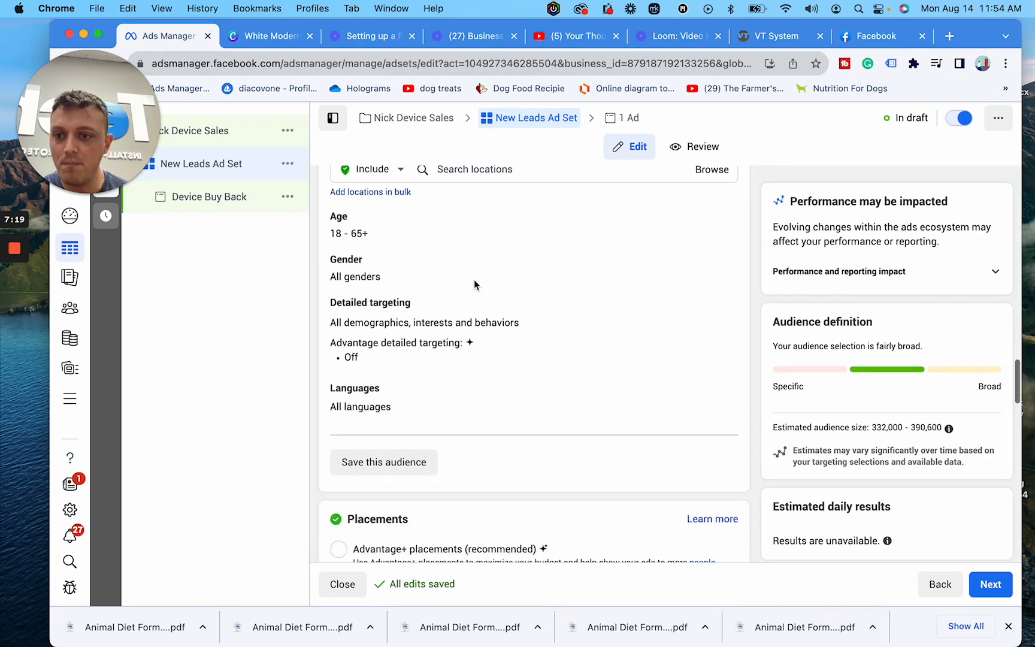
click(209, 197)
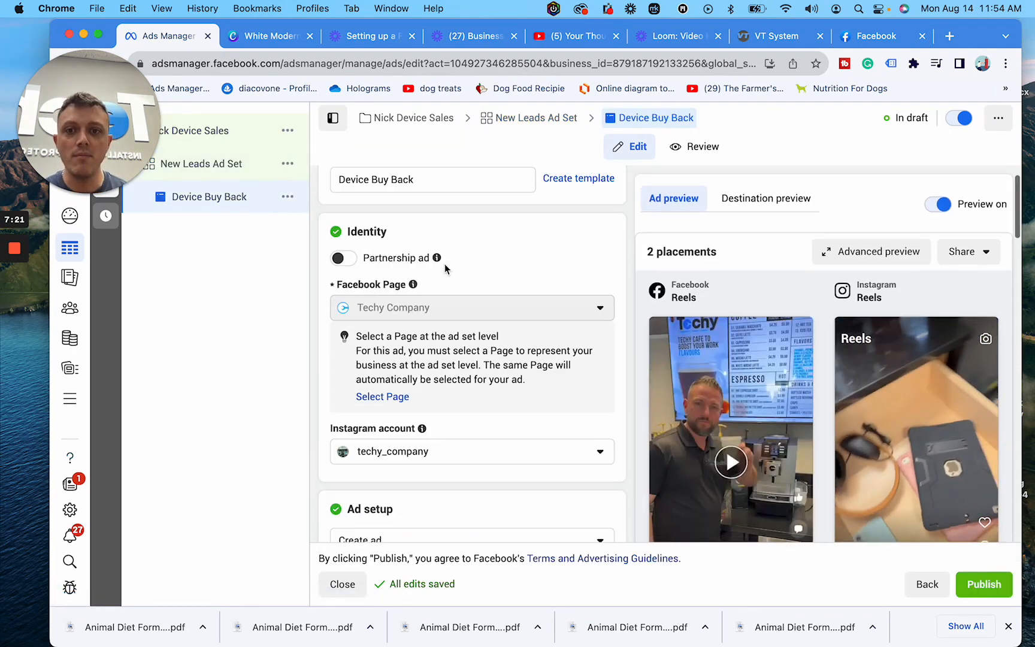
scroll(down, 3)
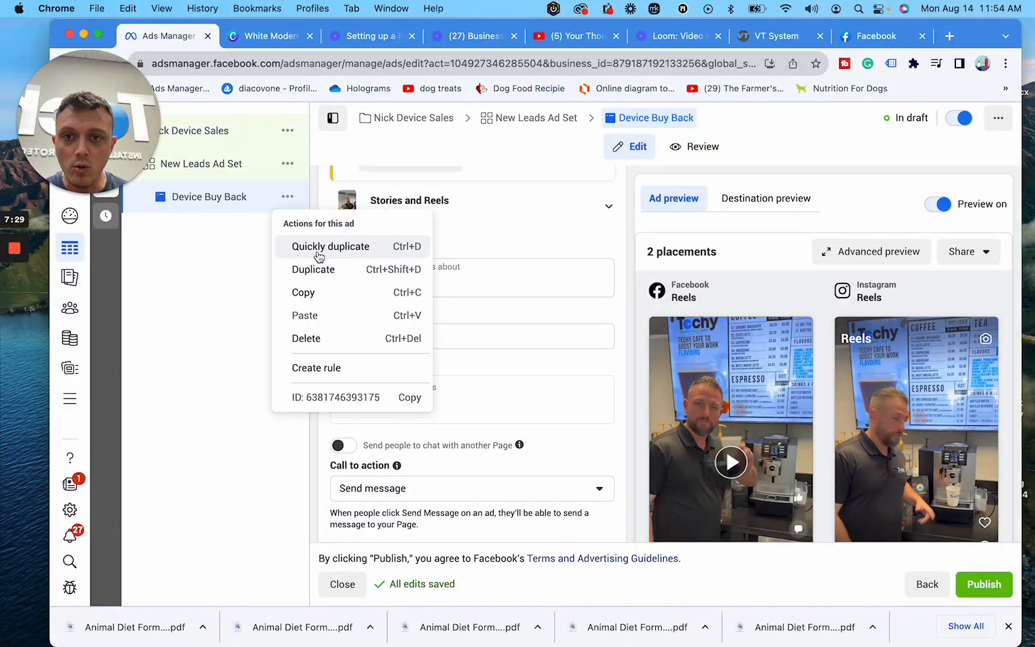
Quick-duplicate the Device Buy Back ad and swap in a new store-interior video.
click(330, 246)
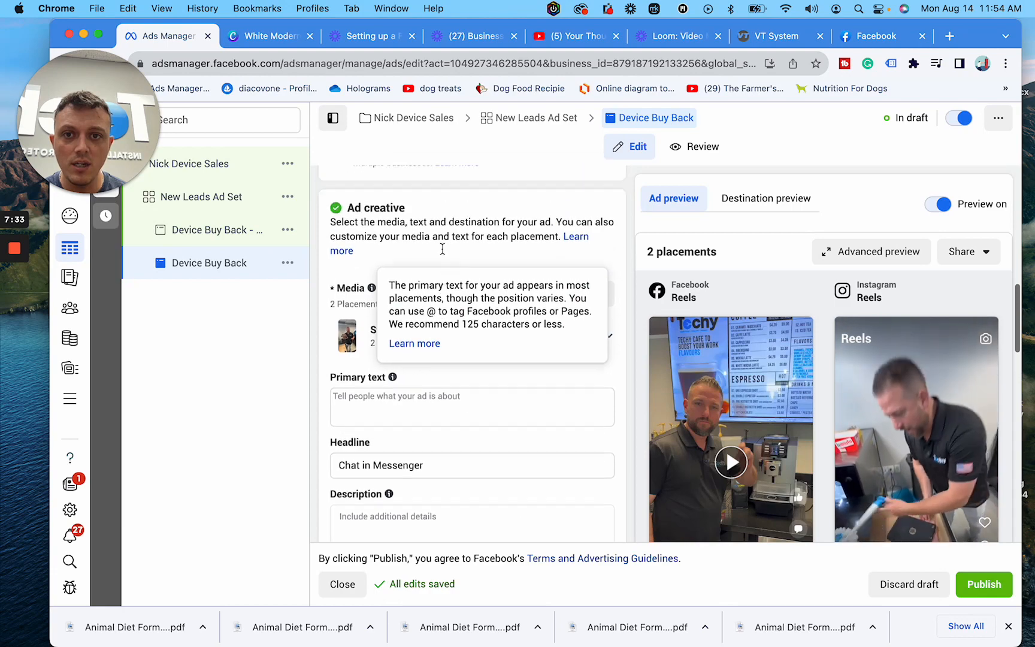
scroll(up, 3)
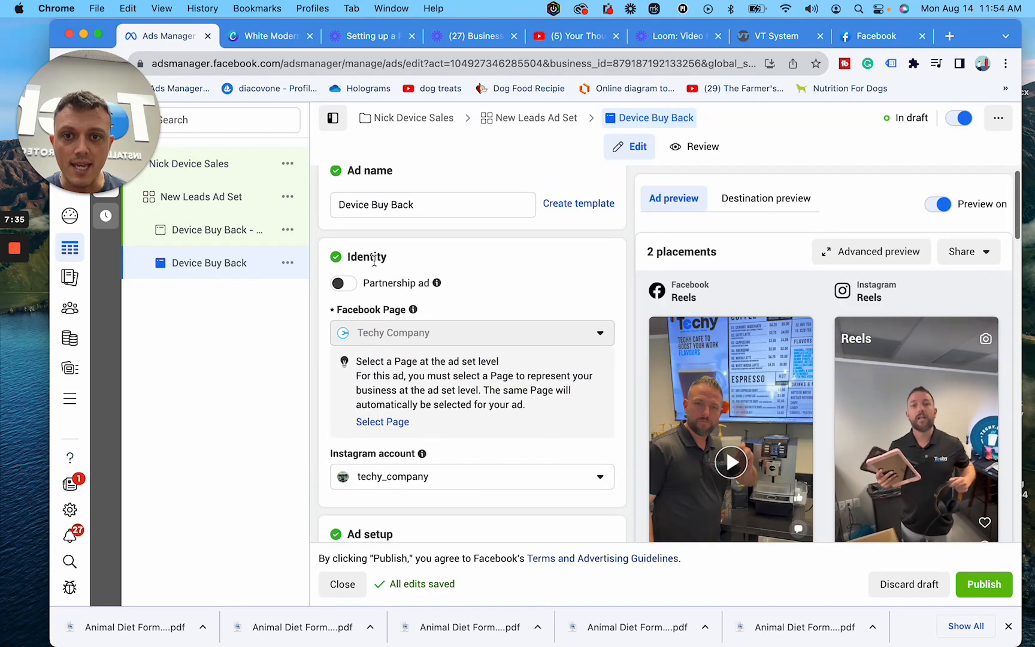
scroll(down, 3)
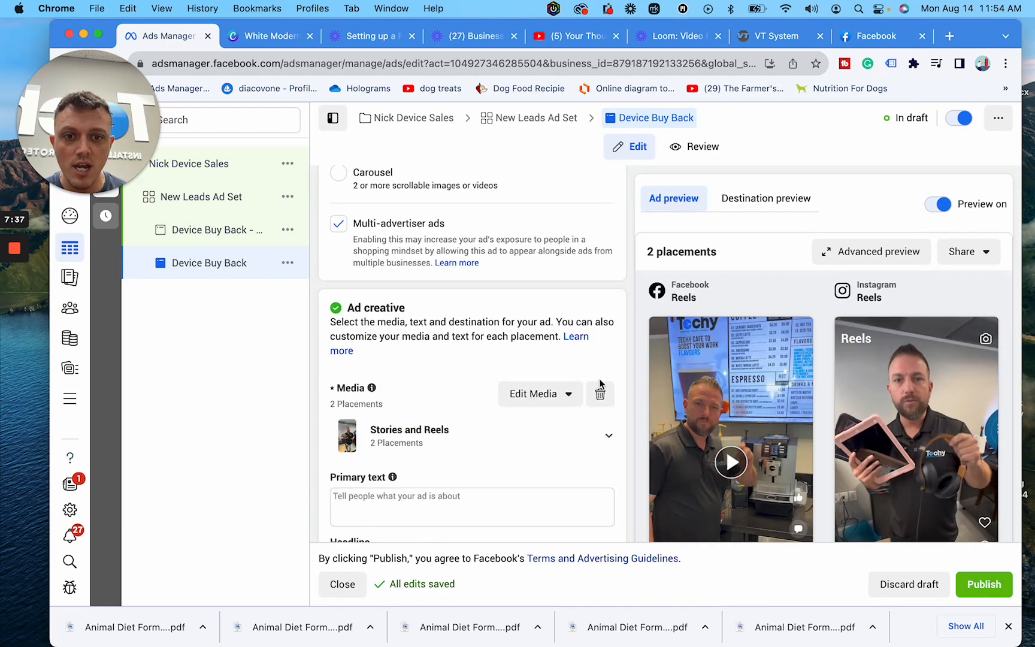
click(600, 394)
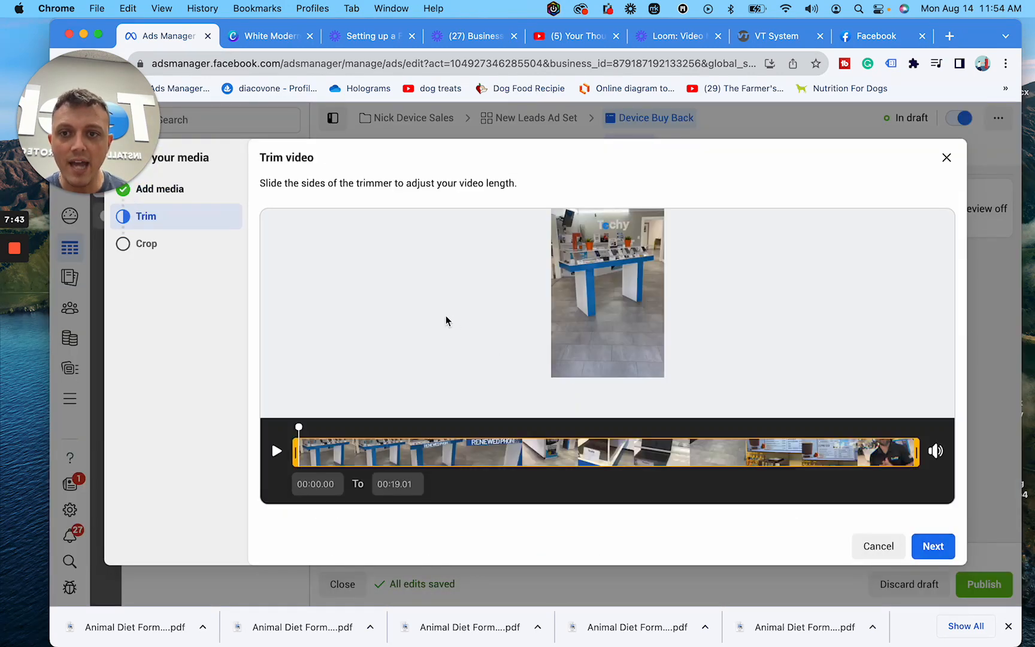
click(933, 546)
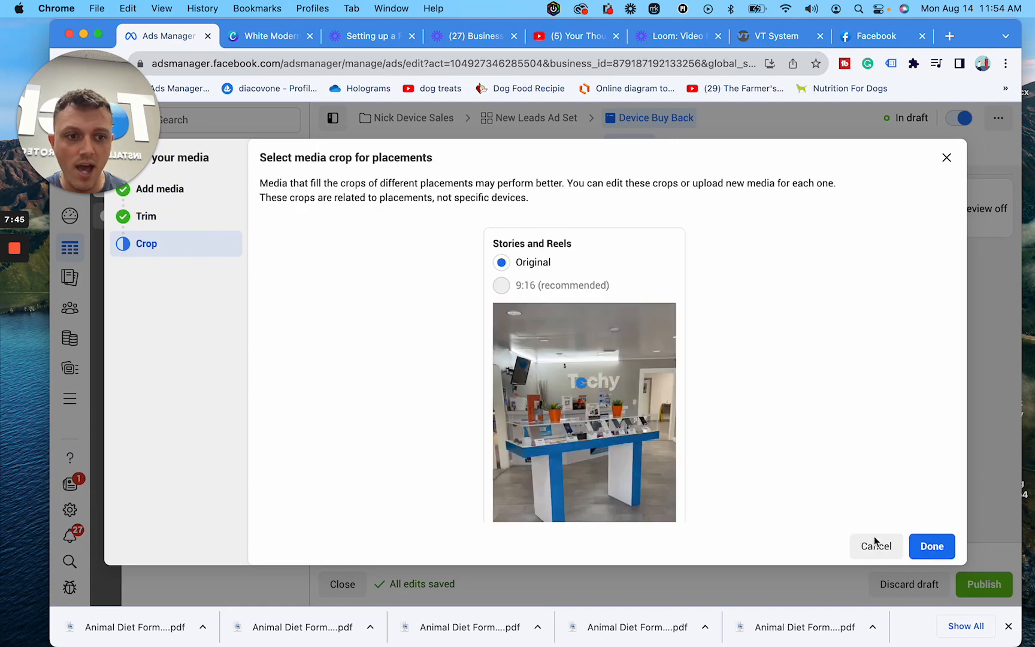
click(932, 546)
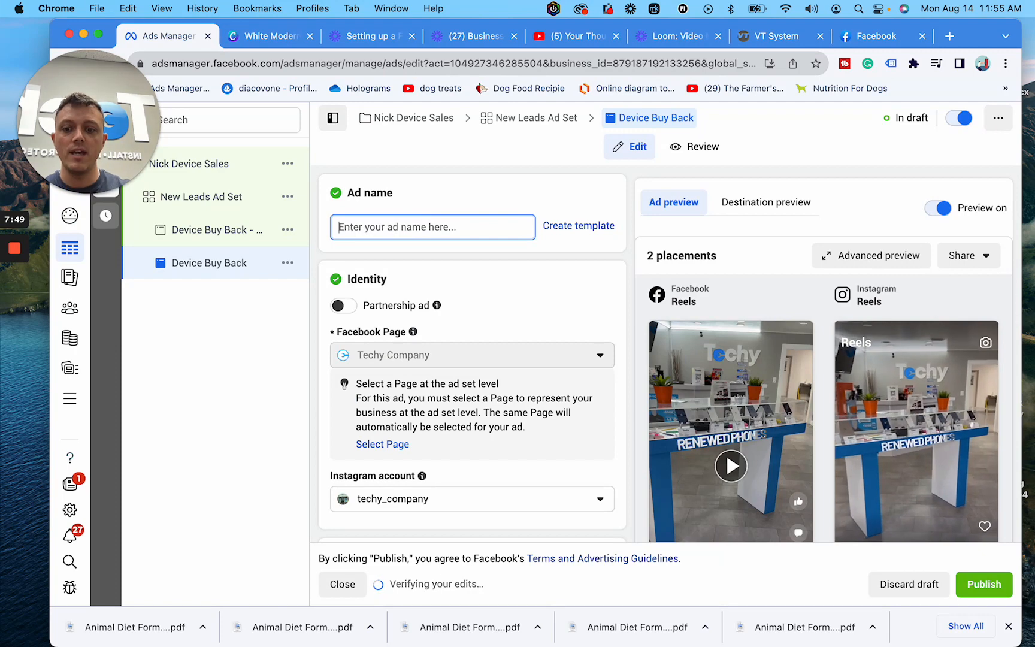
Name the duplicated ad 'HQ Edit'.
text(HQ)
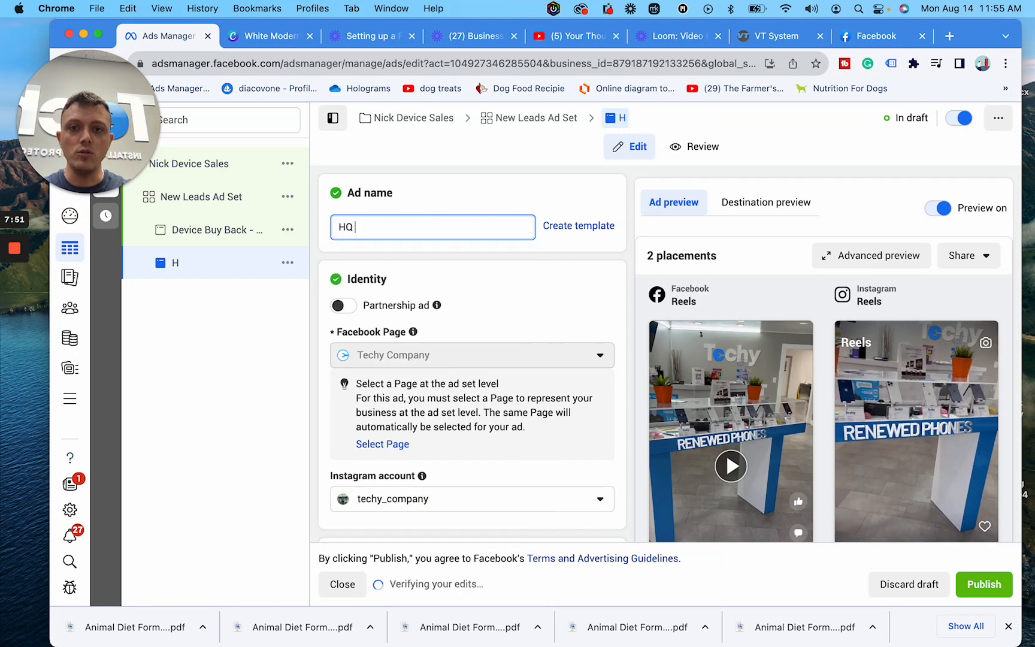
scroll(down, 3)
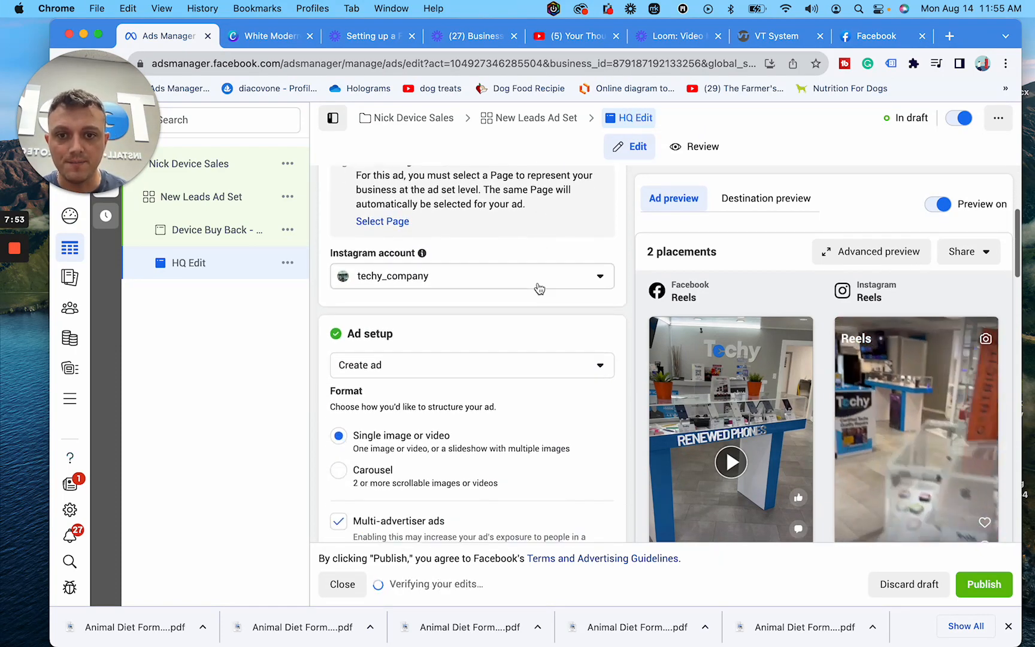
click(287, 263)
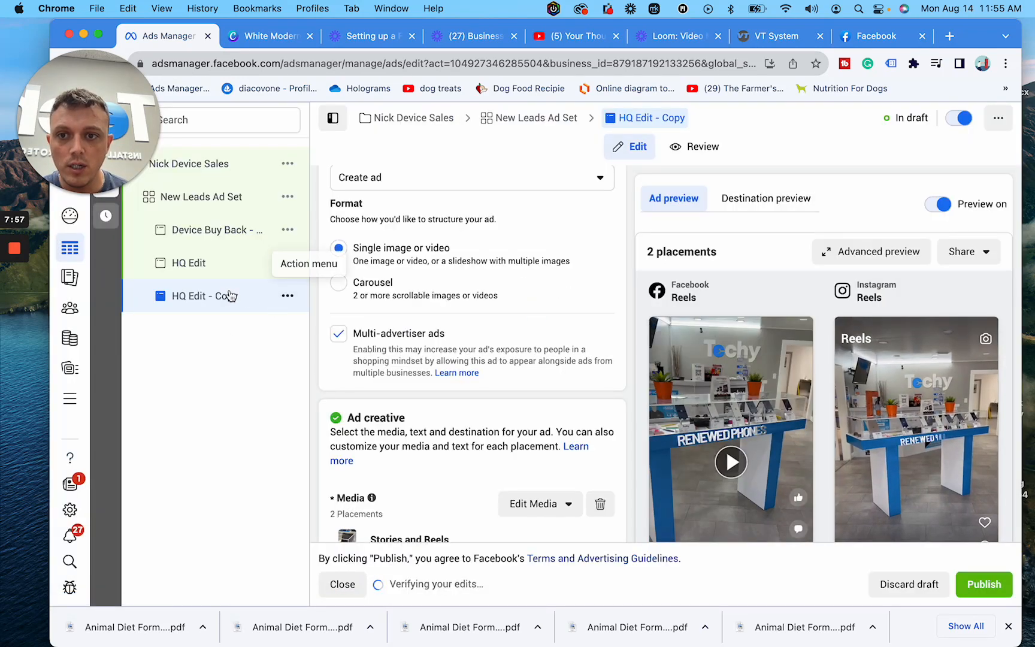
Pick a new video for the copied ad and name it 'Back To School' from the suggestion.
scroll(down, 3)
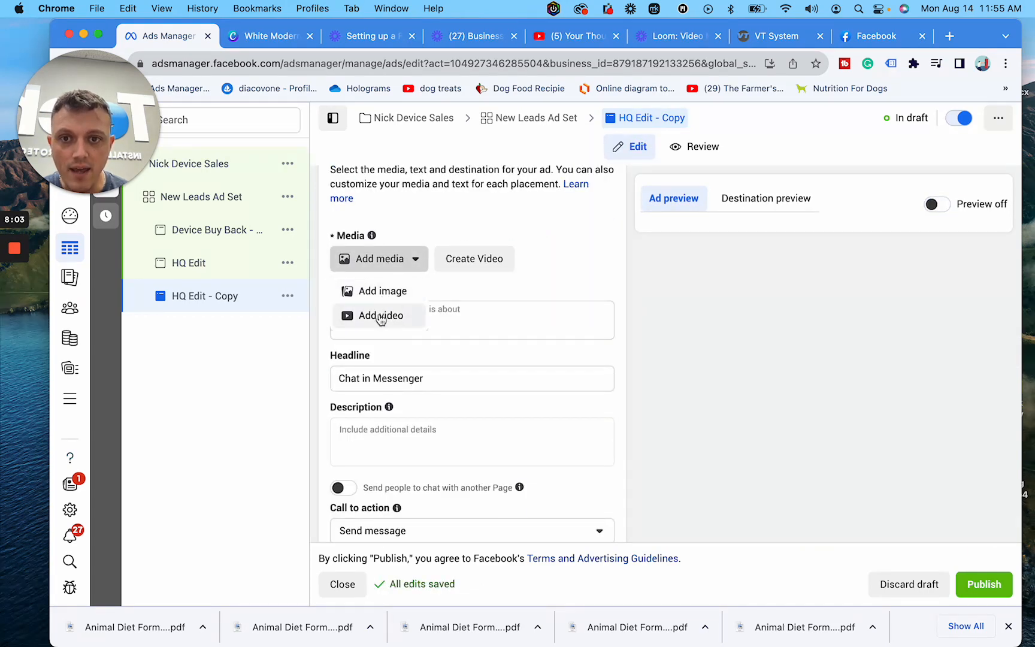
click(381, 315)
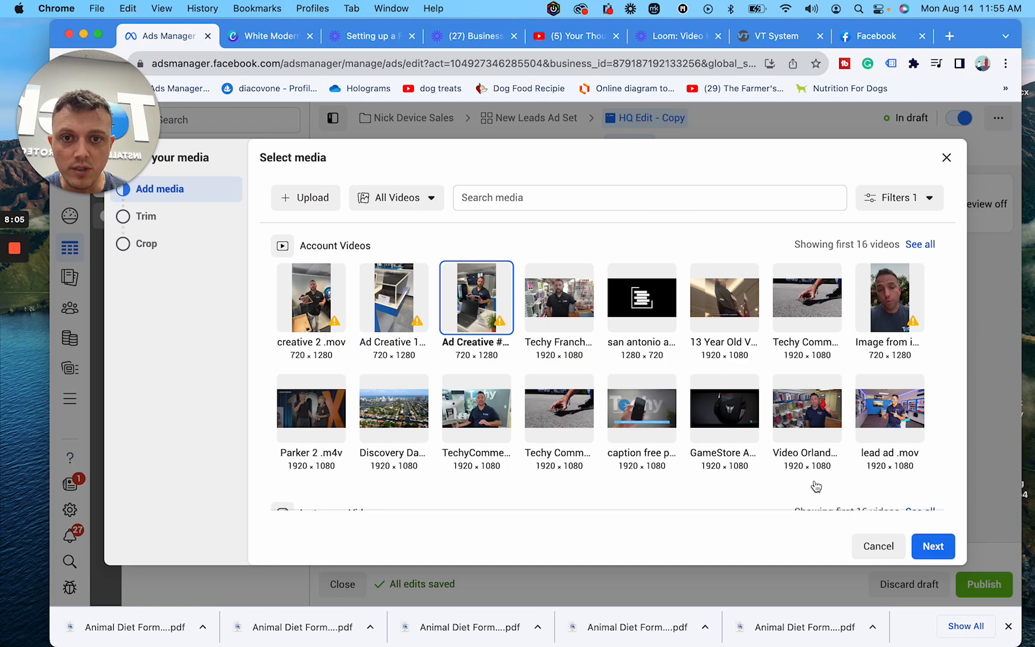
click(933, 546)
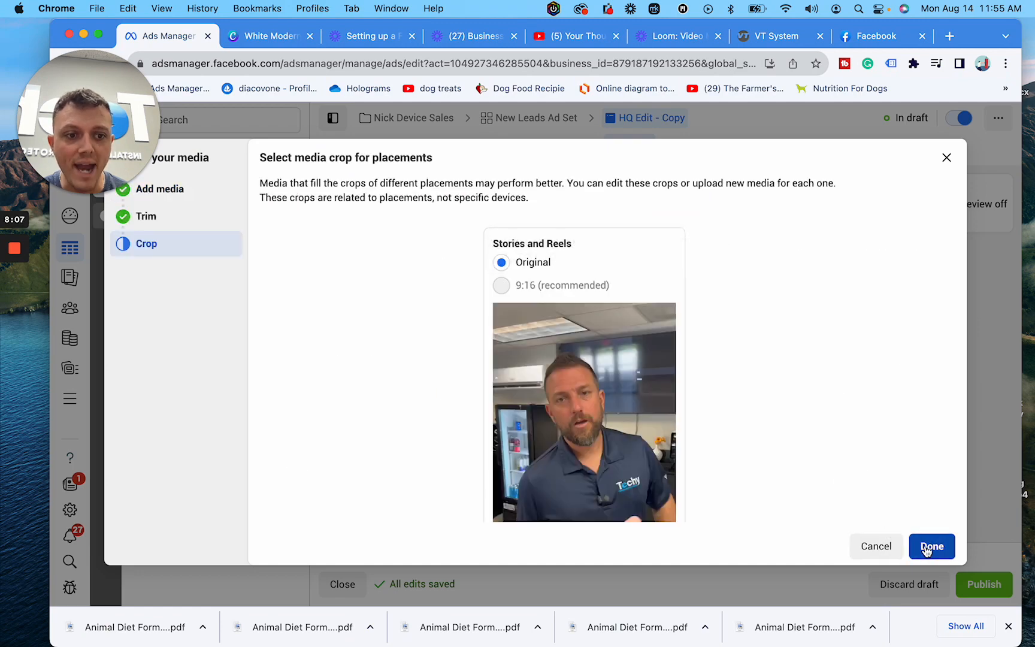
click(932, 546)
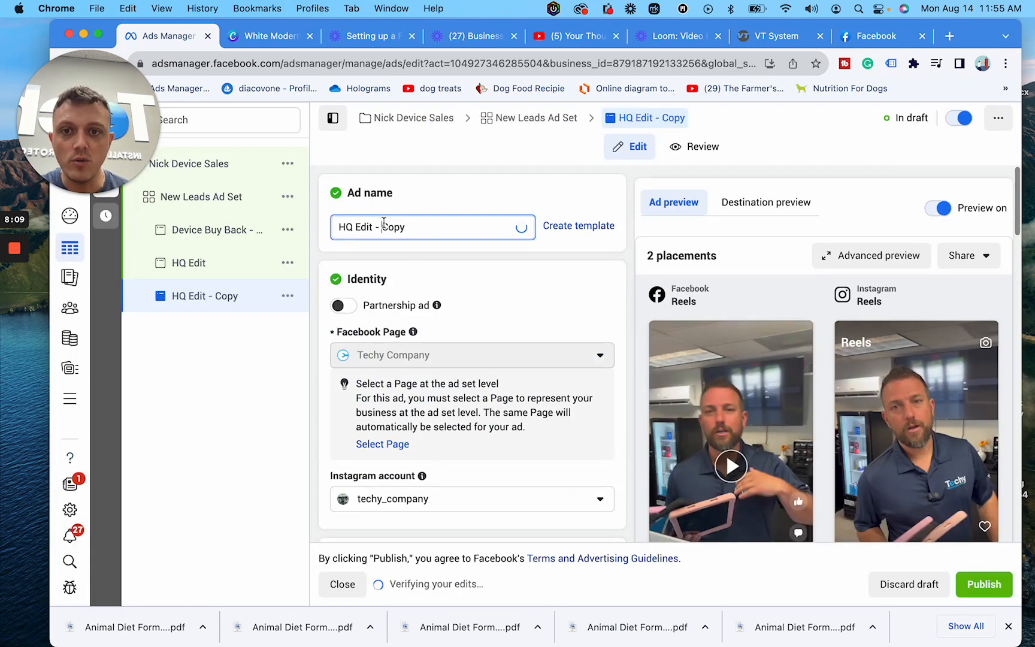
text(Back To Sch)
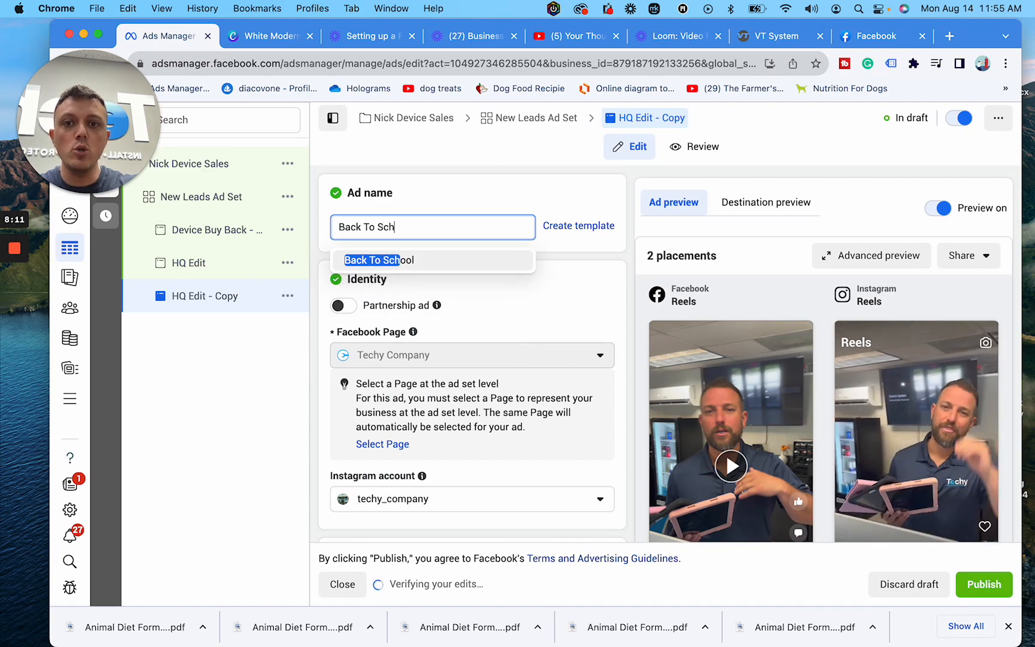
click(379, 260)
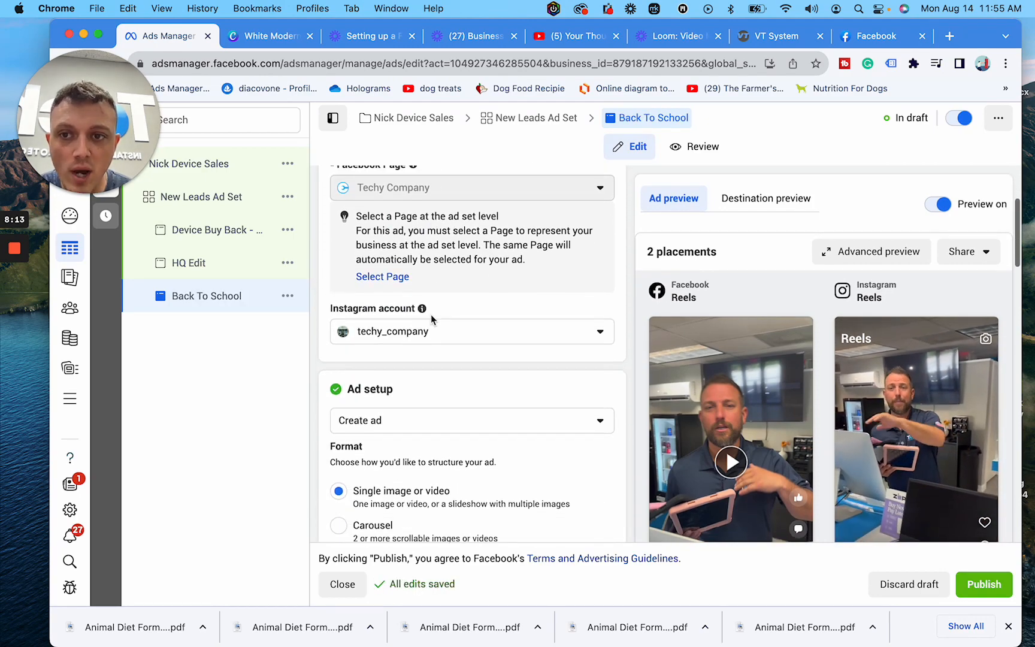
Open the Device Buy Back - Copy ad and enter placeholder primary text 'this is a test'.
click(214, 230)
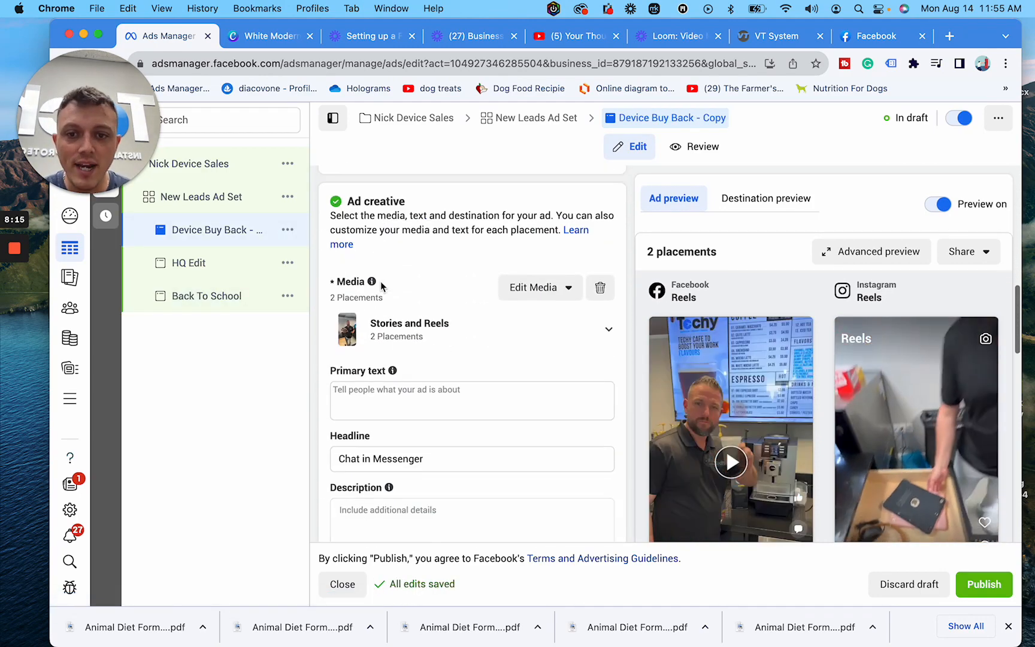
click(471, 400)
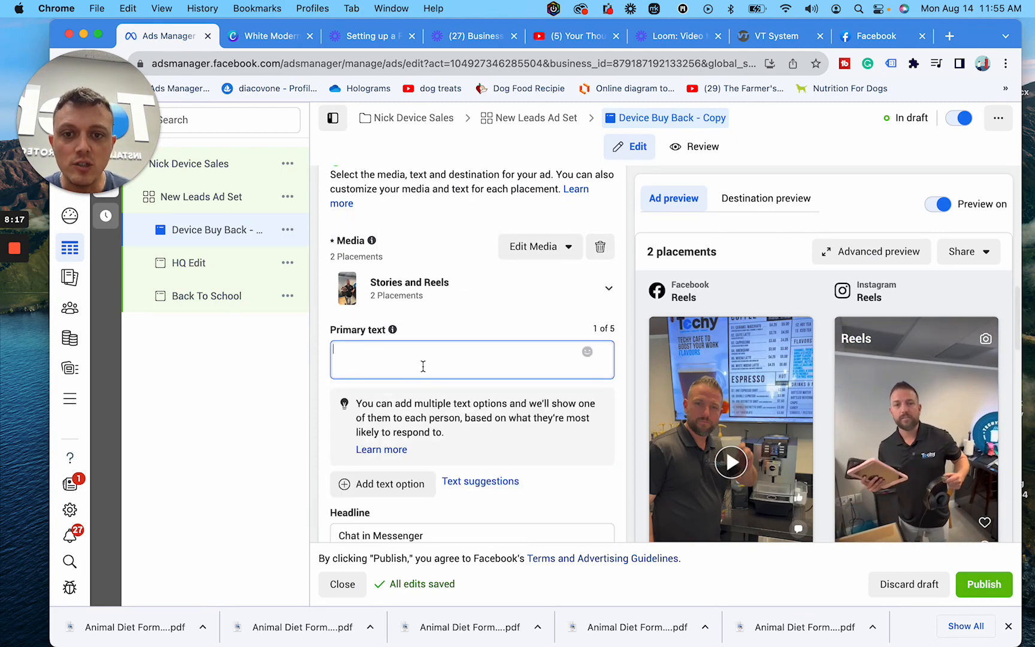
scroll(down, 3)
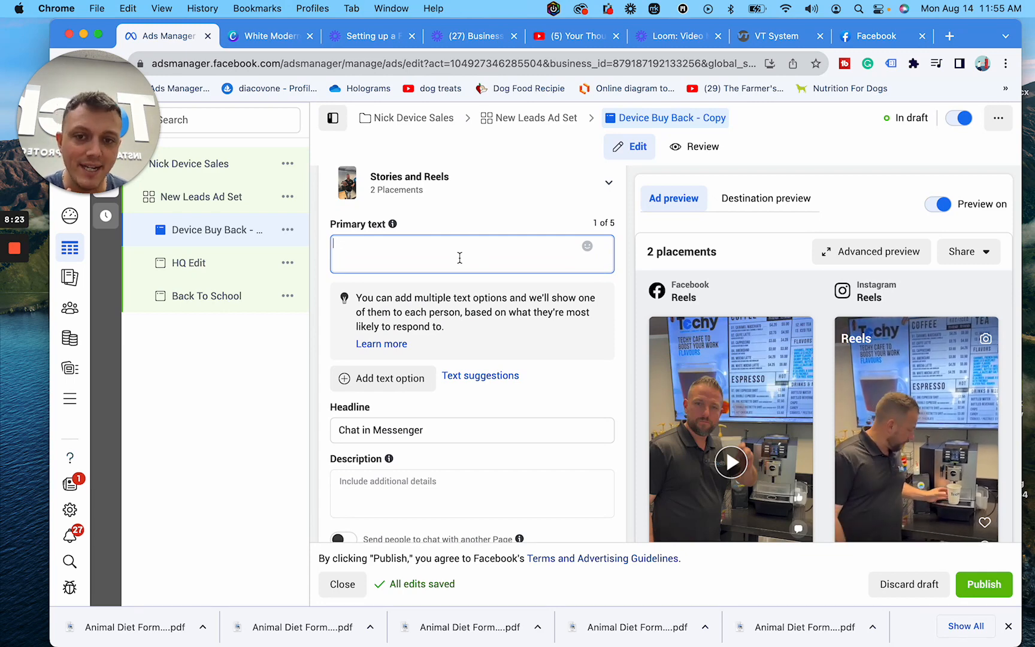
scroll(down, 3)
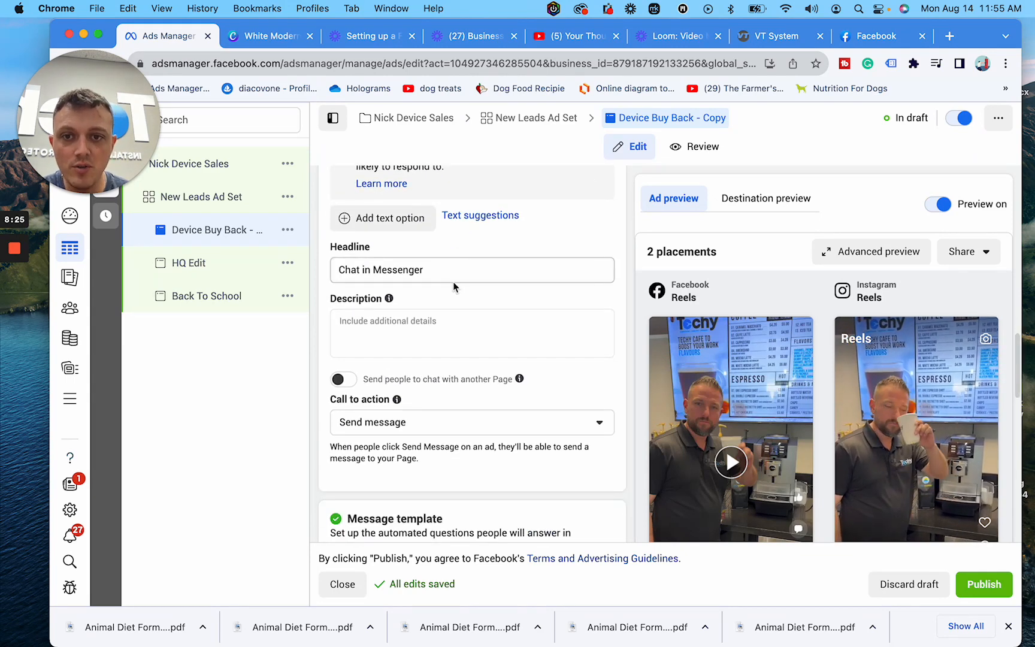
scroll(down, 3)
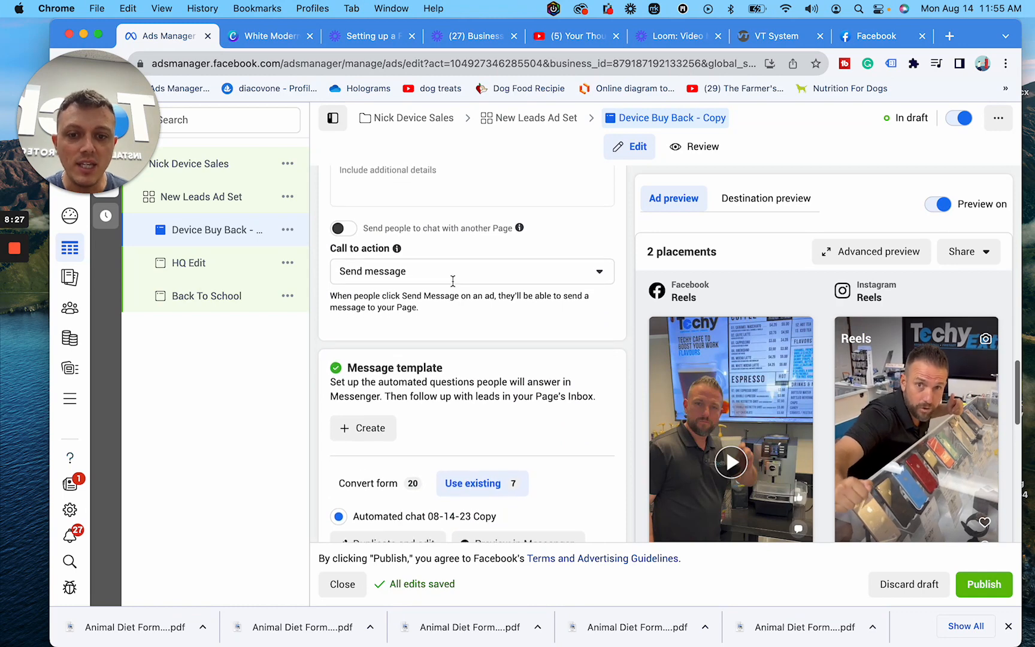
scroll(down, 3)
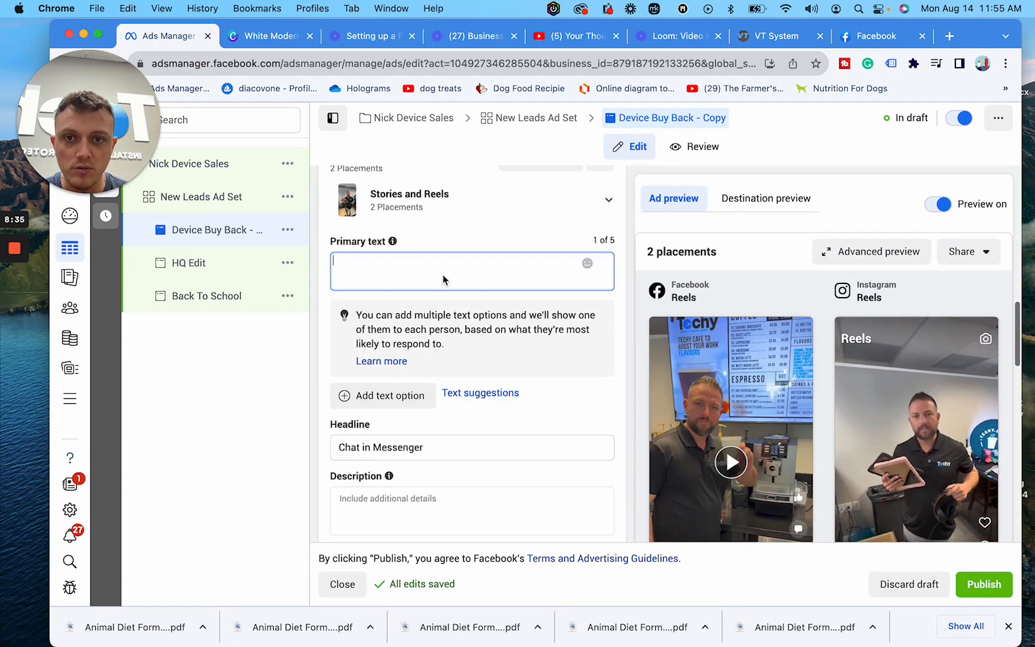
text(this is a)
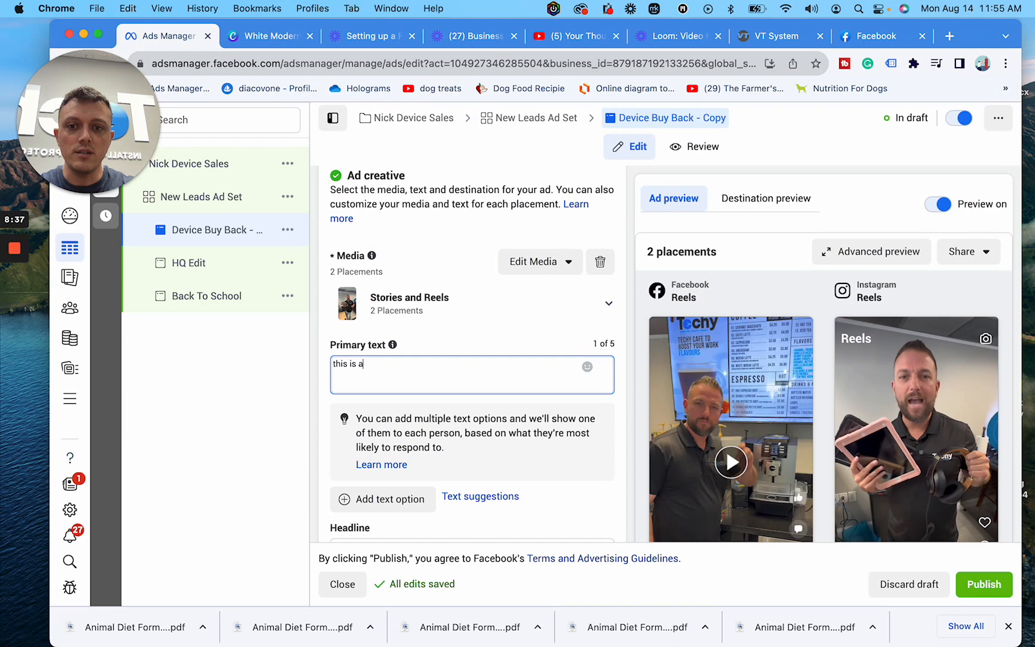
text(test)
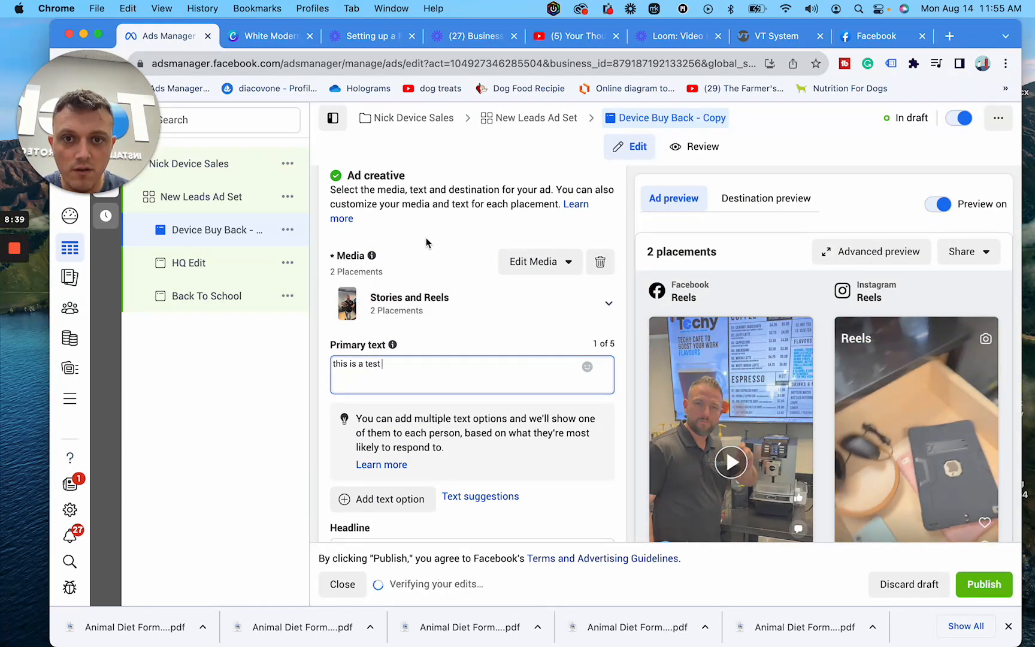
Clear the test primary text and begin typing the new copy 'Sell us'.
scroll(down, 3)
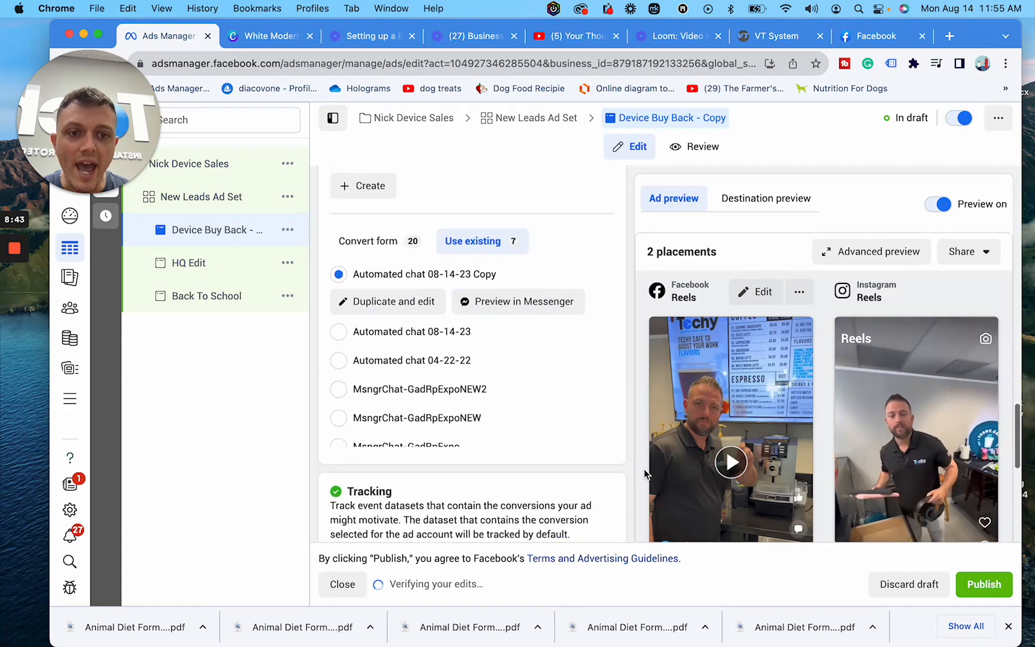
scroll(down, 3)
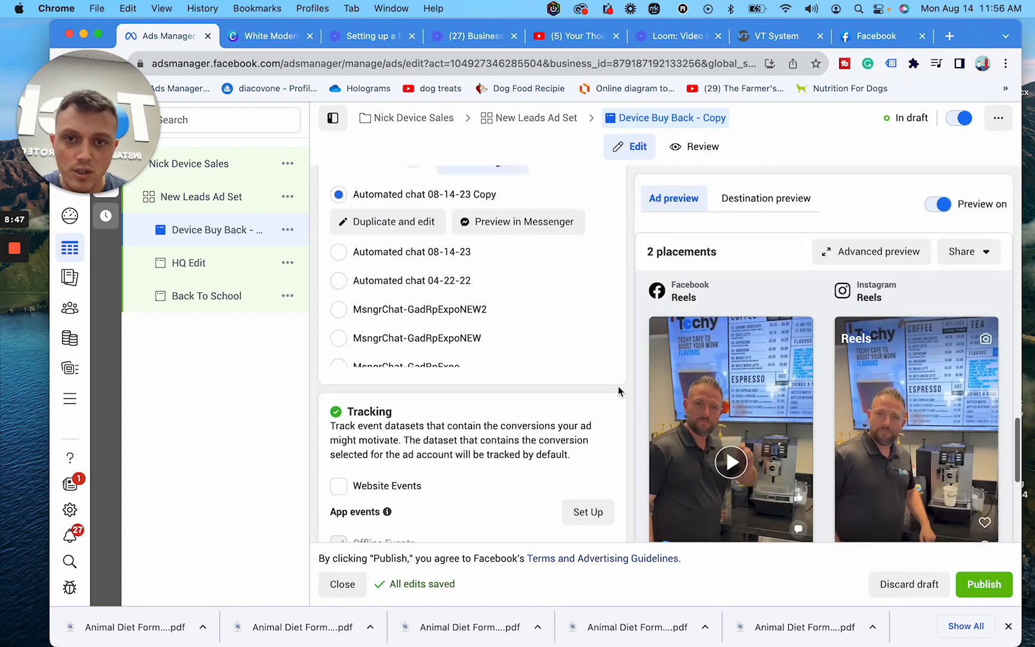
scroll(up, 3)
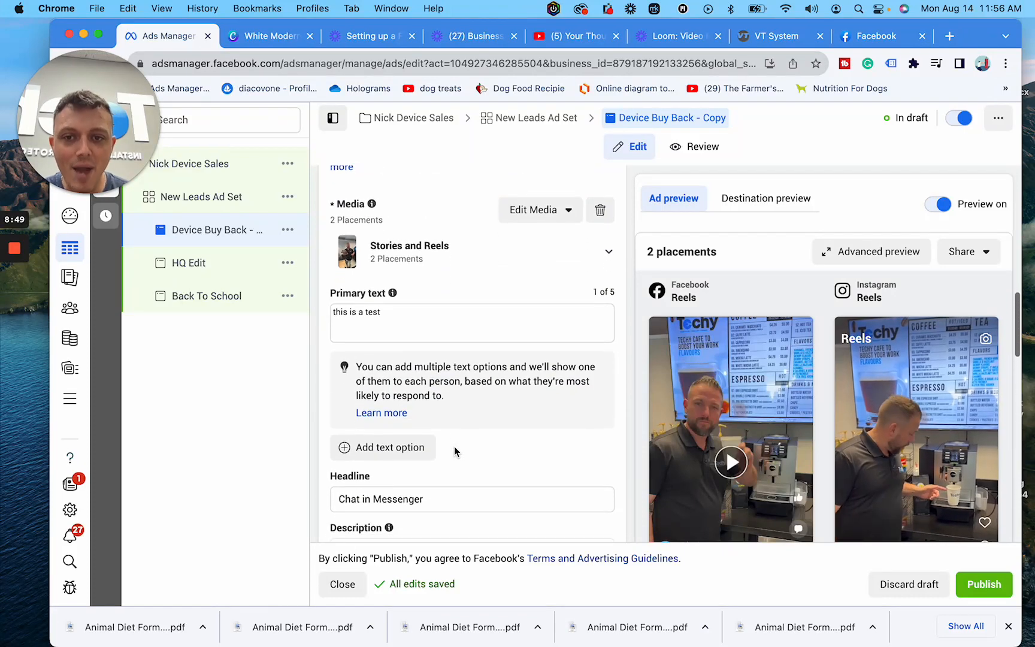
click(471, 323)
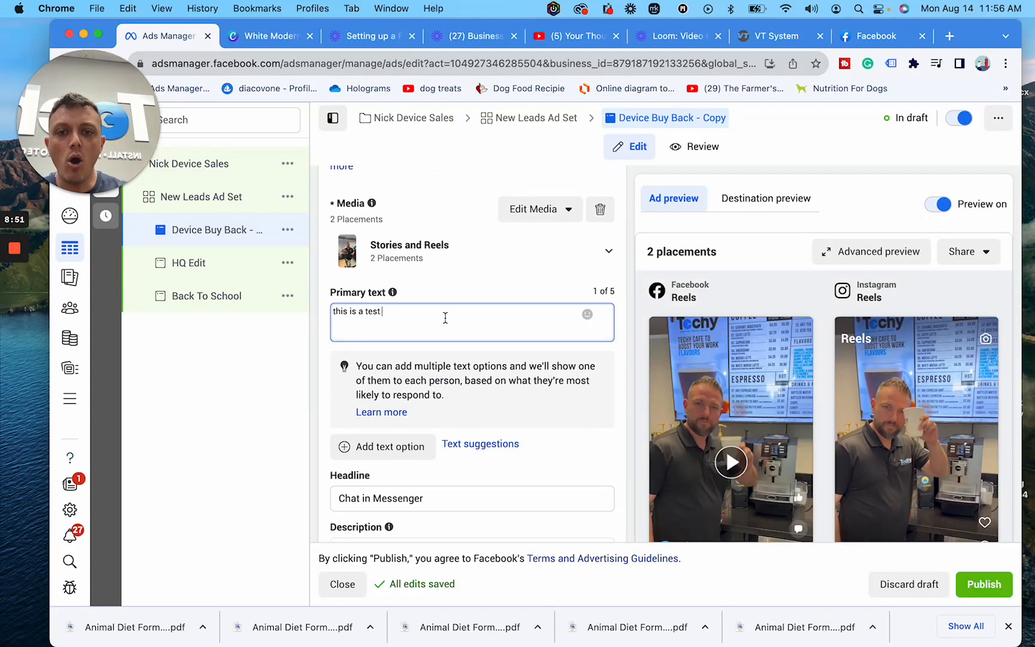
key(Backspace)
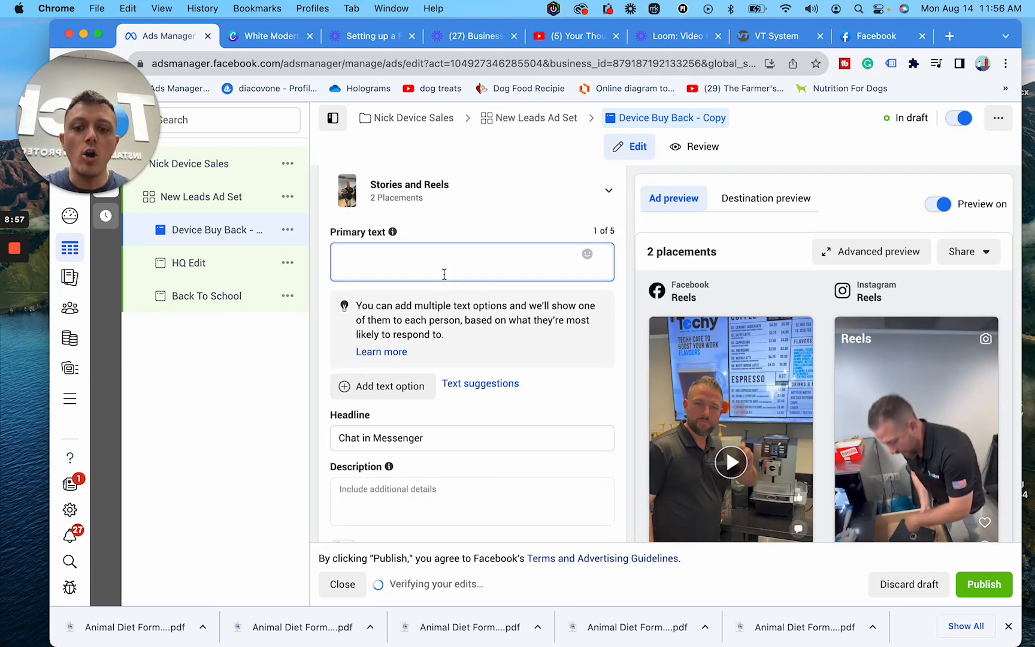
text(looking to turn ol)
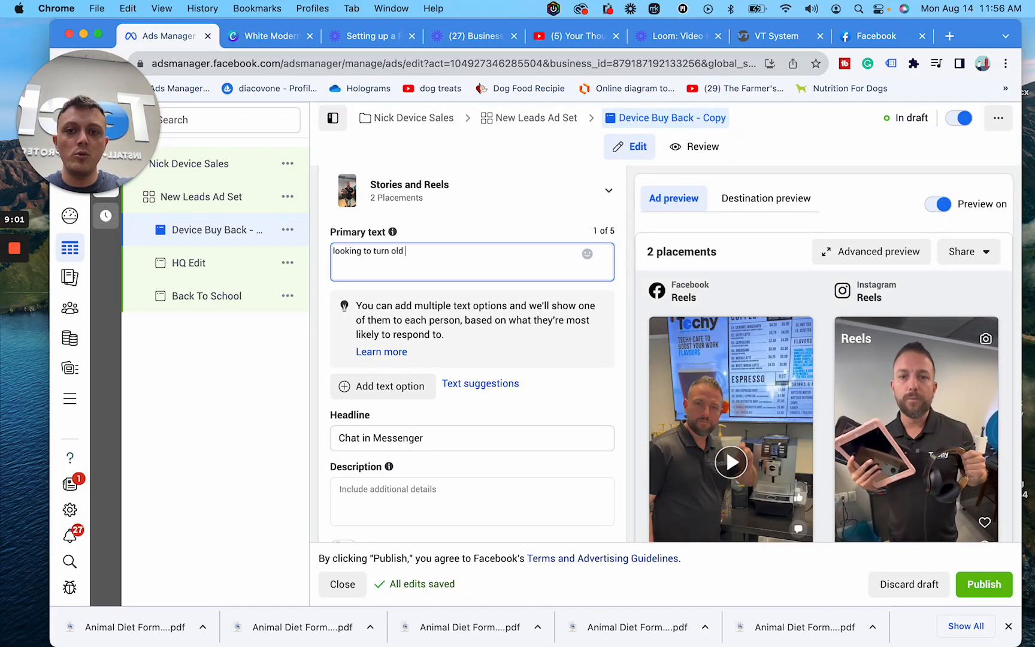
text(devices in)
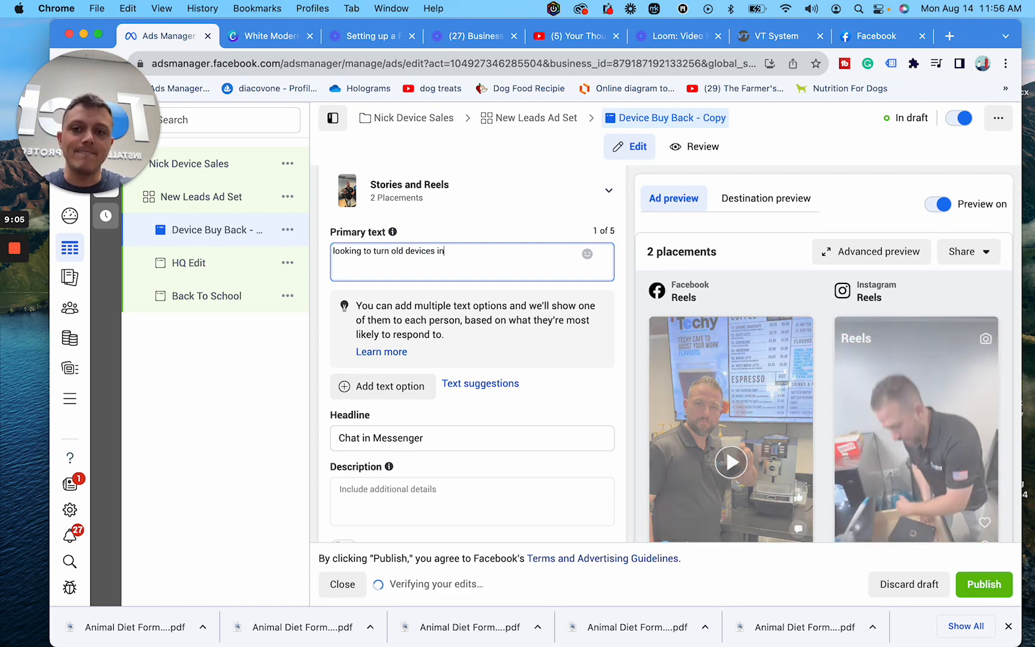
text(to cash?)
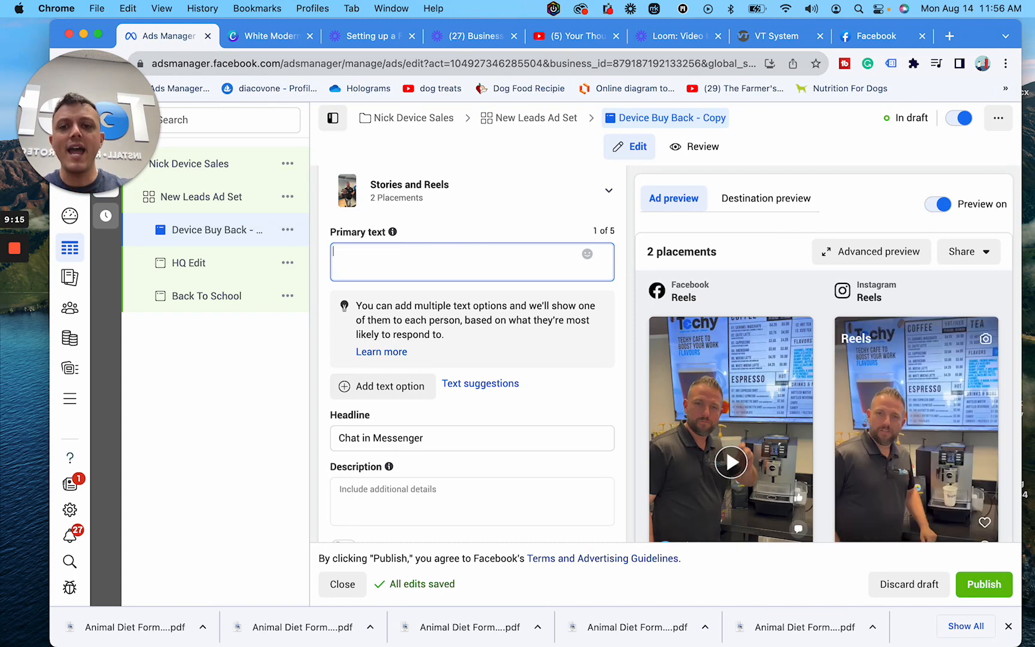
text(Sell us)
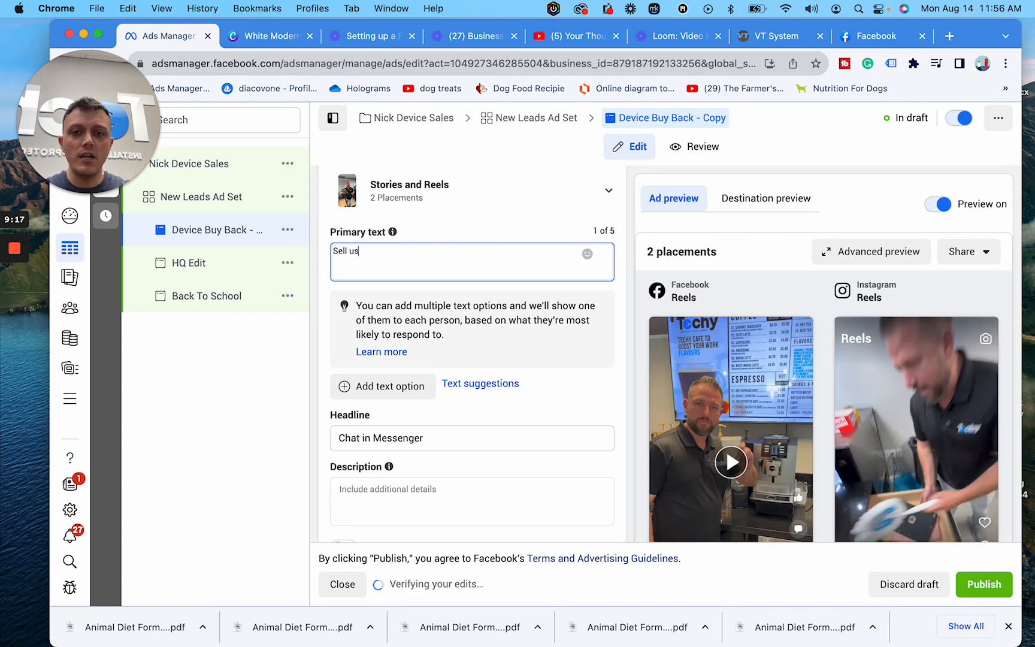
Finish the primary text 'Sell us those devices collecting dust1' and reach Tracking and URL parameters.
text(those de)
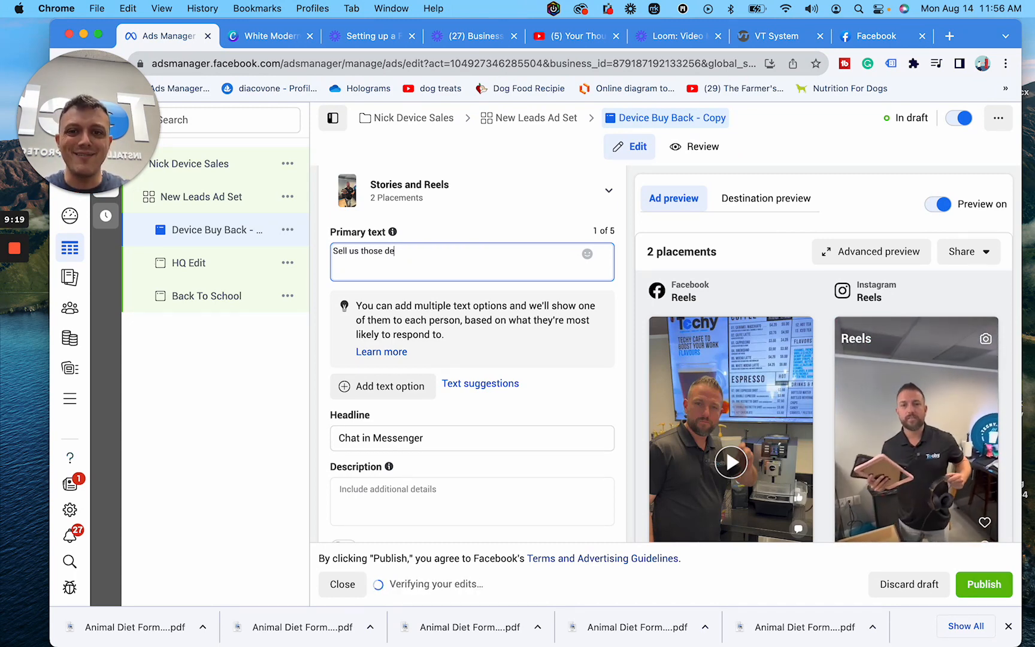
text(vices co)
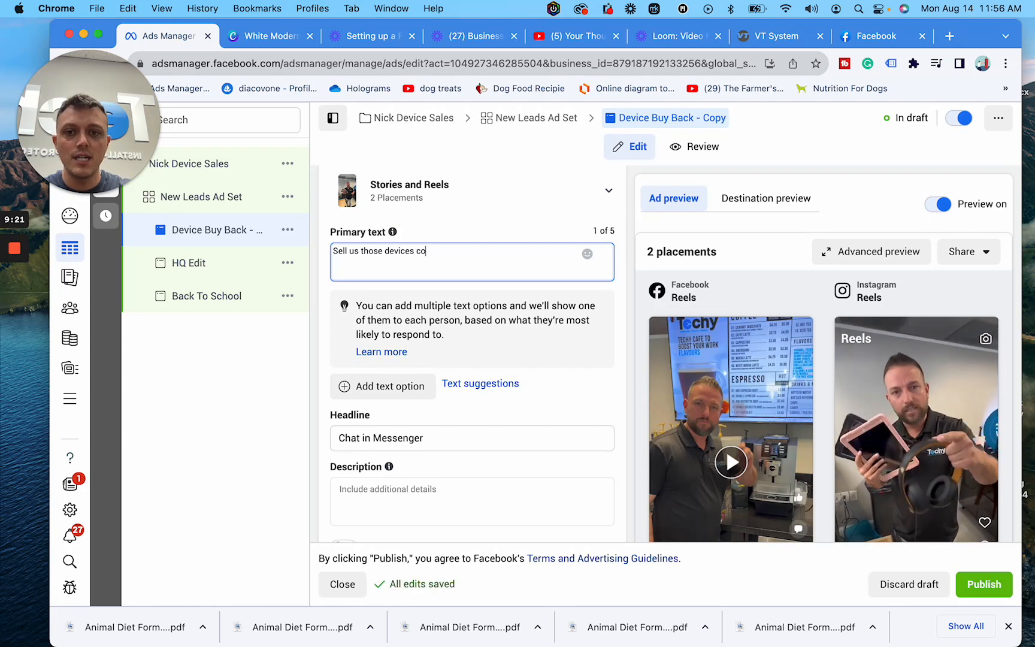
text(llecting dust)
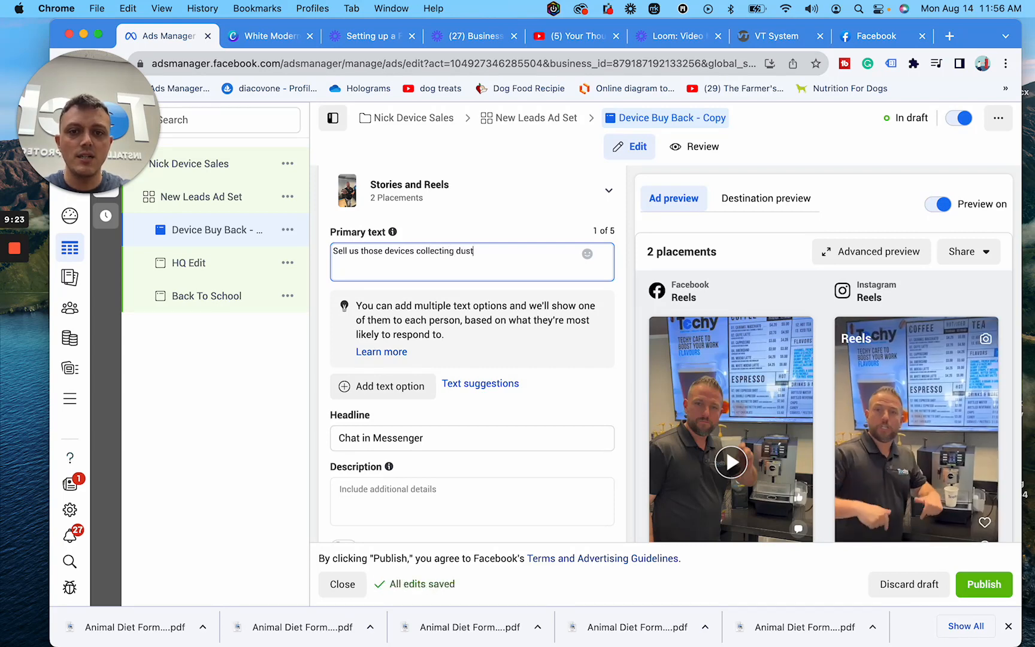
text(1)
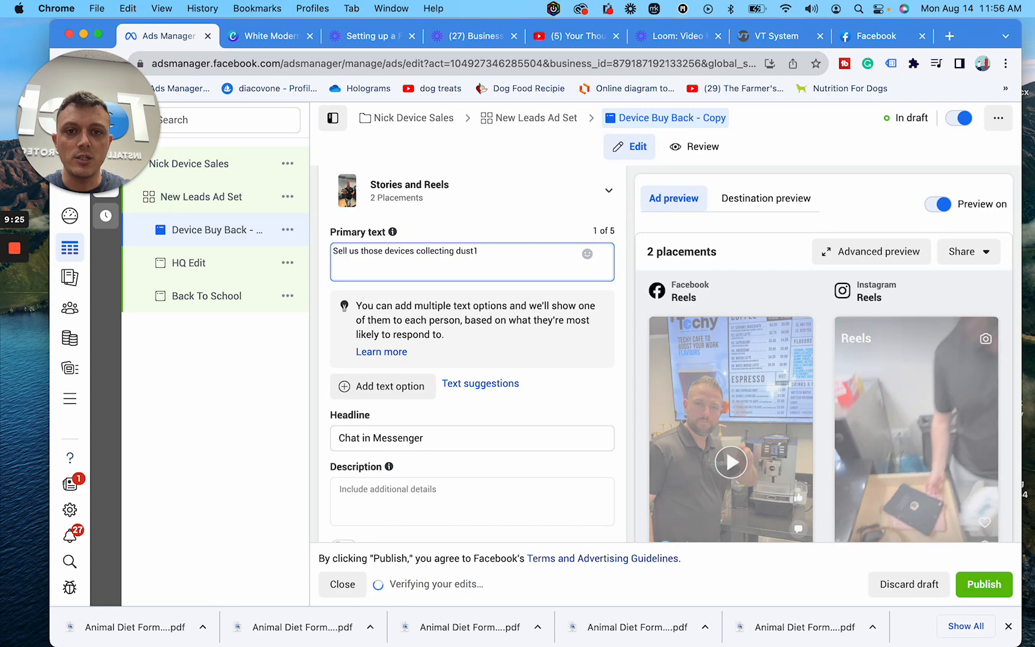
scroll(down, 3)
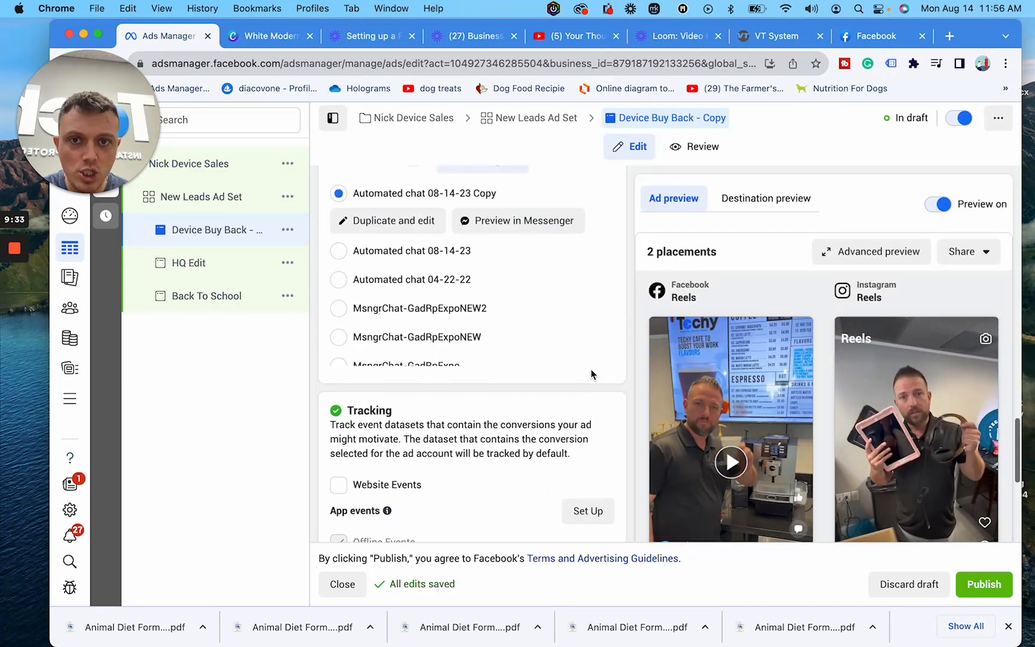
scroll(down, 3)
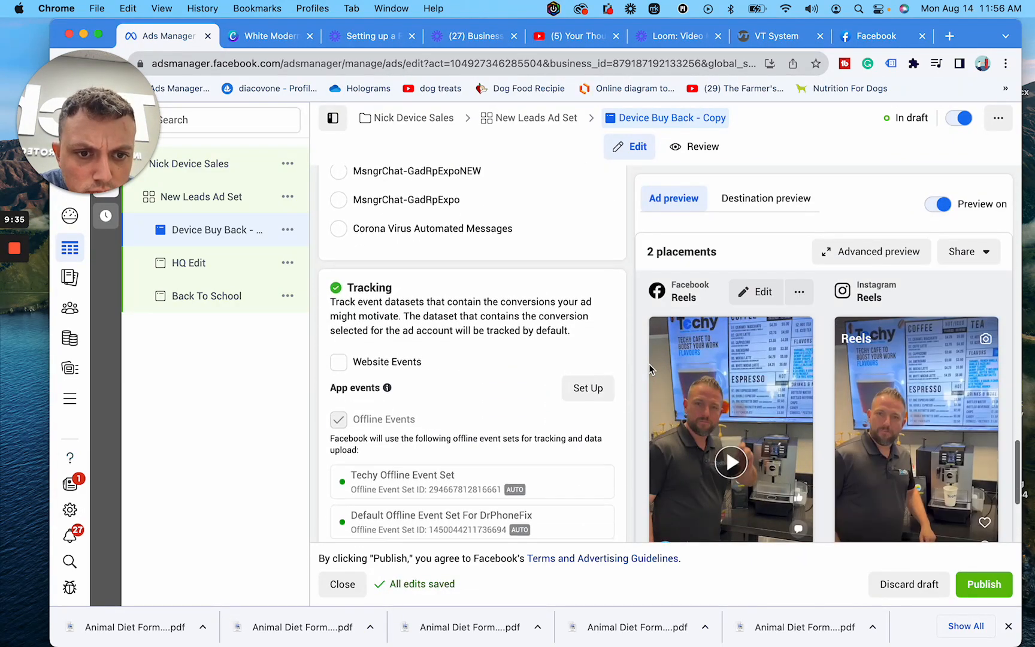
scroll(down, 3)
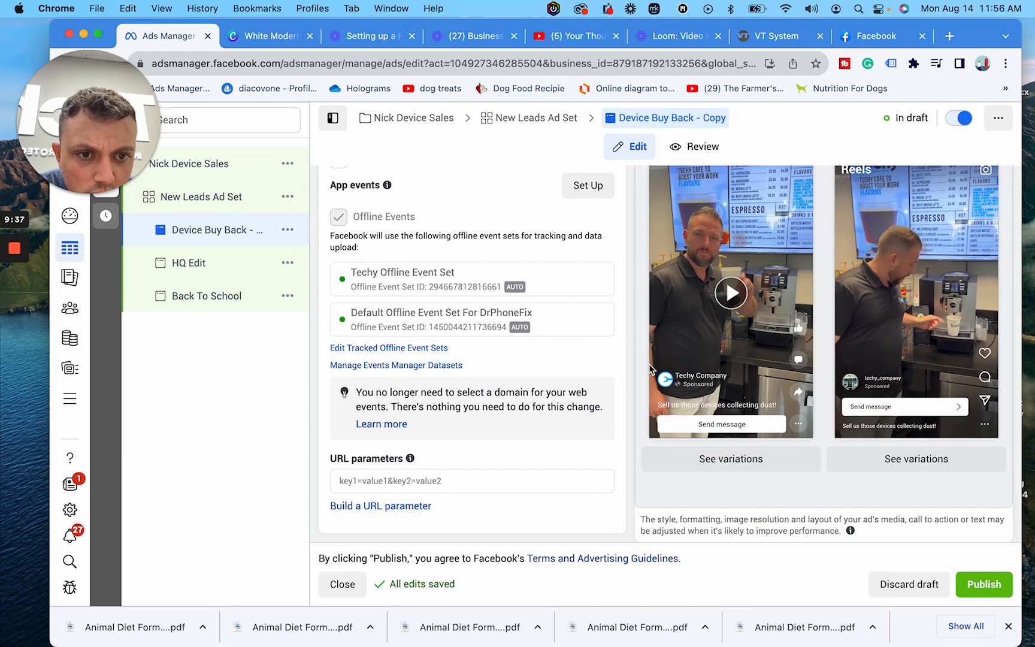
mouse_move(555, 290)
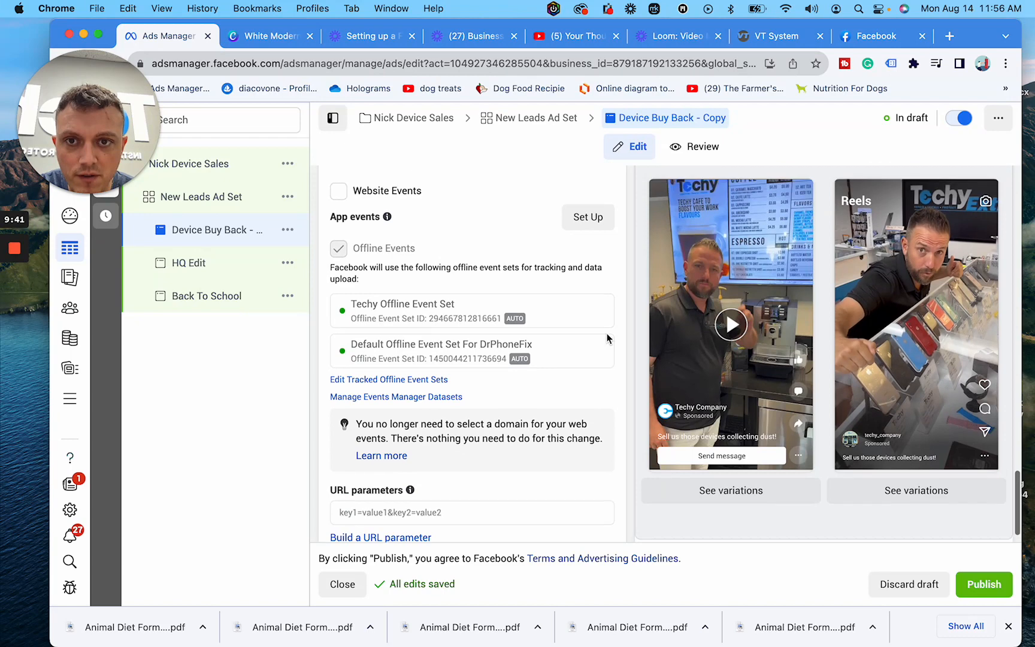
Open the Back To School ad and type a headline ending 'With A Technician'.
click(187, 263)
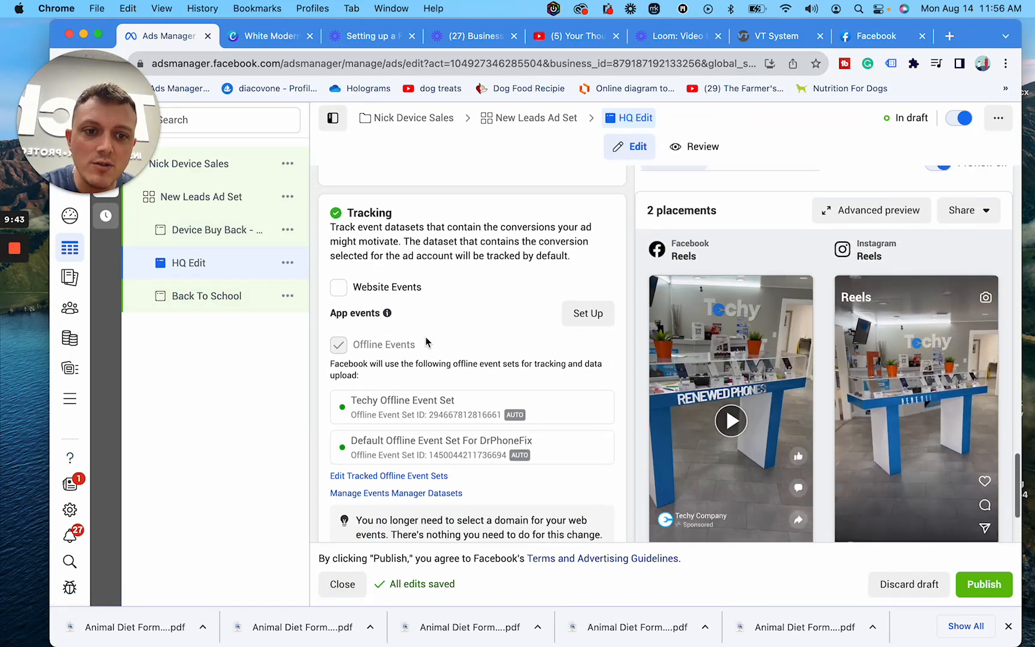
click(206, 296)
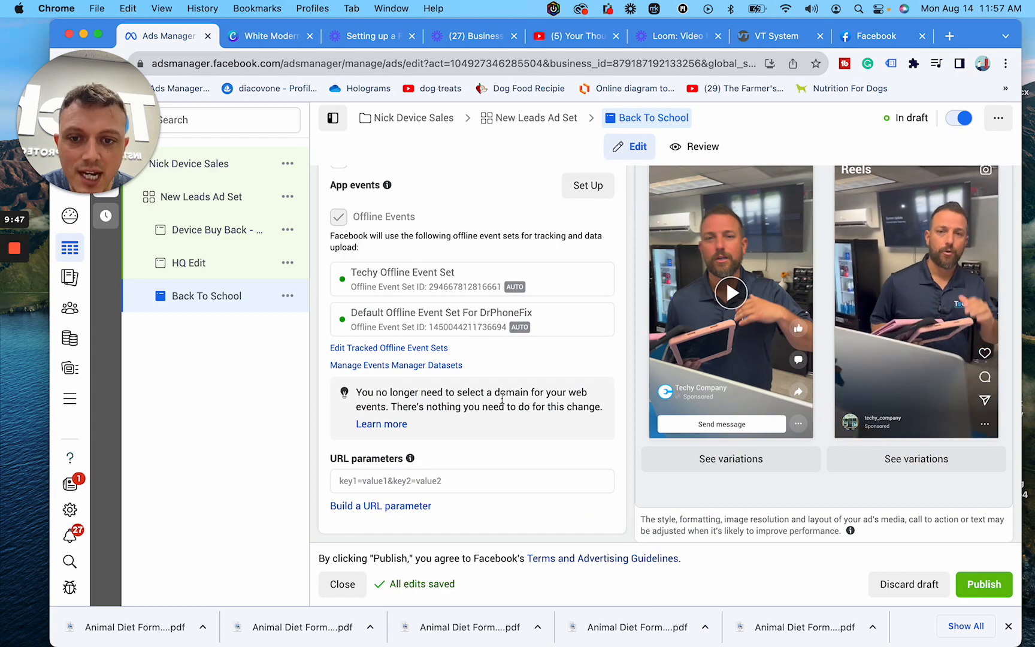
scroll(up, 3)
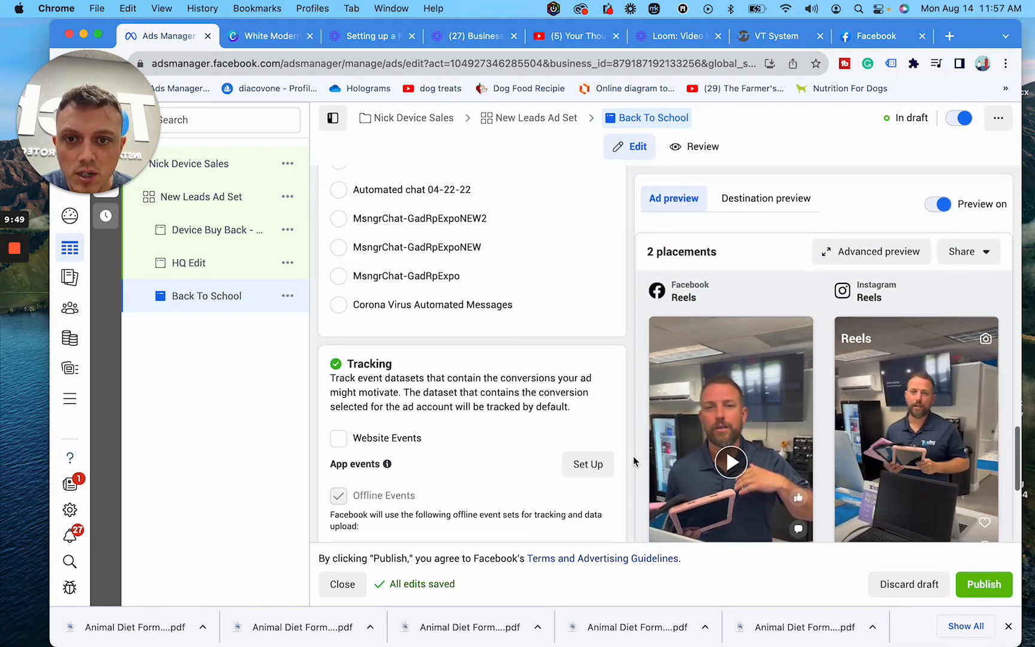
scroll(up, 3)
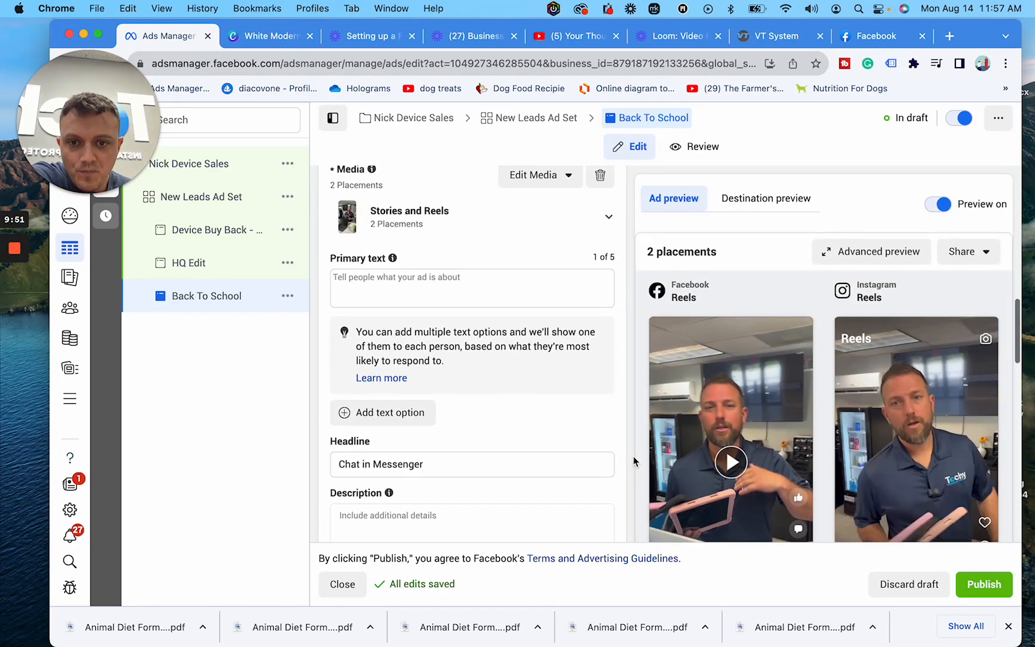
click(471, 465)
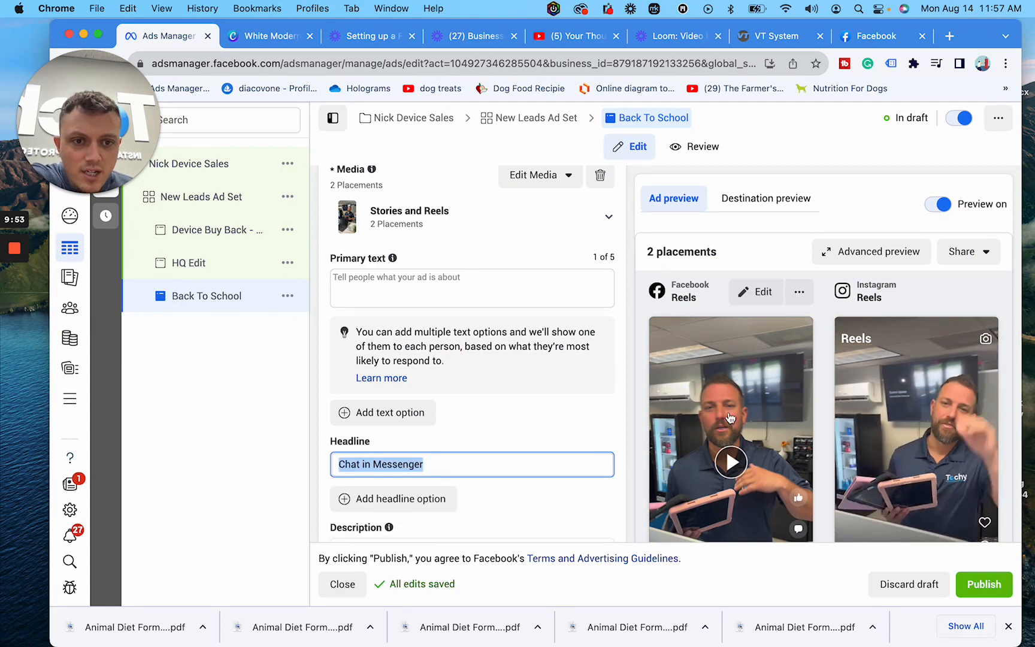
scroll(down, 3)
text(C)
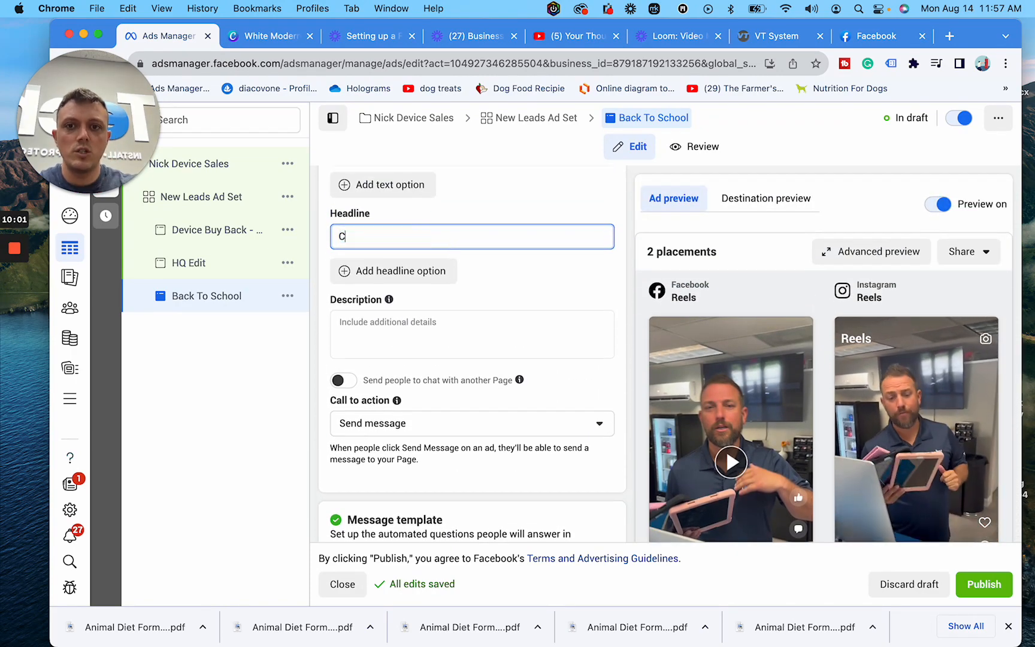
text(hat With)
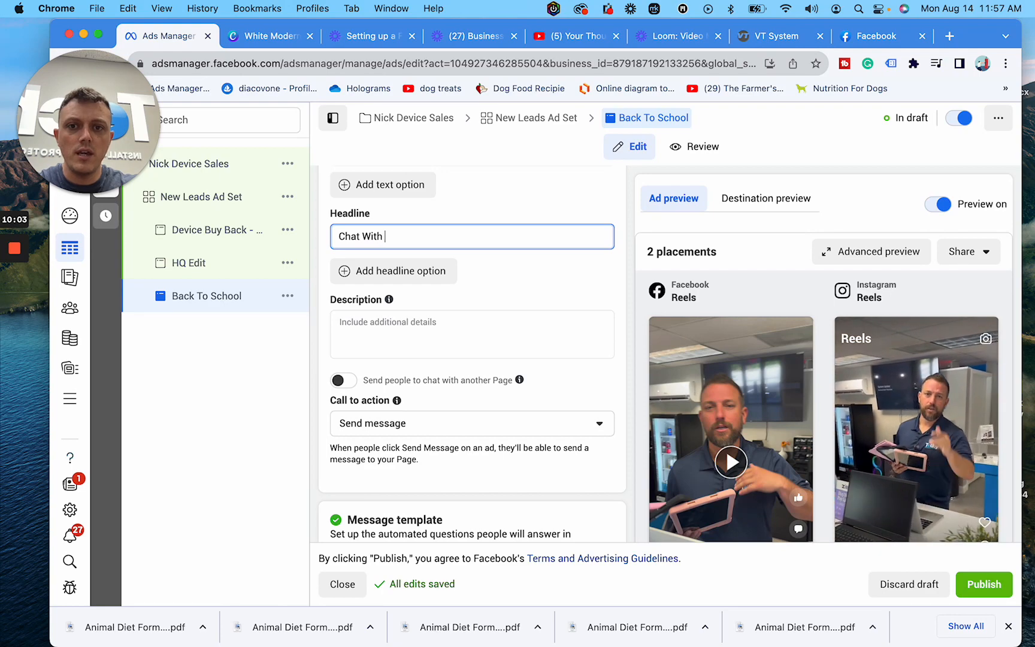
text(A Technician)
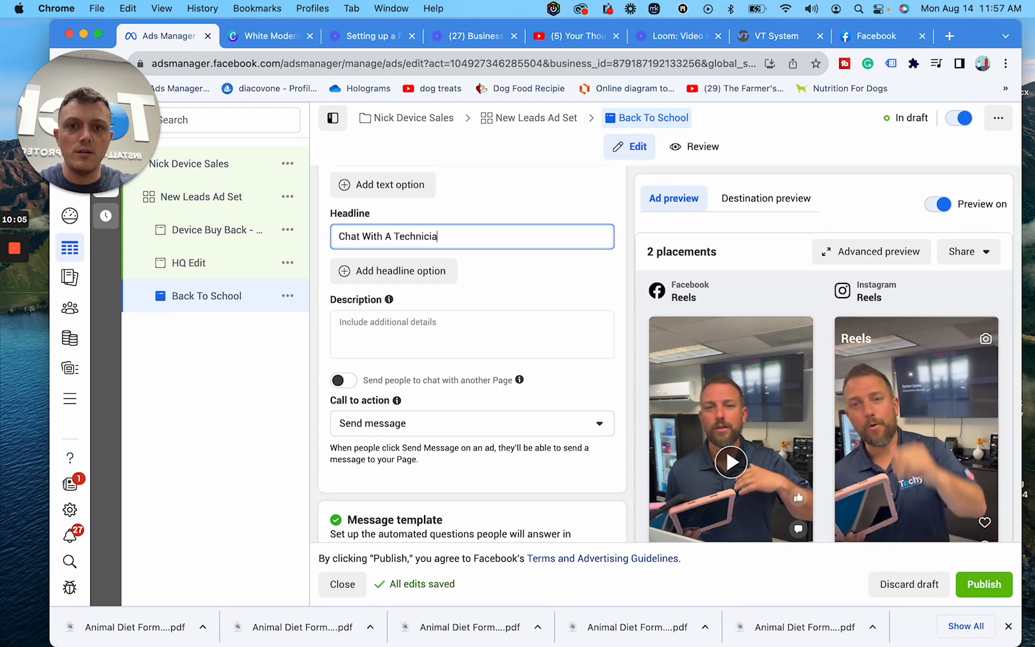
Begin replacing the headline with 'Send Us A'.
scroll(down, 3)
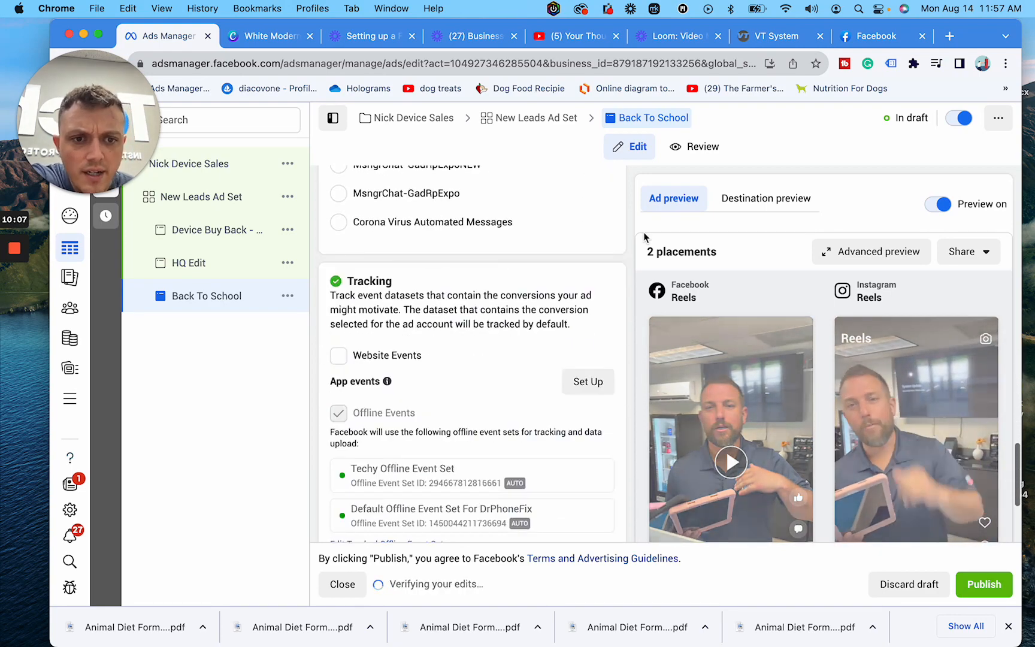
scroll(down, 3)
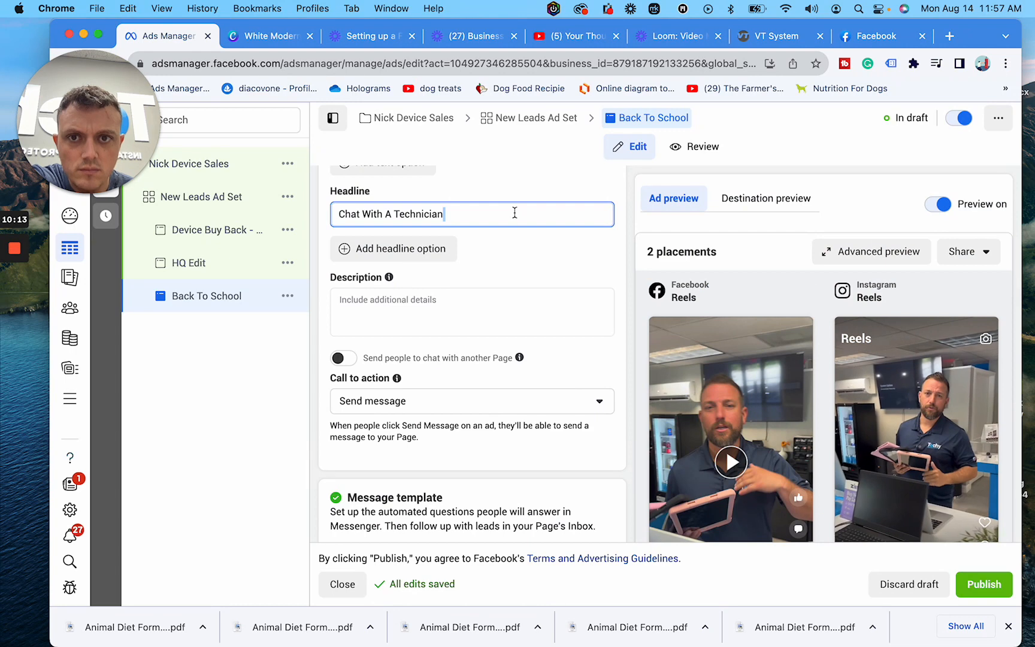
text(Send U)
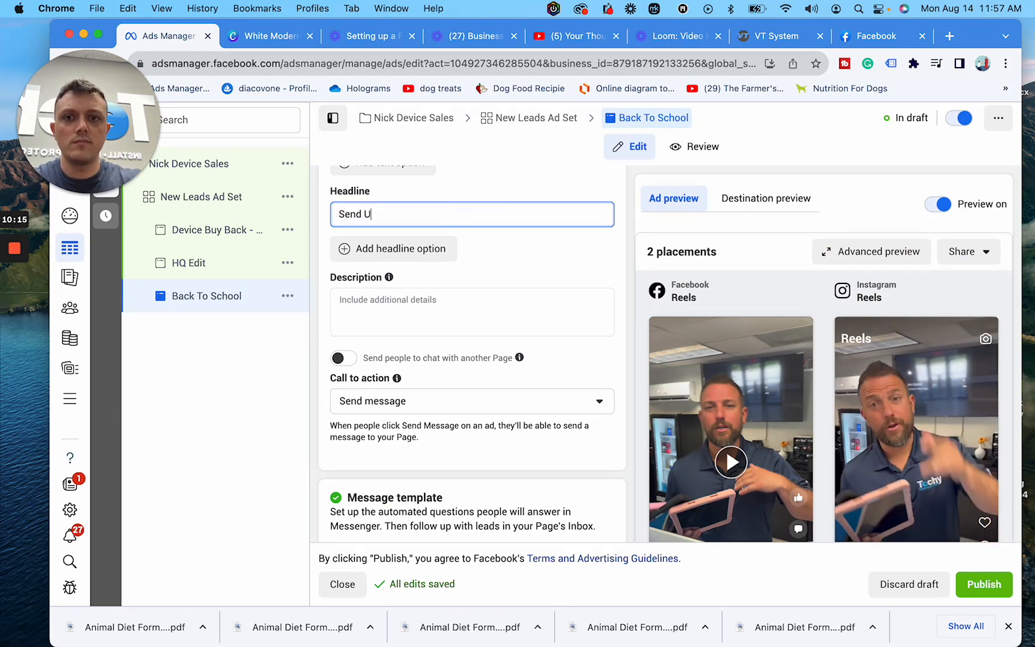
text(s A)
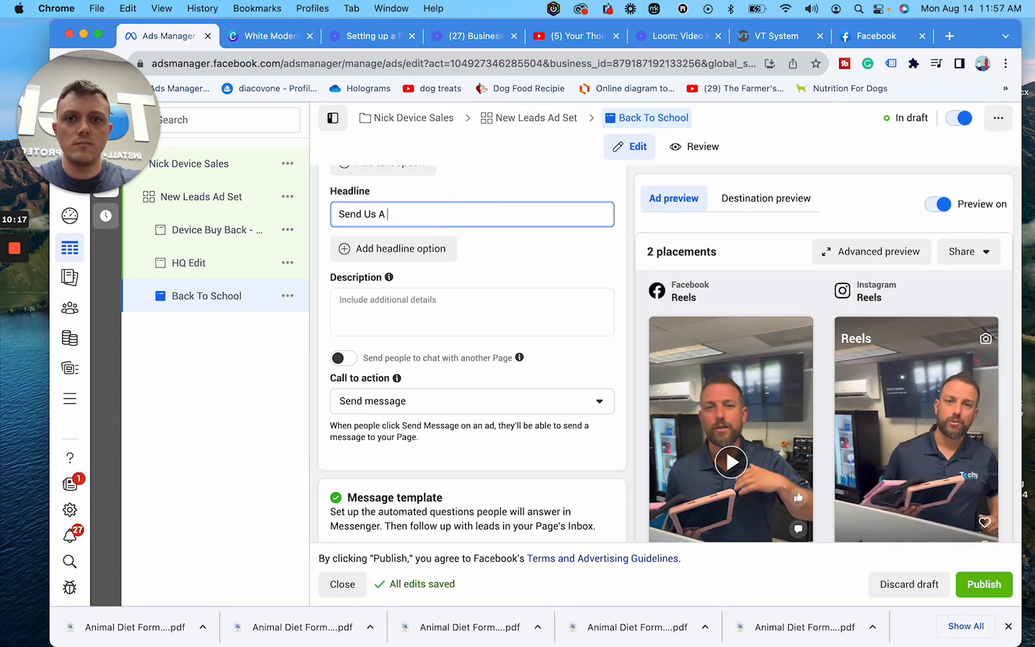
scroll(up, 3)
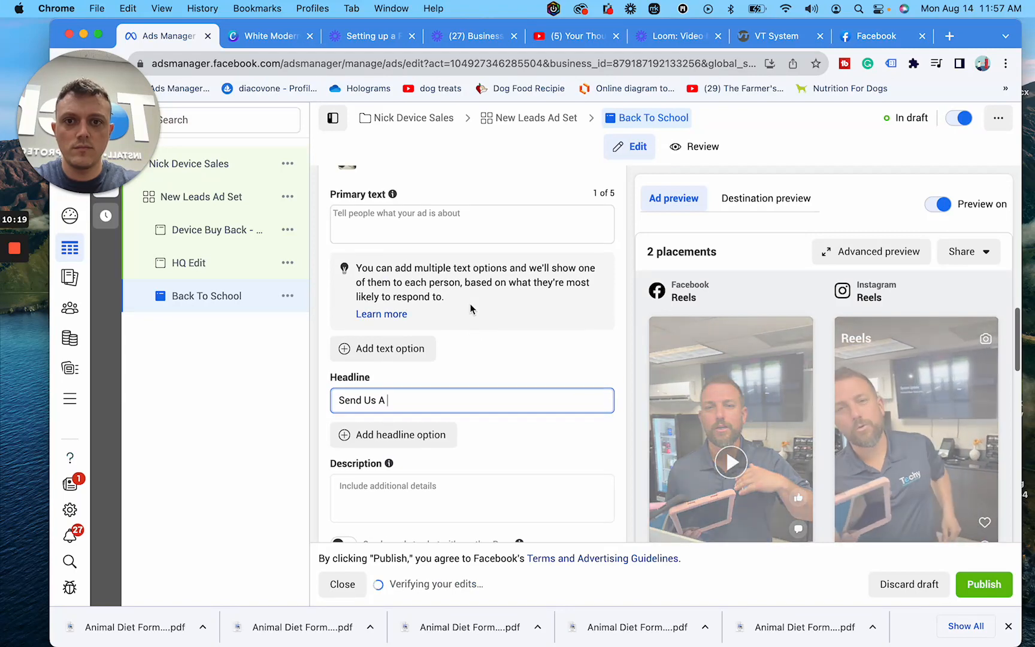
Retype the Back To School headline as 'Chat in Messenger' and publish the campaign.
click(187, 263)
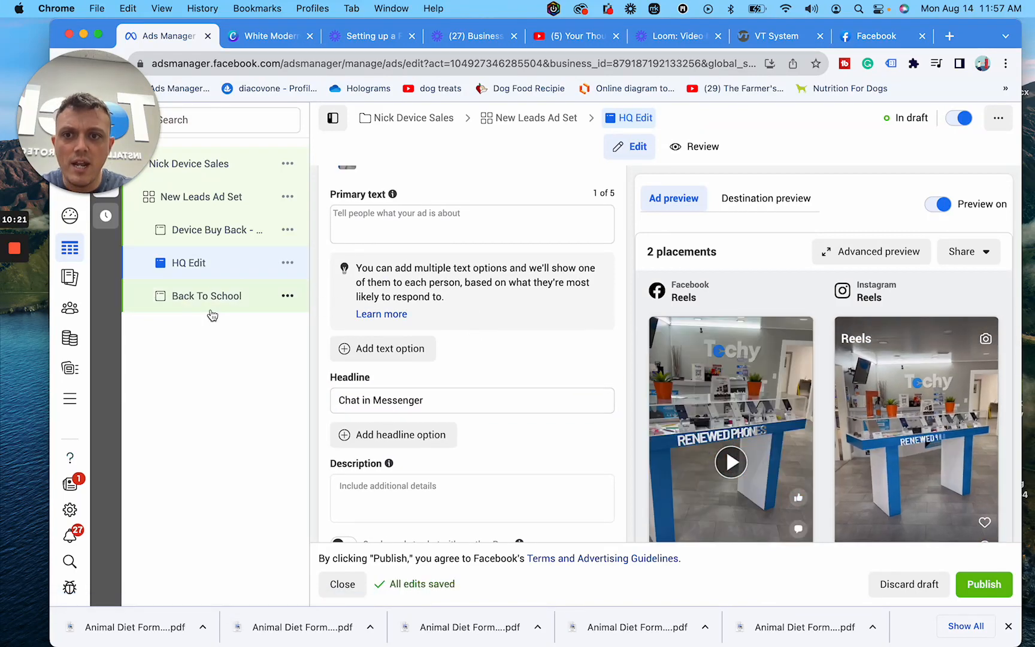
click(206, 296)
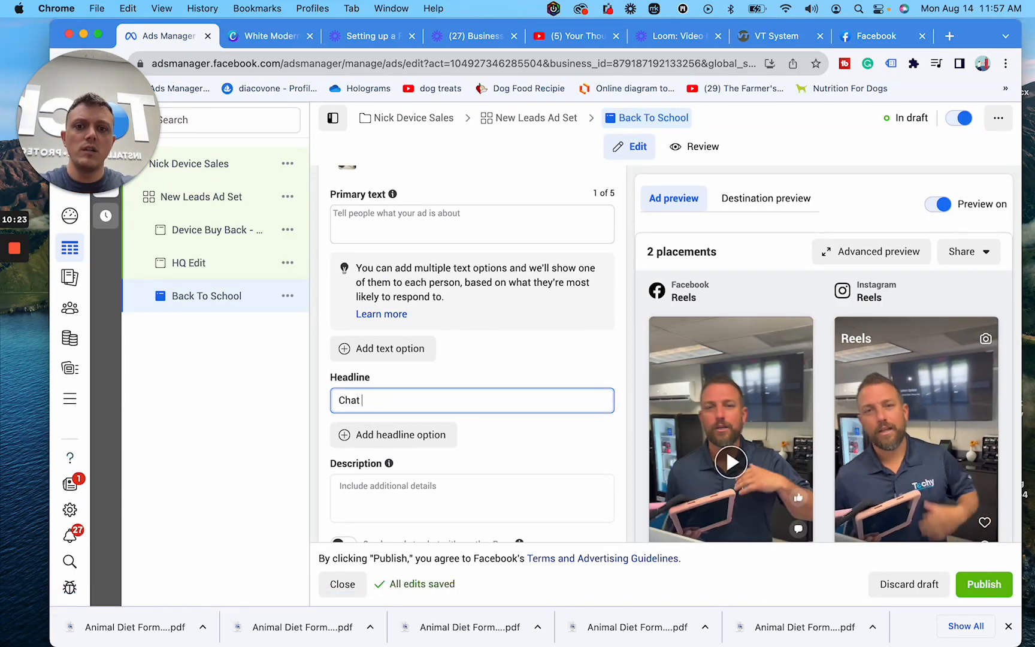
text(in Messenger)
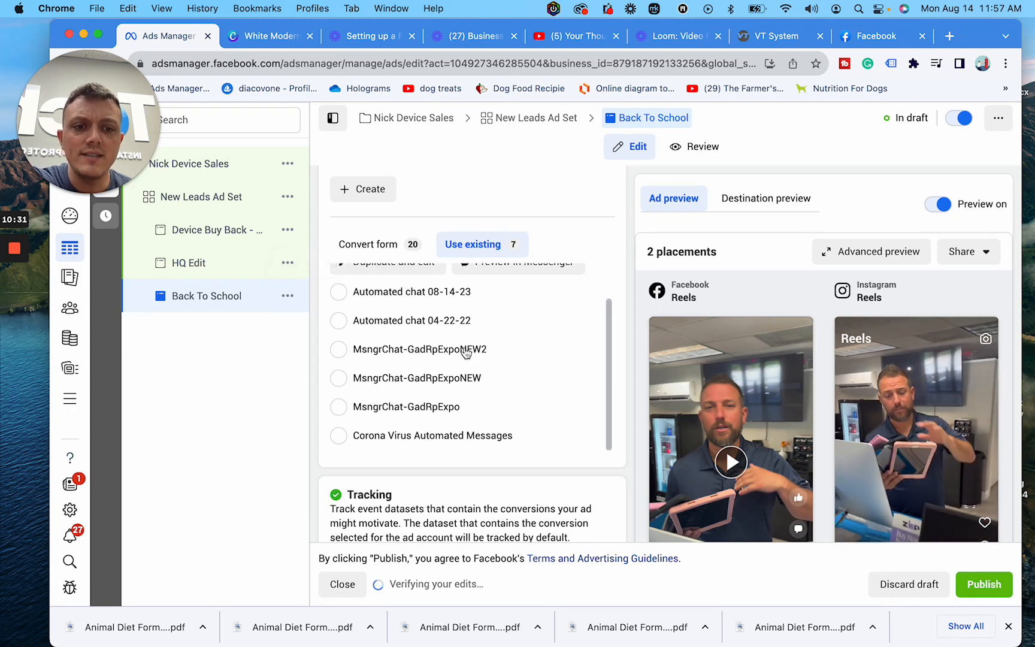
scroll(down, 3)
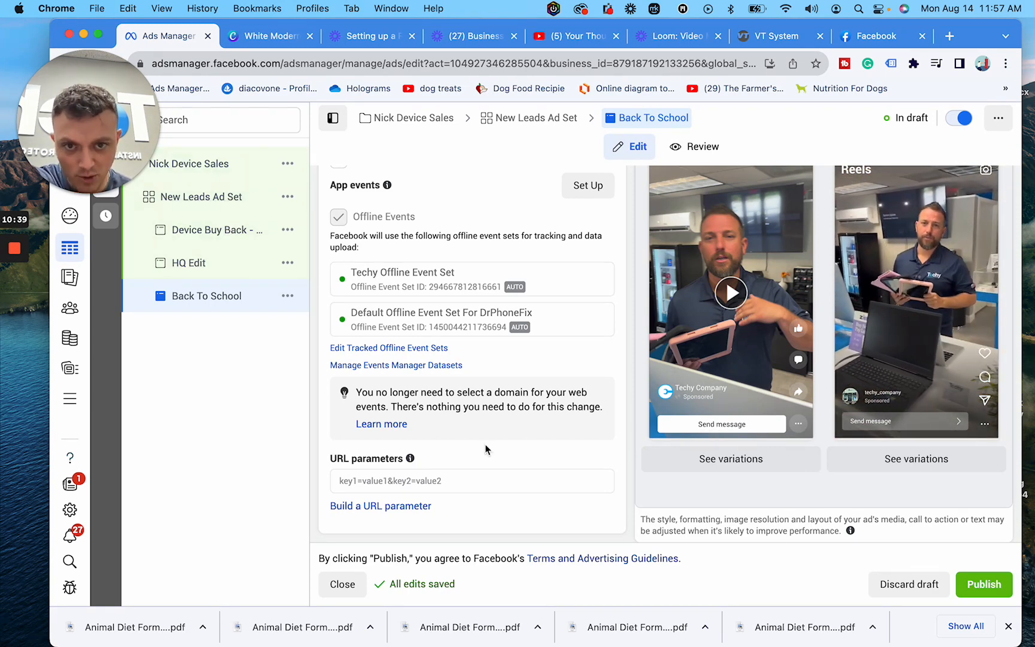
click(985, 584)
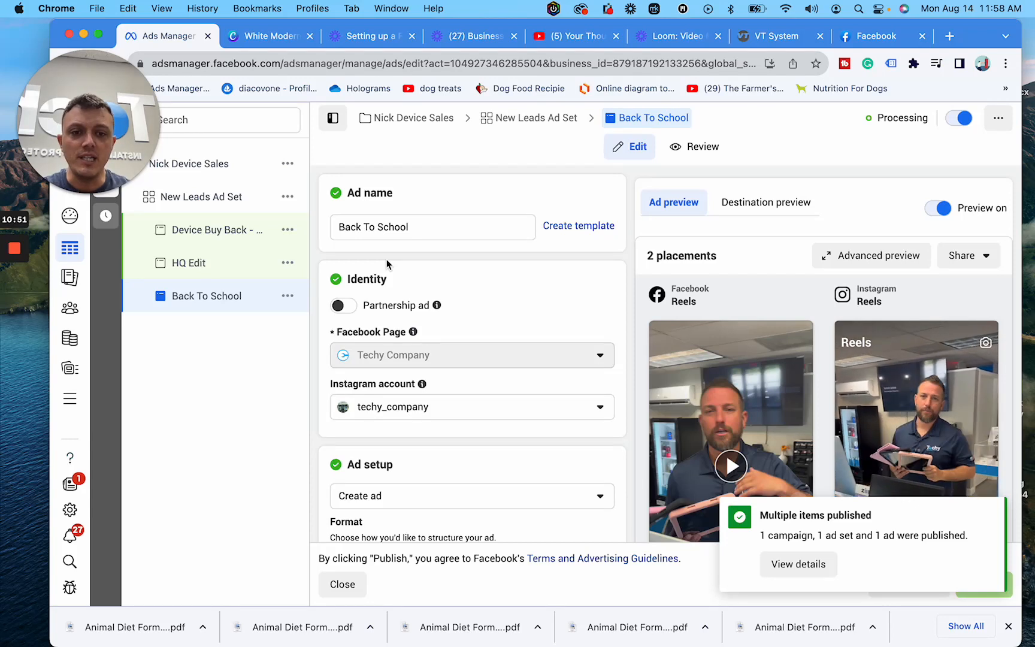
Wait for the publish confirmation and the Back To School ad's Processing status.
text(d)
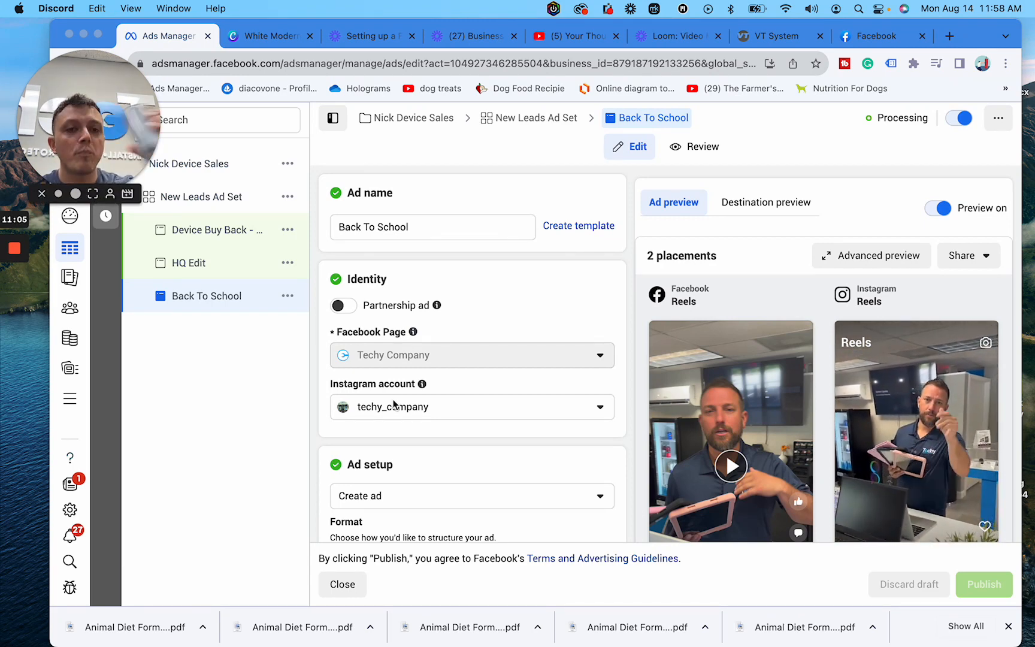
mouse_move(582, 623)
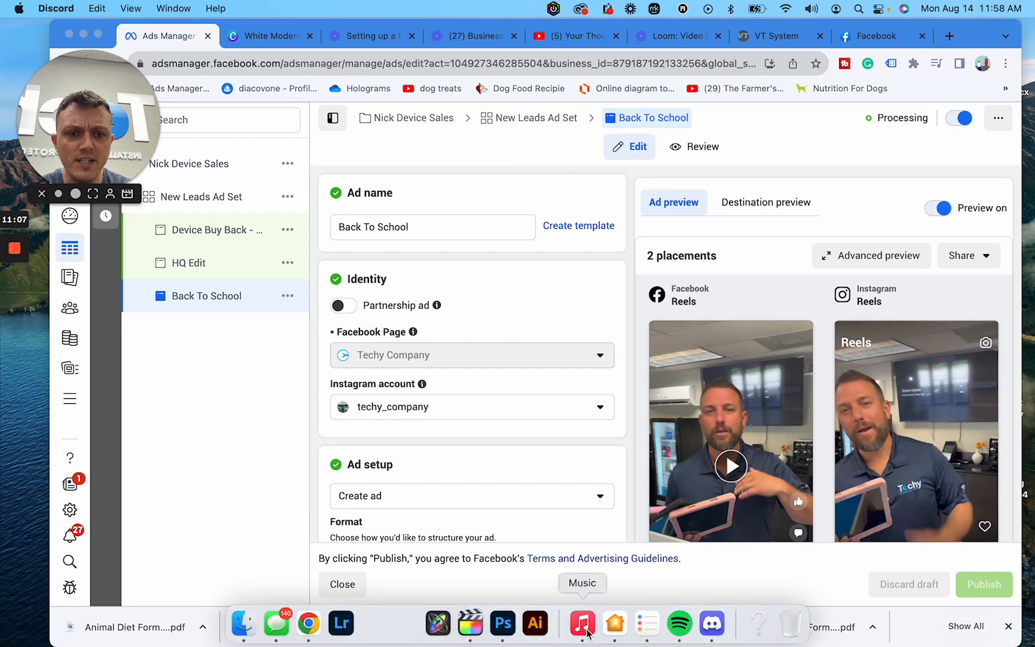
Switch to Discord and open #paid-ads on the TechyU Business server.
click(711, 623)
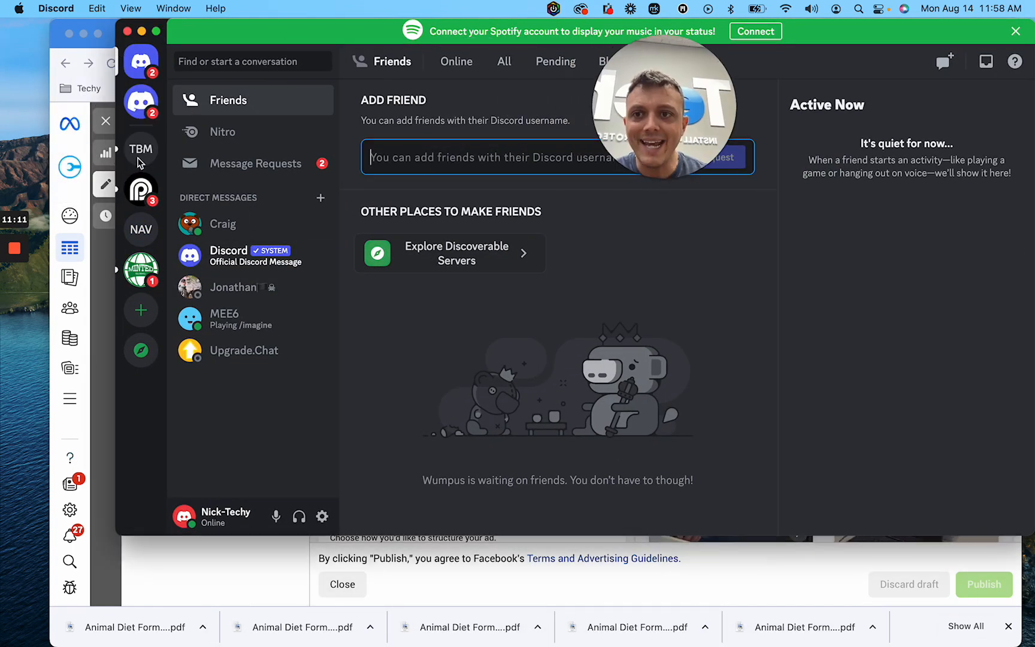
click(141, 149)
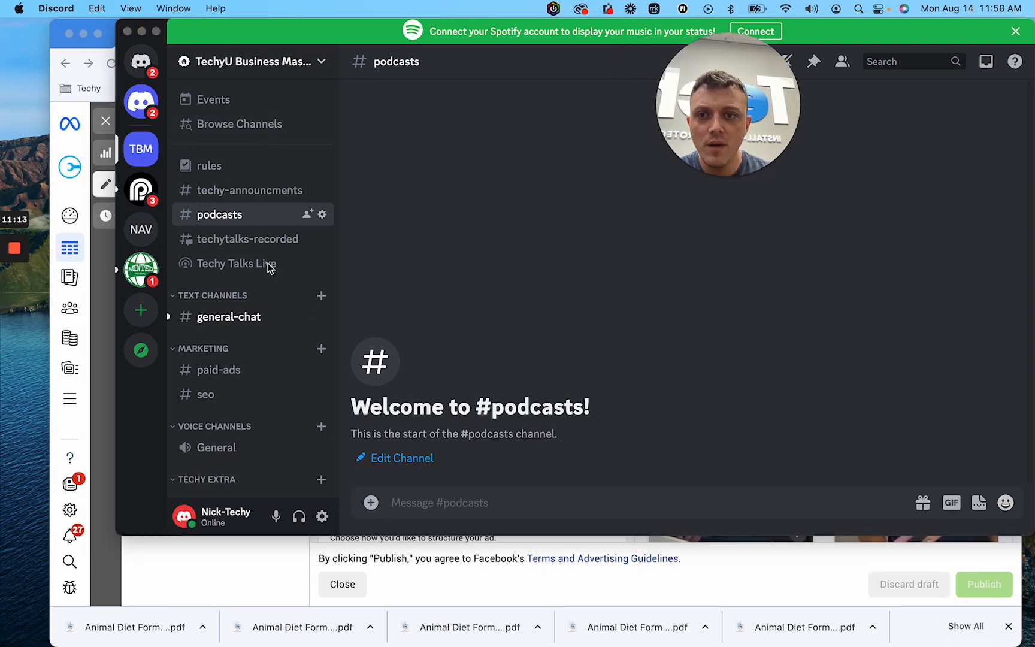
click(216, 370)
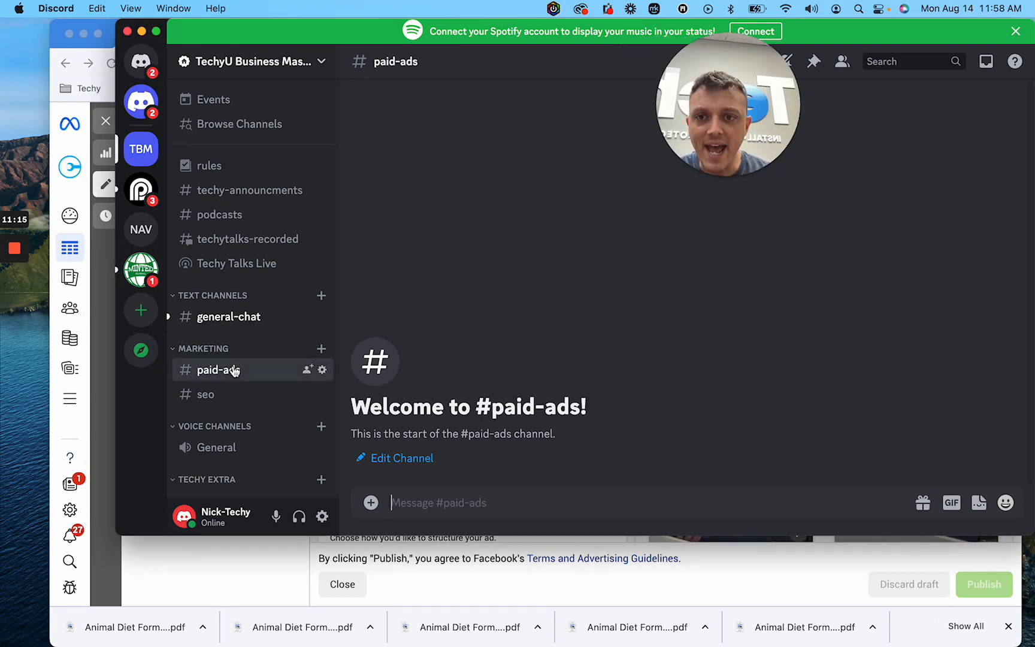
mouse_move(573, 188)
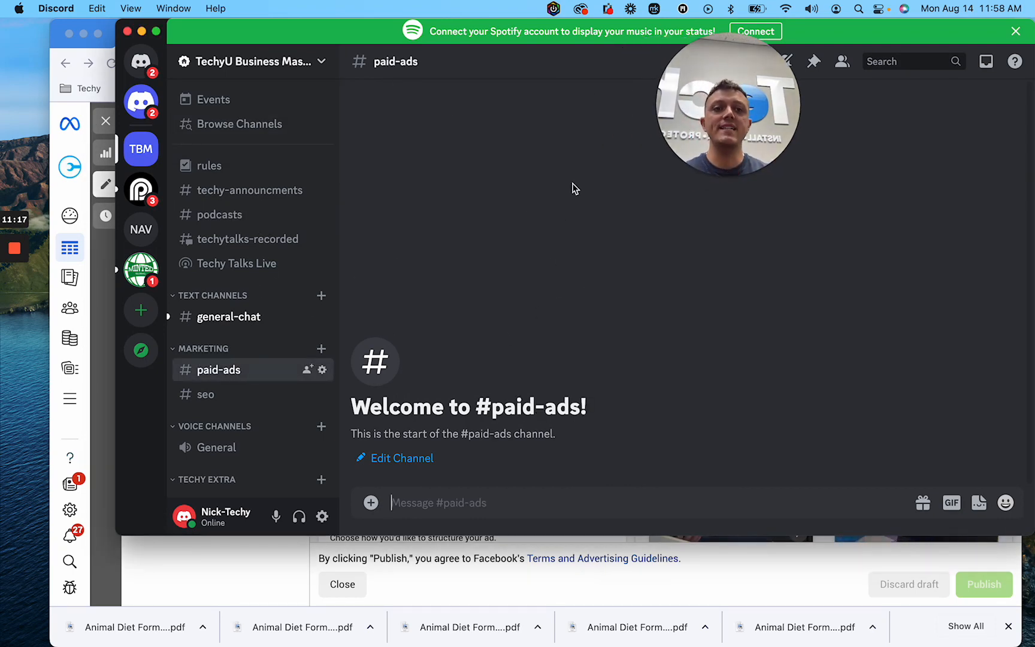